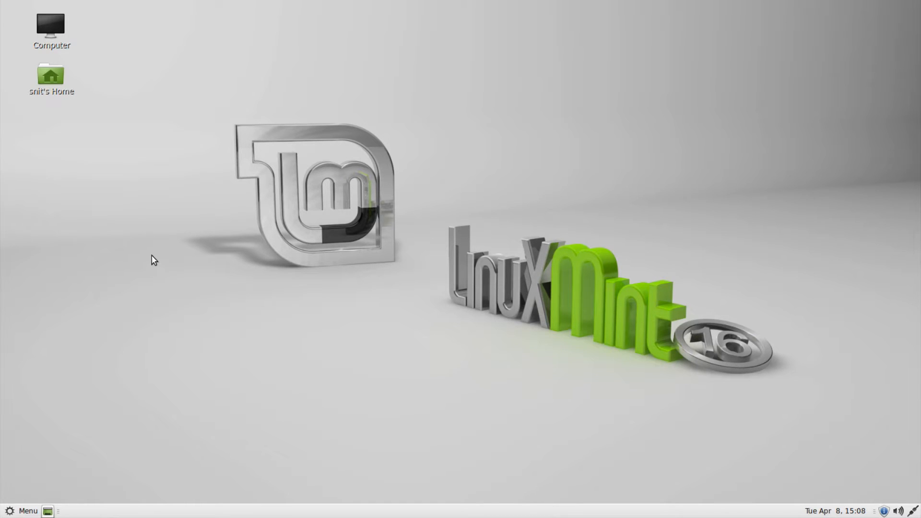
mouse_move(156, 255)
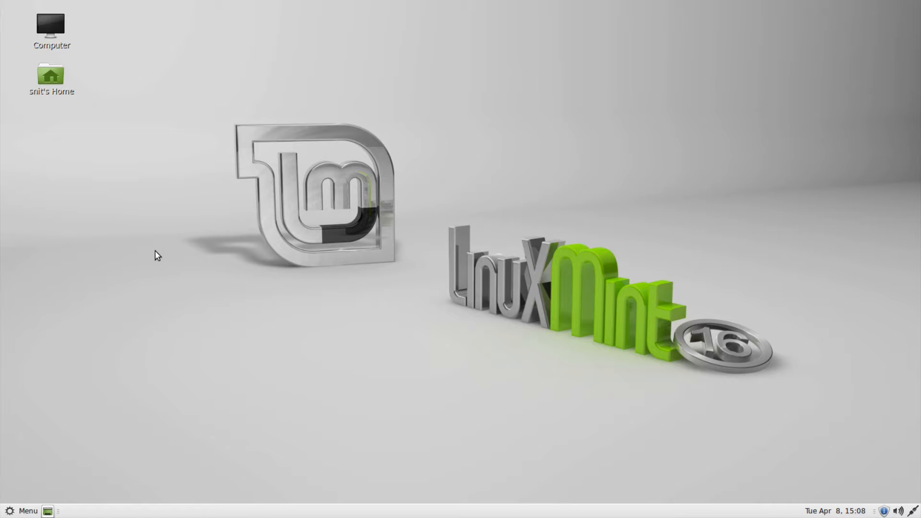
- Create an empty document named 'new file' on the desktop via the desktop context menu
right_click(158, 255)
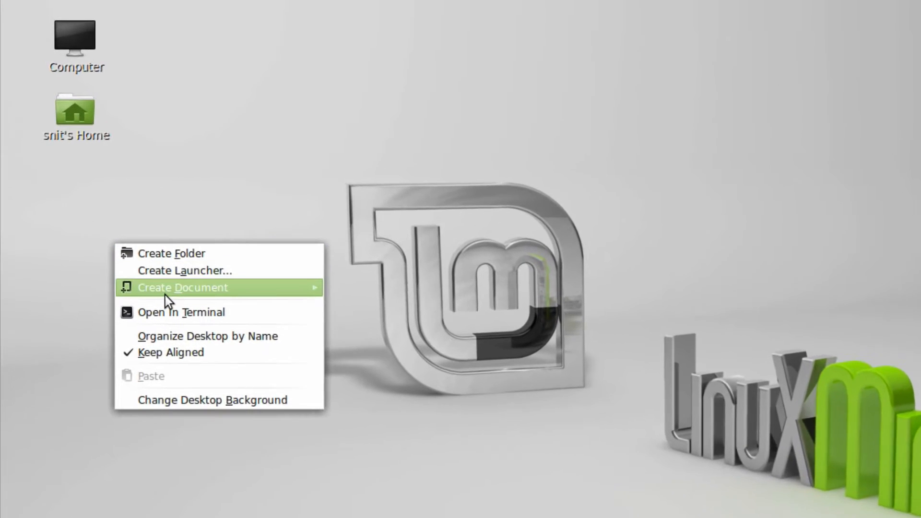
left_click(183, 287)
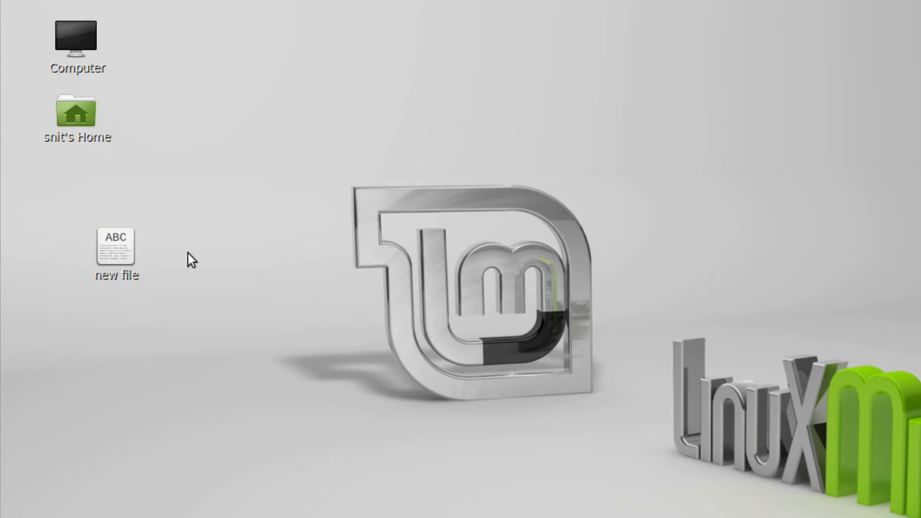
- Open the home folder in Caja and show the Trash, where 'new file' now sits
right_click(116, 246)
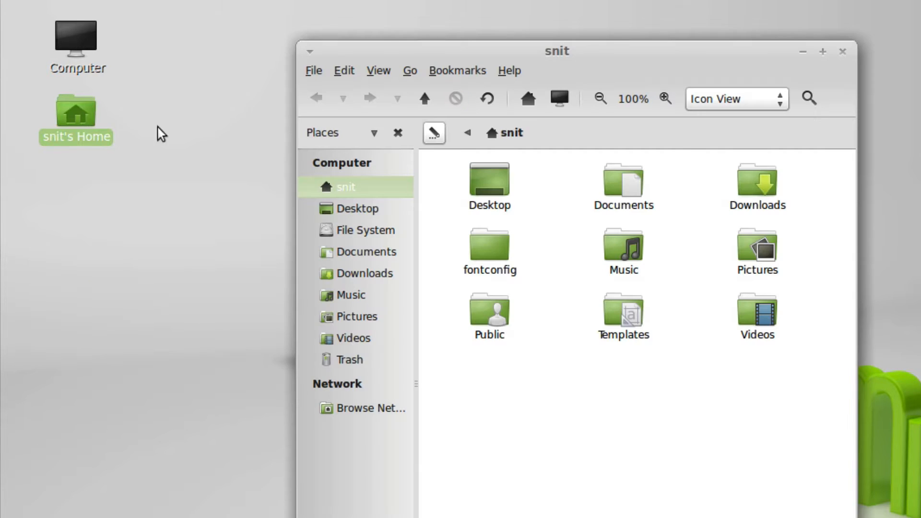
left_click(349, 360)
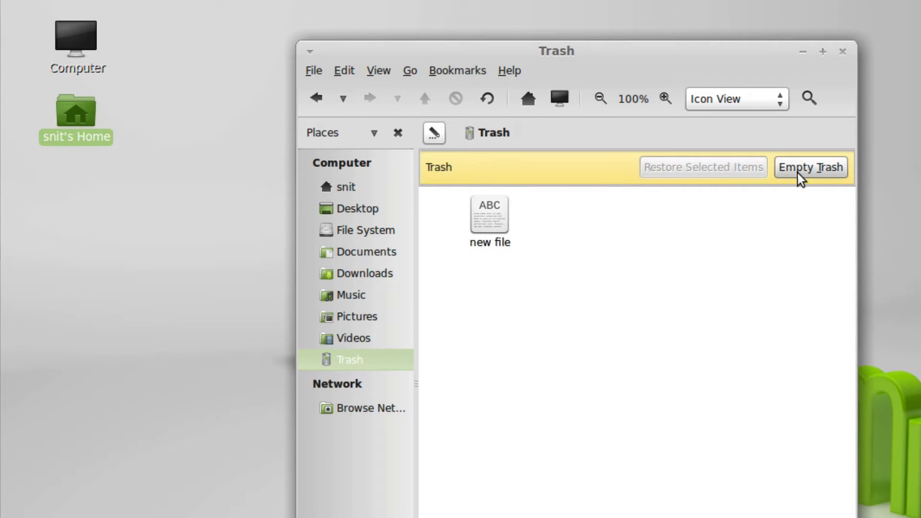
mouse_move(809, 177)
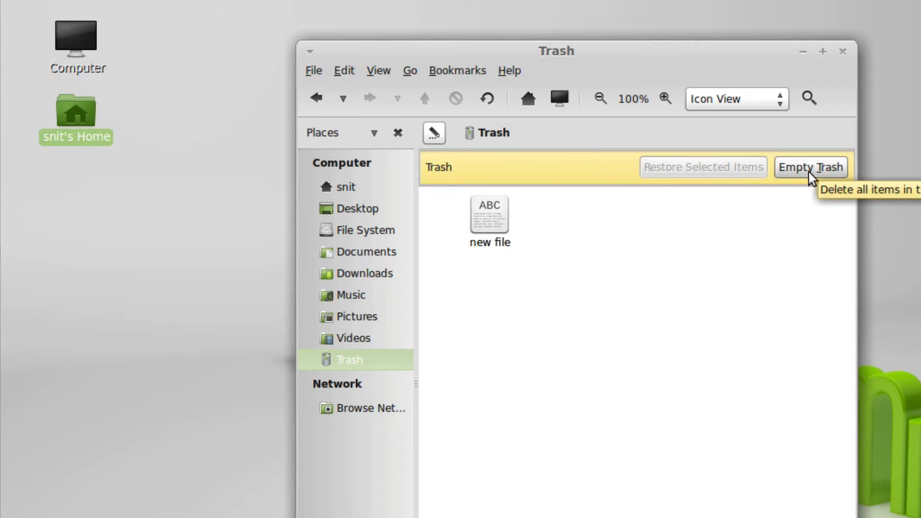
left_click(313, 70)
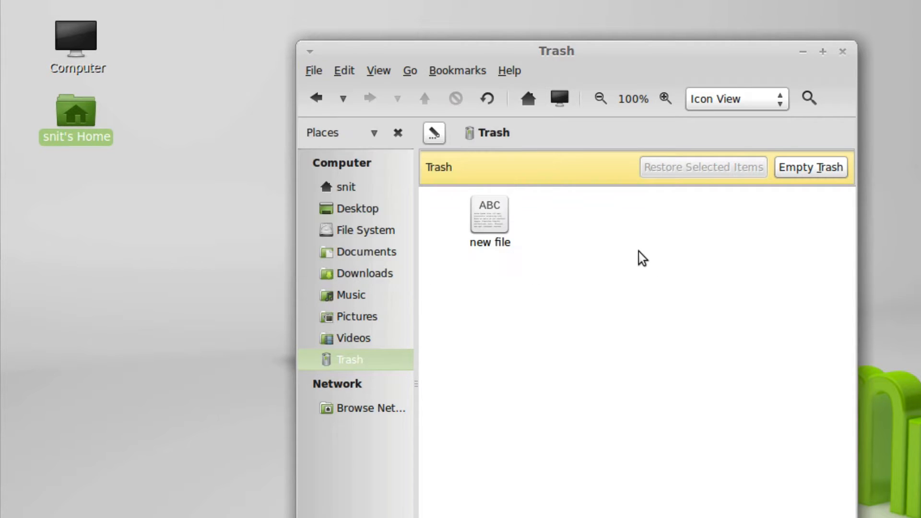
mouse_move(635, 252)
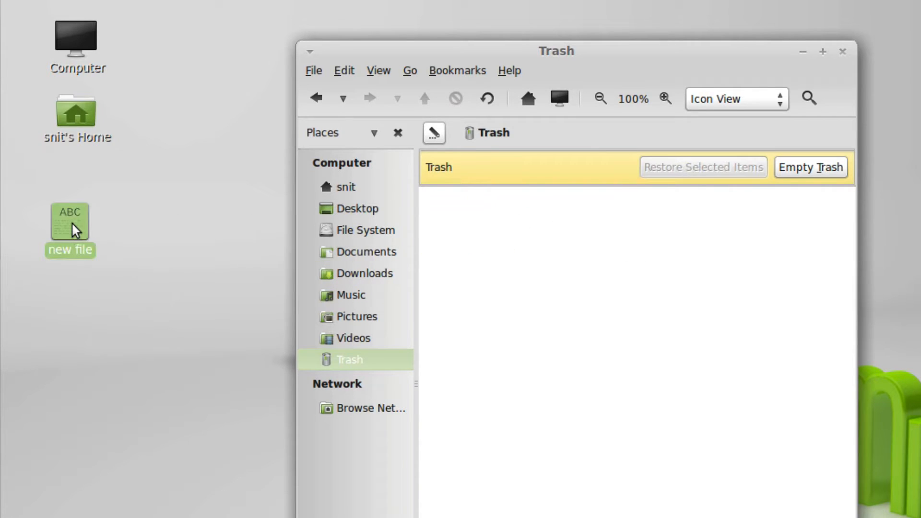
- Open 'new file' in Pluma, enter a line of filler text and save it
double_click(69, 221)
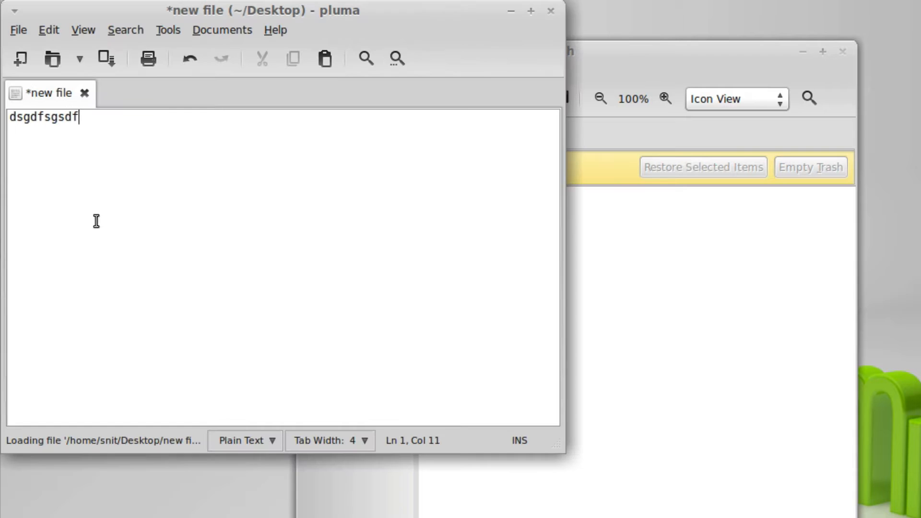
type("g")
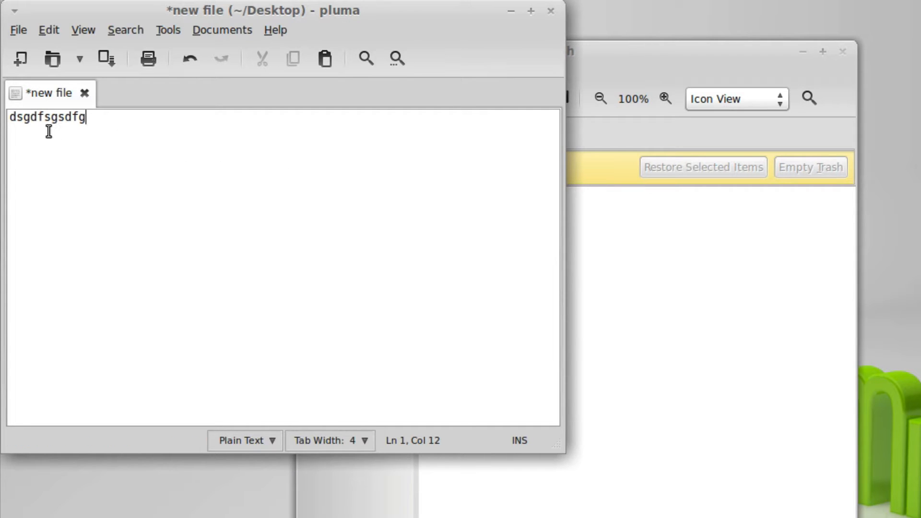
mouse_move(102, 133)
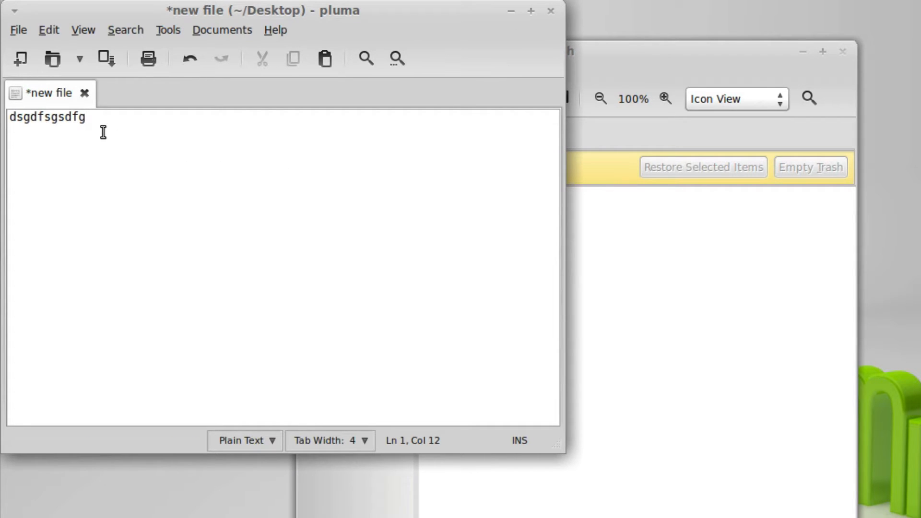
mouse_move(255, 121)
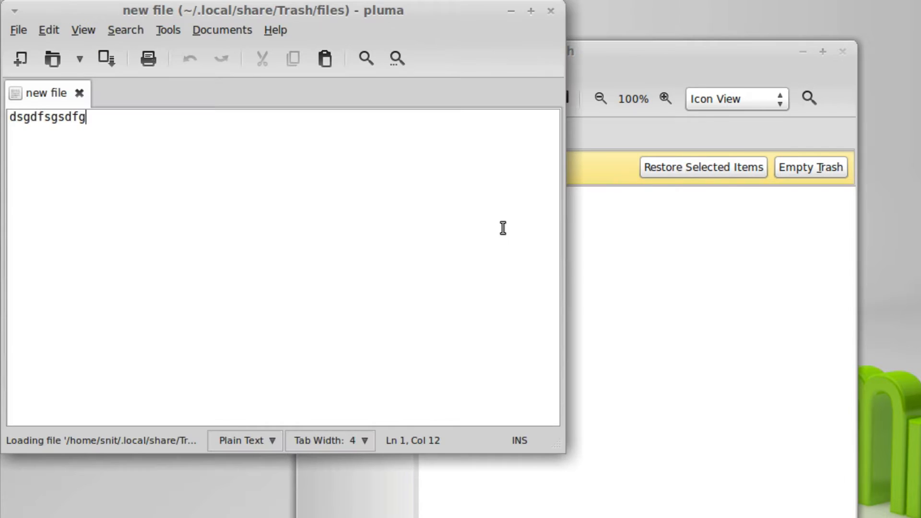
type("xdvxcvcxz")
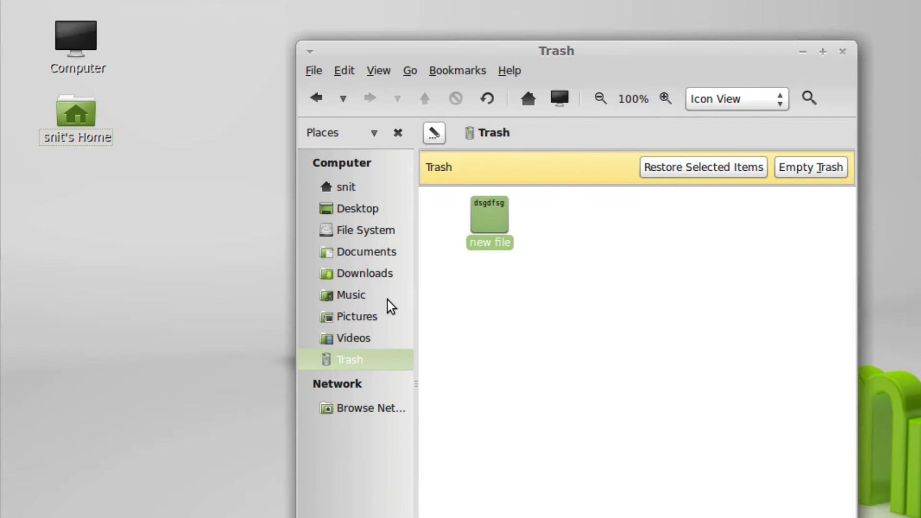
mouse_move(498, 296)
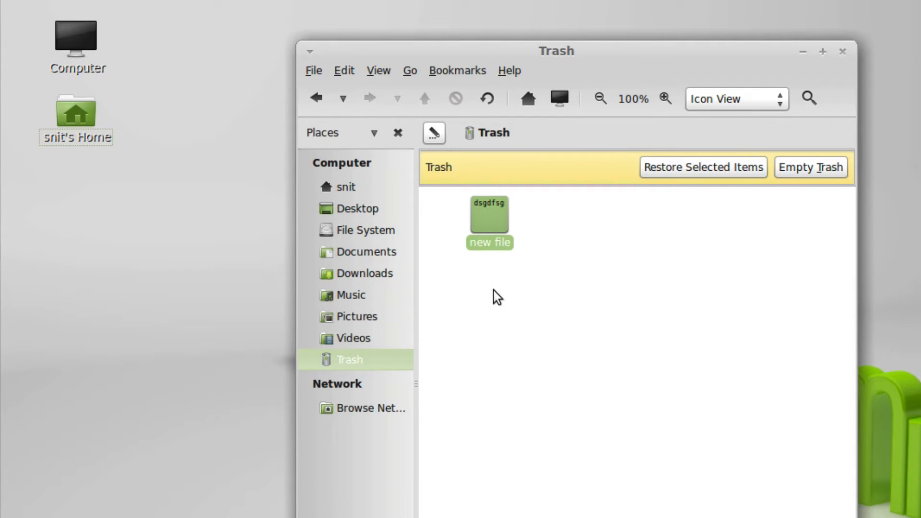
- Request Empty Trash several times, cancelling the confirmation, until the permanent-delete prompt is left open
left_click(809, 167)
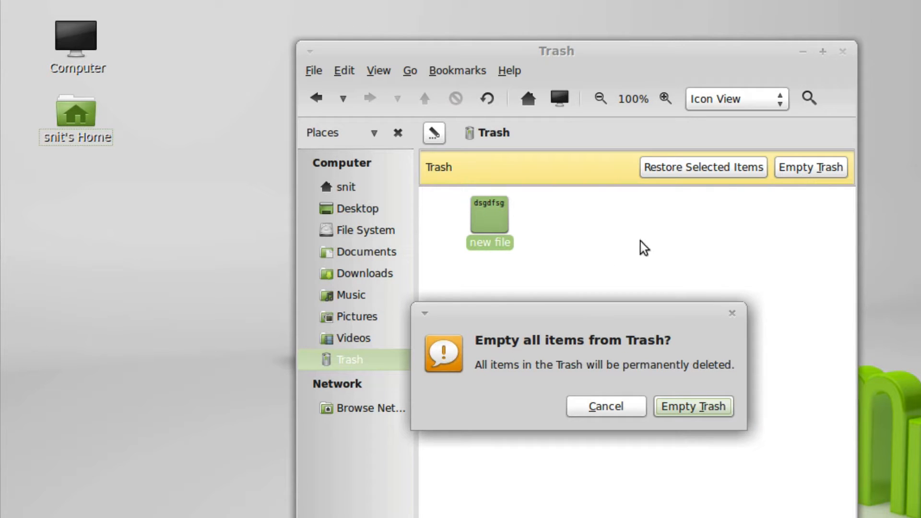
left_click(424, 313)
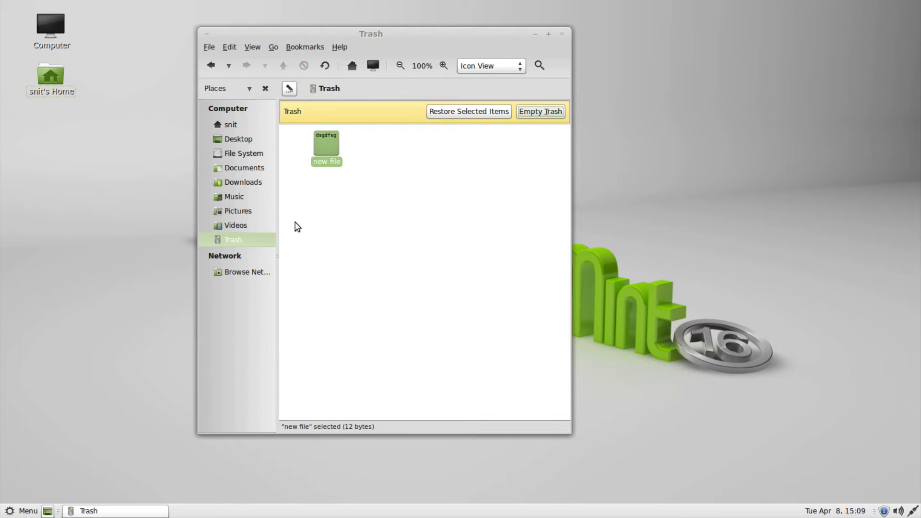
left_click(533, 34)
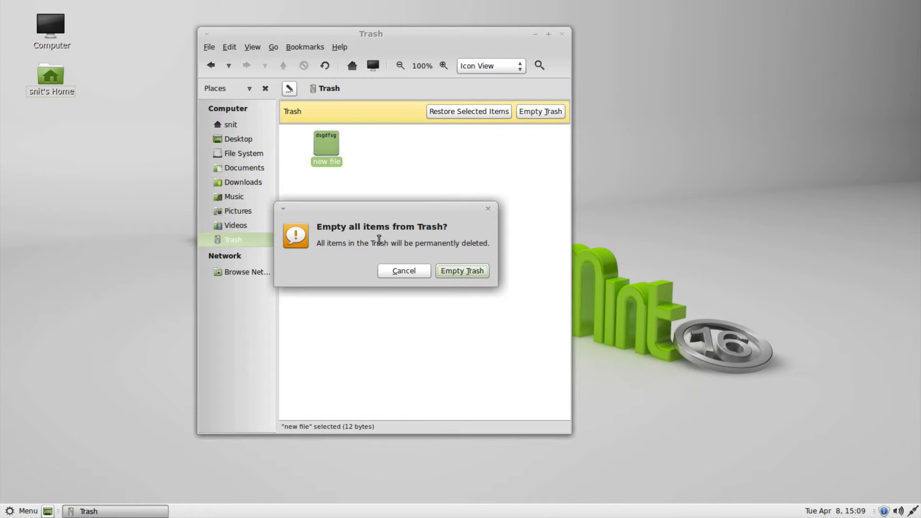
left_click(283, 208)
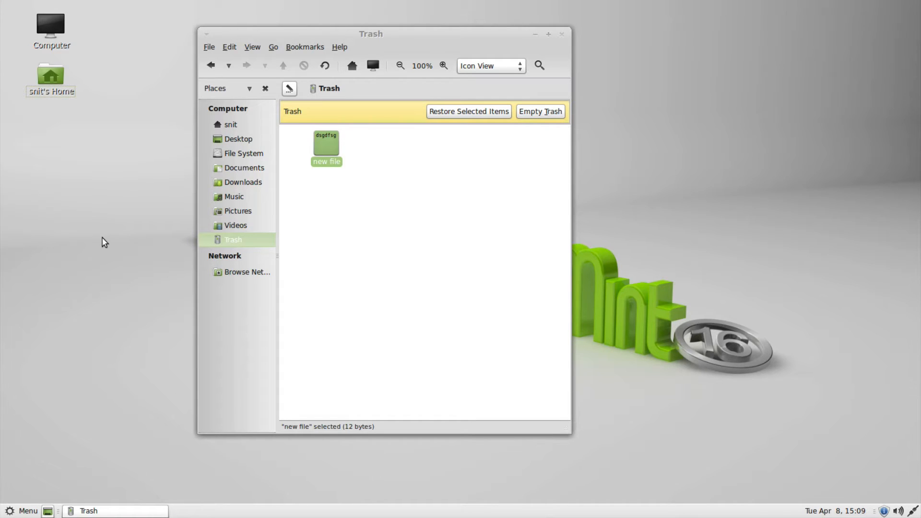
left_click(540, 112)
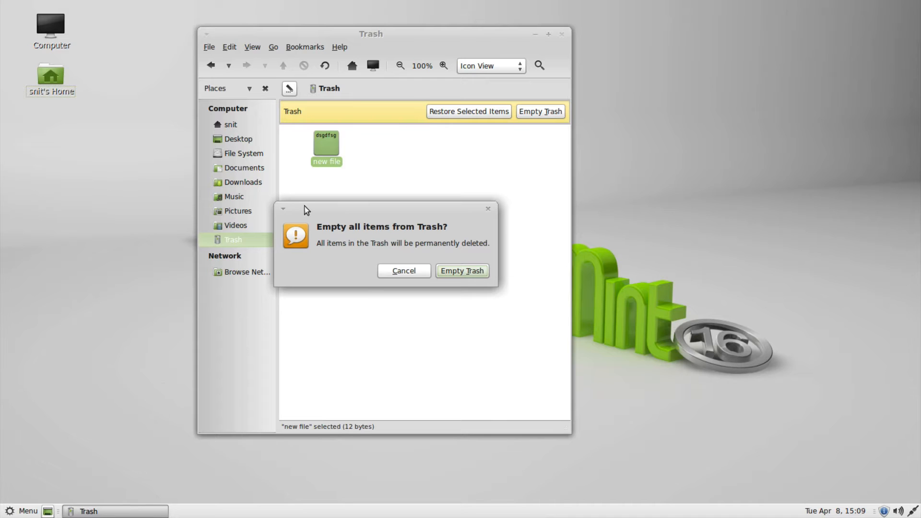
mouse_move(285, 214)
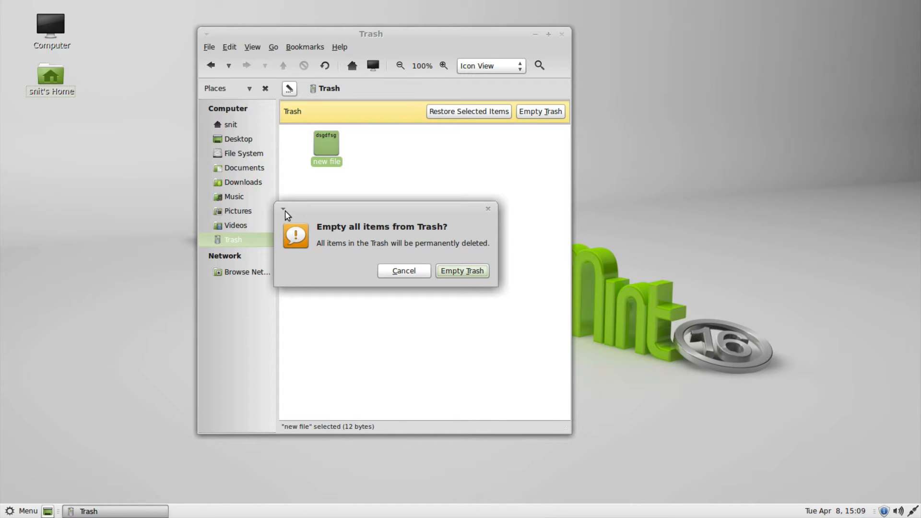
mouse_move(354, 223)
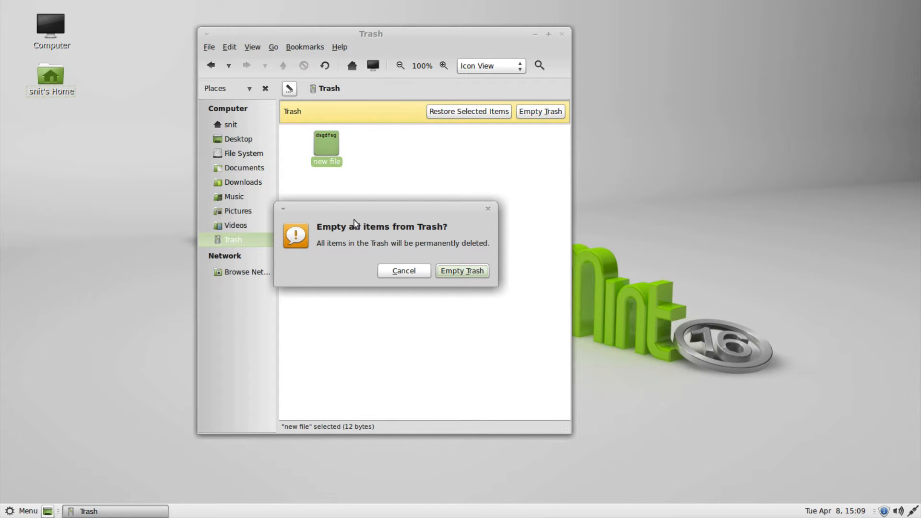
left_click(283, 209)
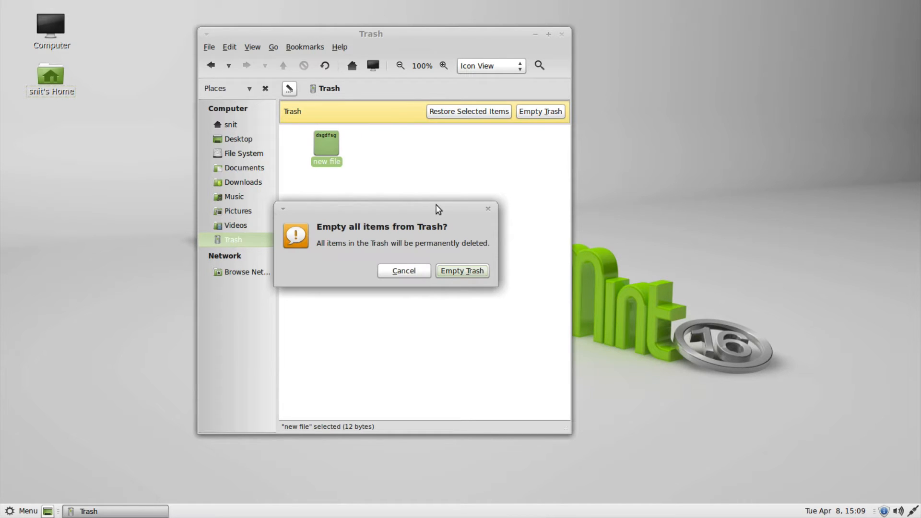
mouse_move(443, 247)
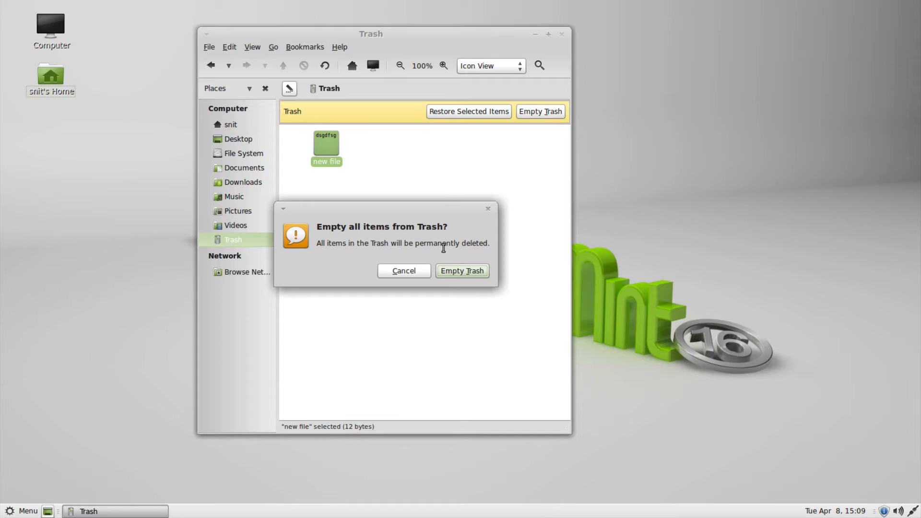
- Confirm emptying the Trash, maximise the emptied window, then minimise it to reveal the desktop
left_click(461, 271)
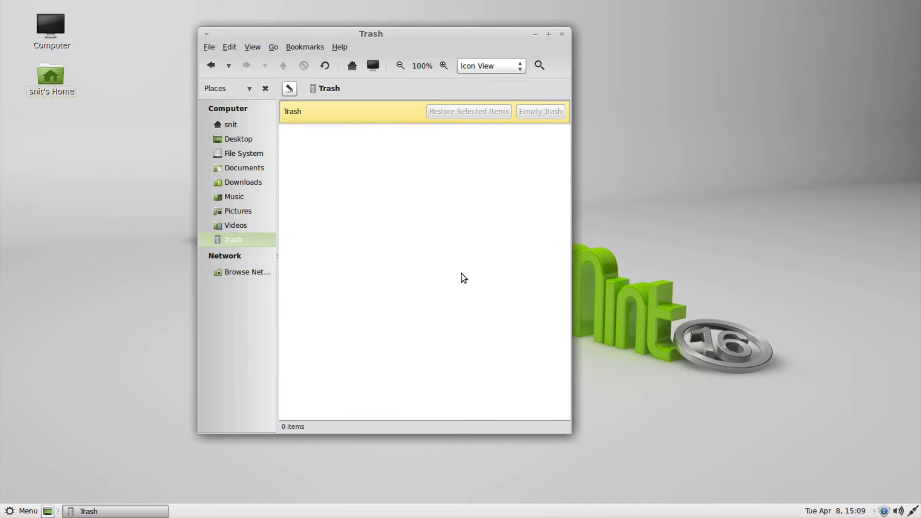
mouse_move(519, 78)
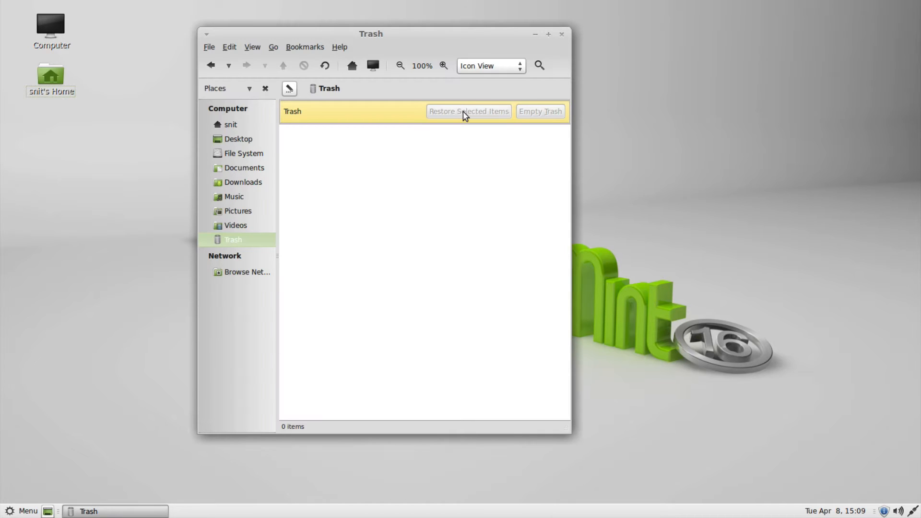
left_click(547, 33)
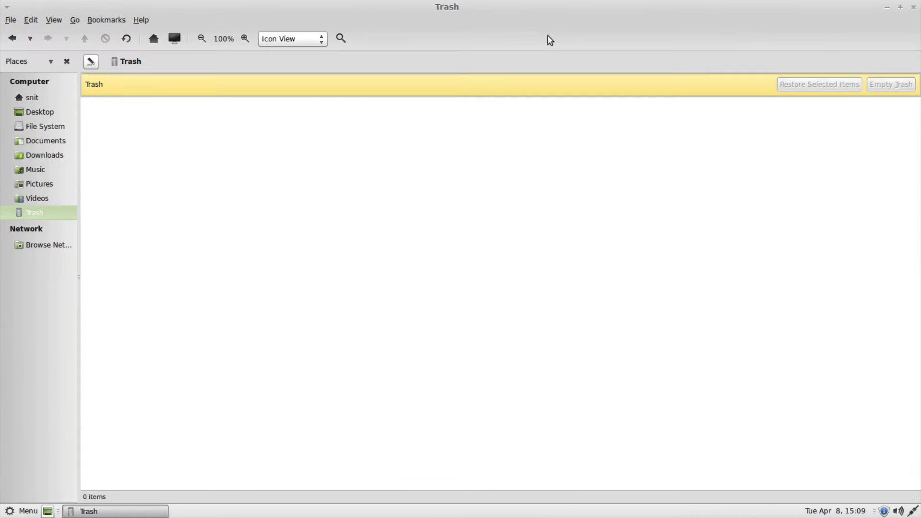
left_click(900, 7)
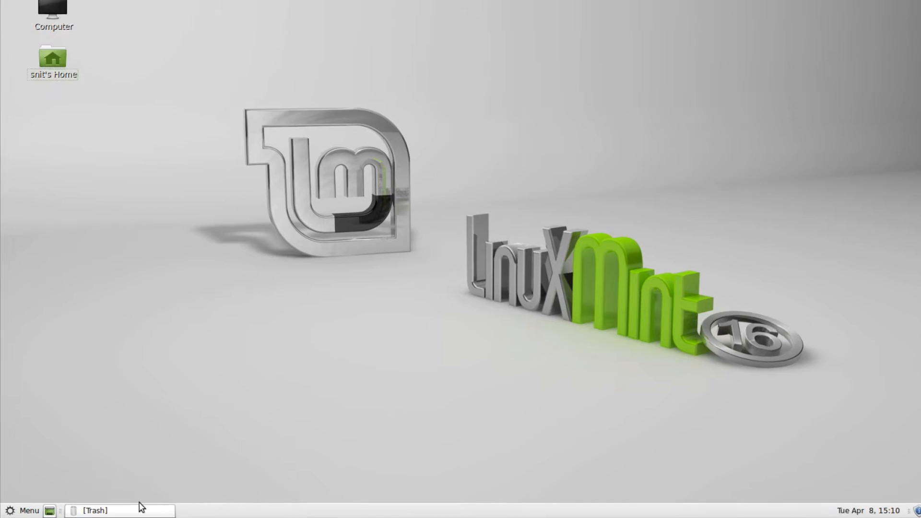
- Move the Trash window to Workspace 4 from its taskbar button's window menu
right_click(94, 509)
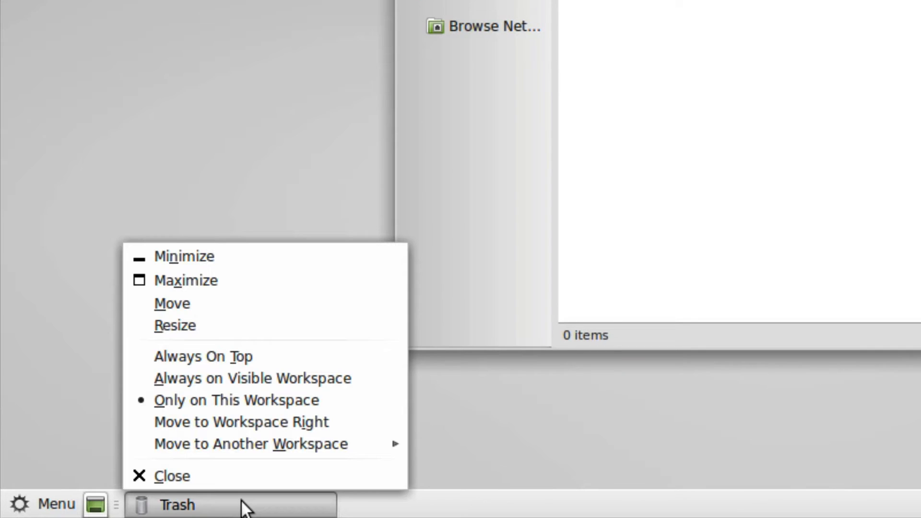
mouse_move(240, 422)
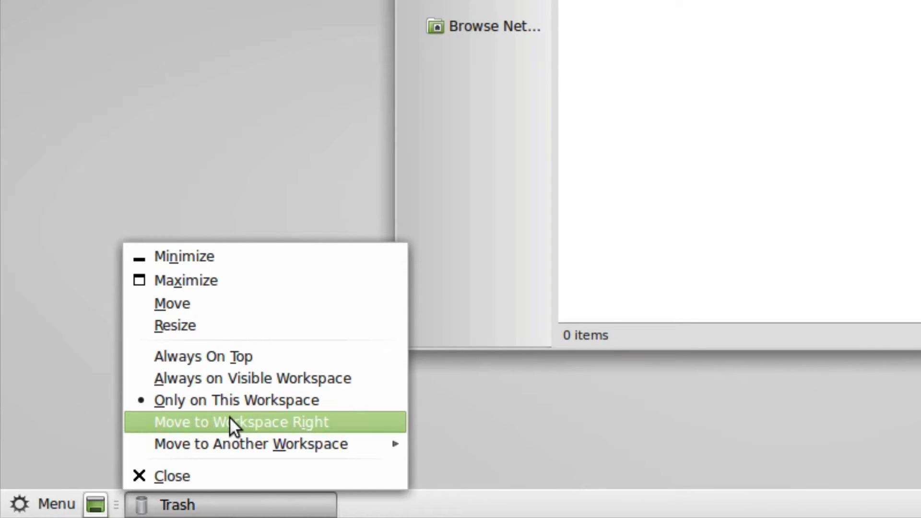
mouse_move(235, 437)
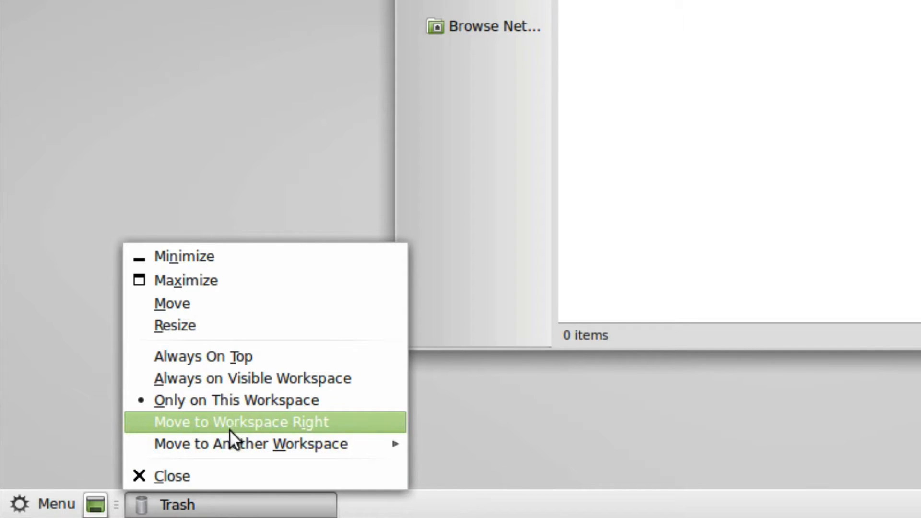
mouse_move(251, 444)
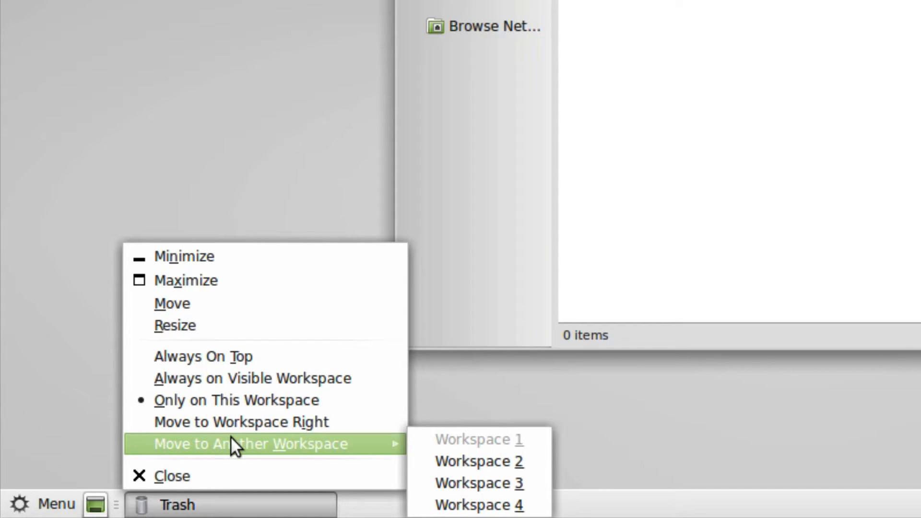
mouse_move(240, 454)
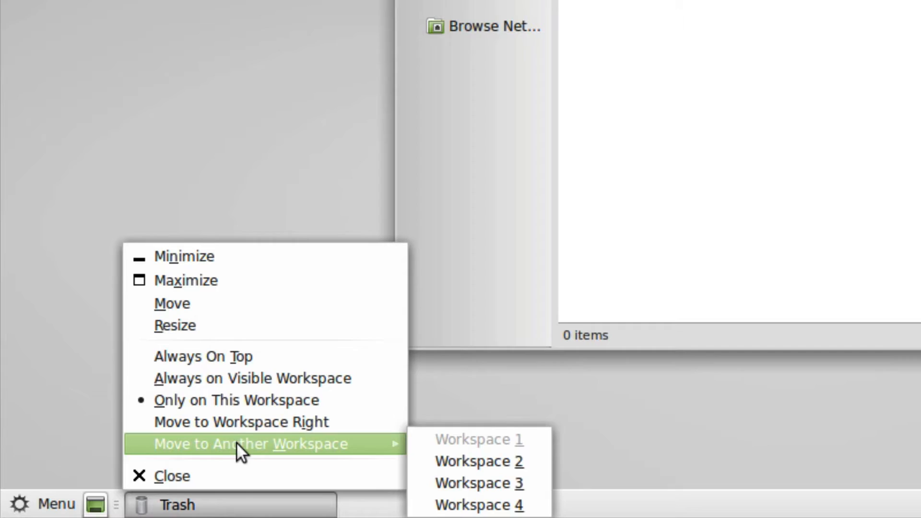
mouse_move(414, 460)
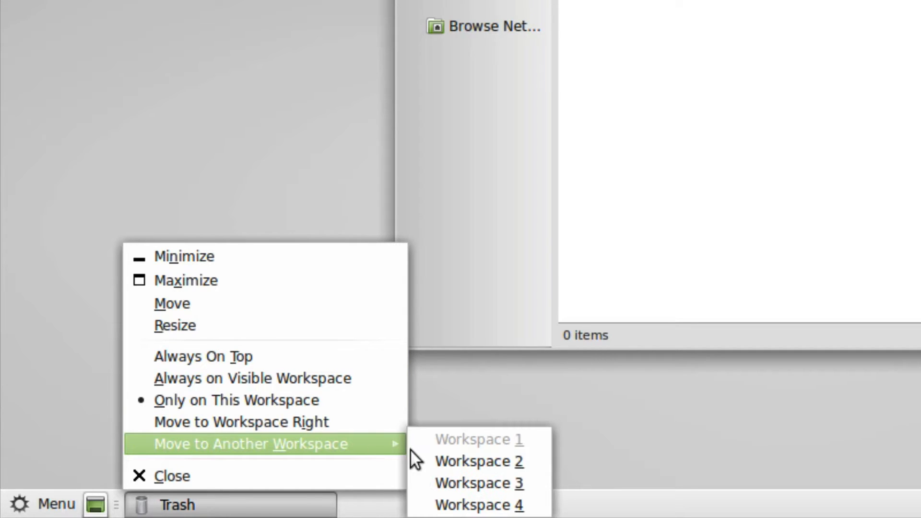
left_click(477, 461)
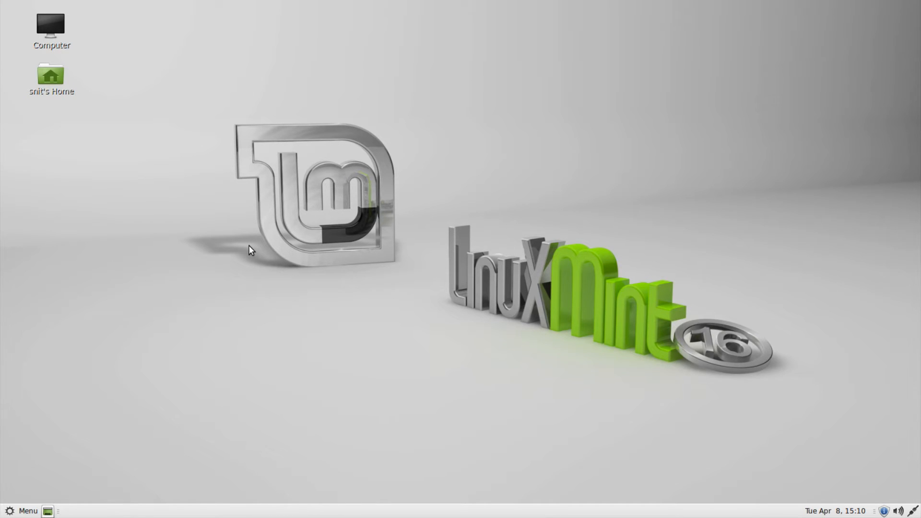
left_click(27, 510)
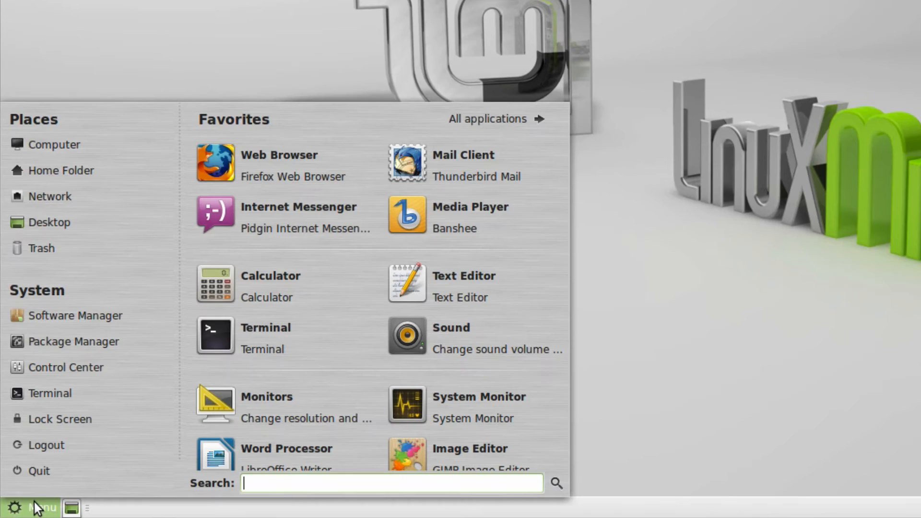
type("workspac")
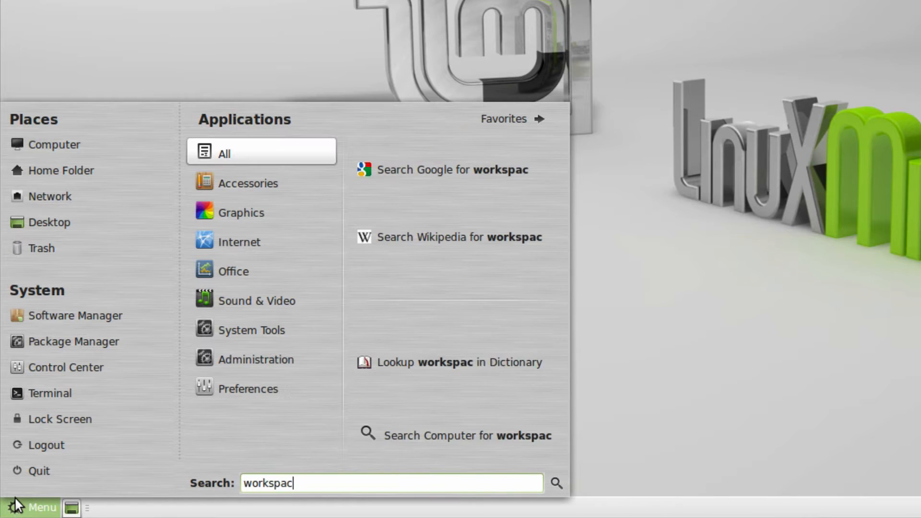
type("e")
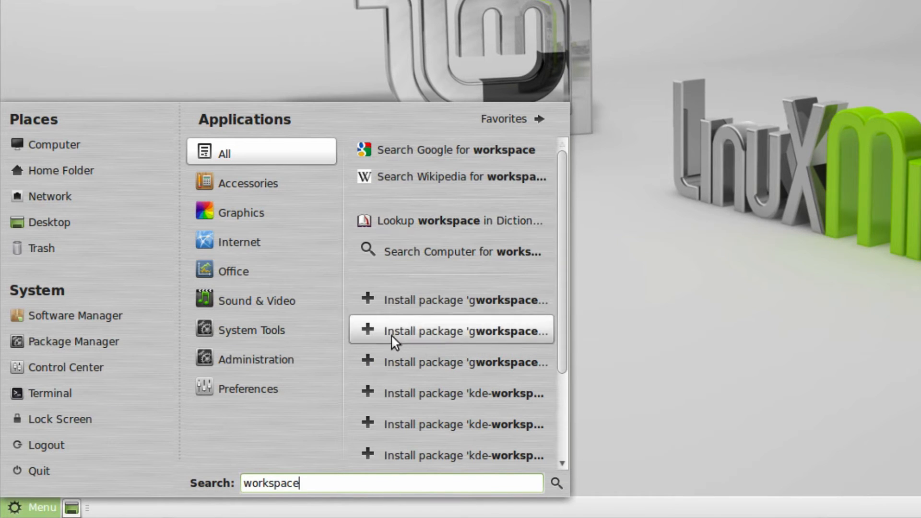
mouse_move(419, 282)
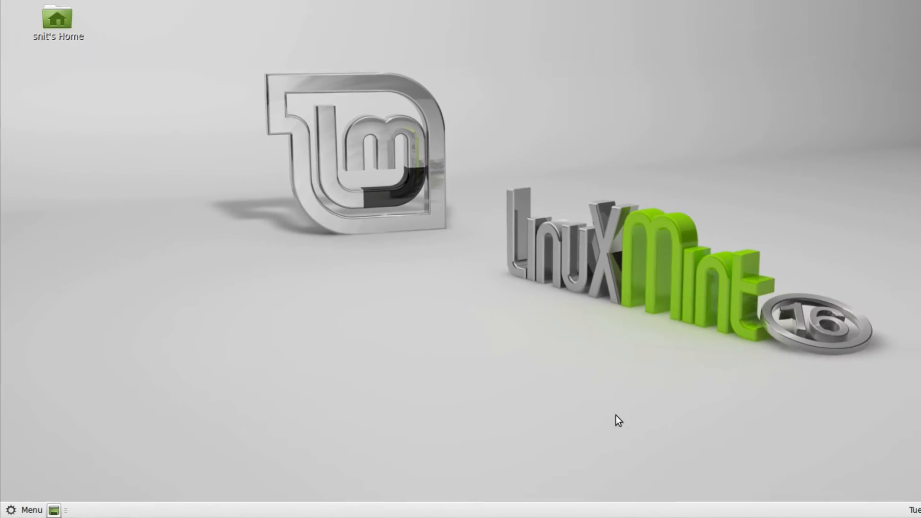
right_click(492, 509)
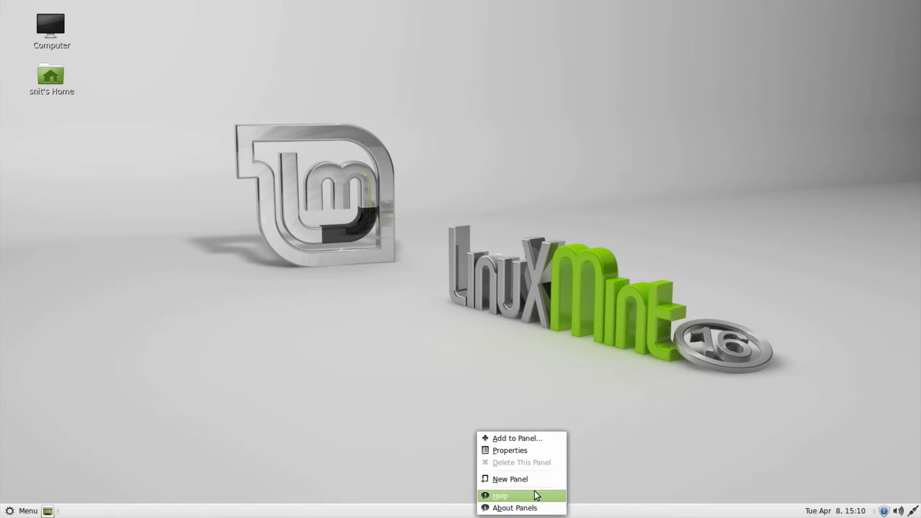
- Add a four-workspace Workspace Switcher applet to the bottom panel from the Add to Panel list
left_click(517, 438)
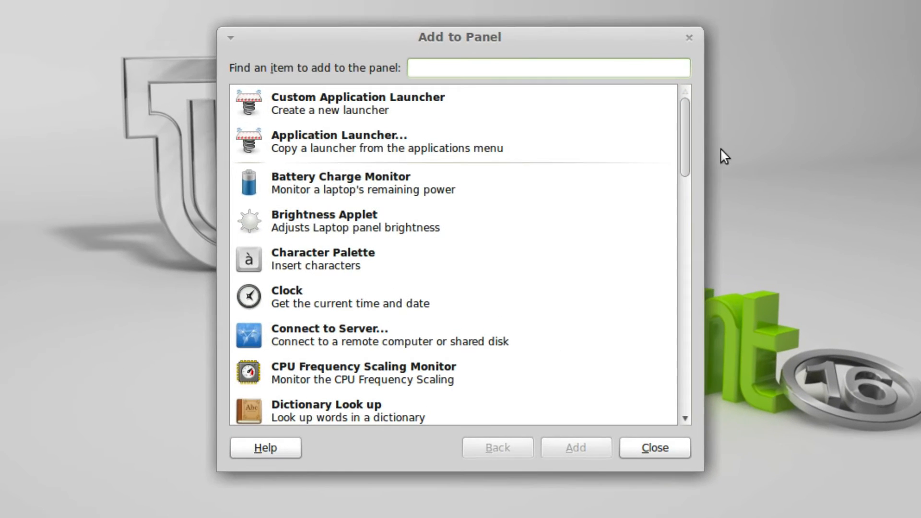
scroll("down", 3)
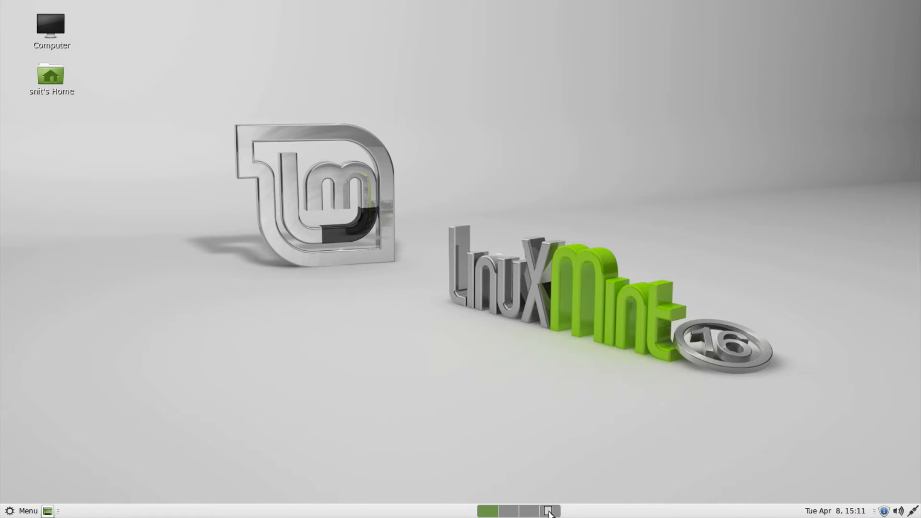
- Switch to workspace 4, check the Trash window's taskbar menu, then close the Trash window
left_click(534, 510)
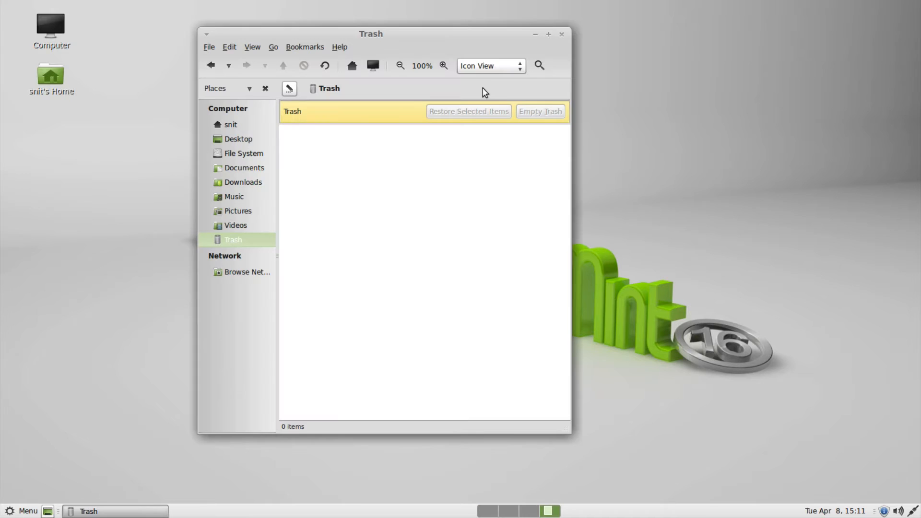
right_click(88, 511)
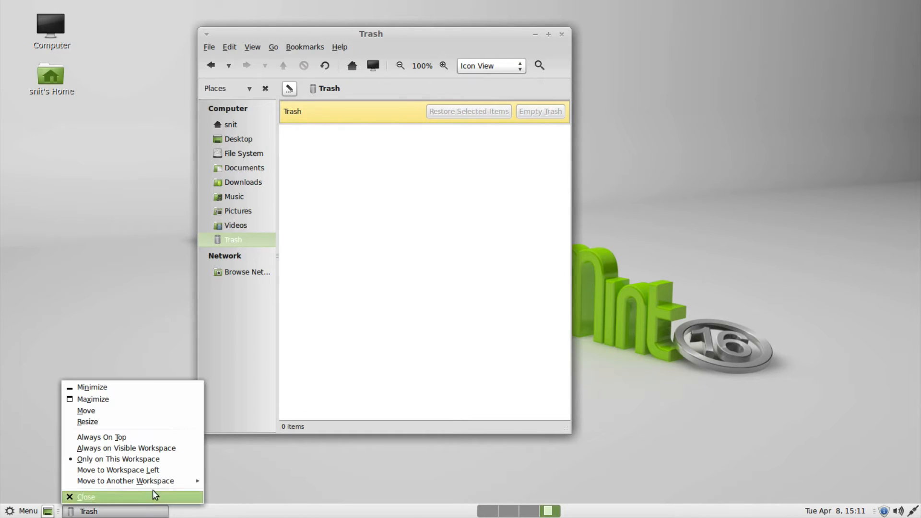
left_click(85, 496)
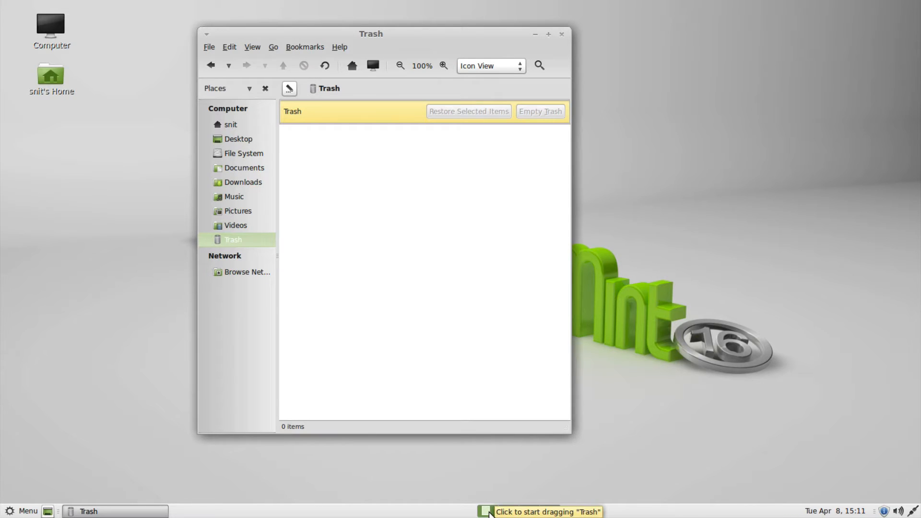
right_click(486, 511)
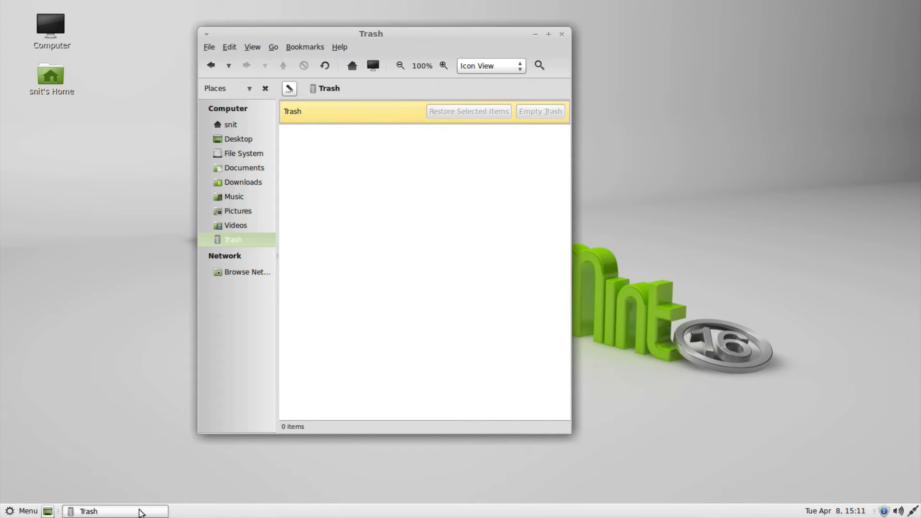
right_click(88, 511)
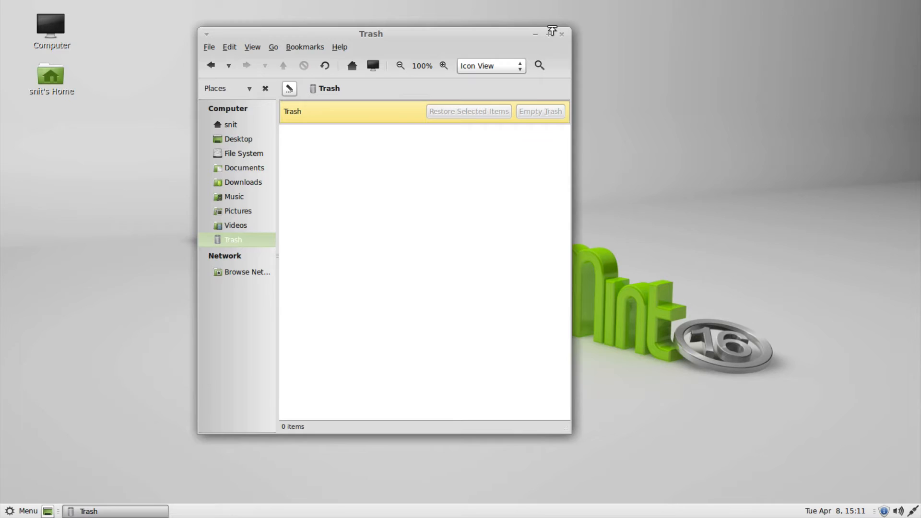
left_click(561, 34)
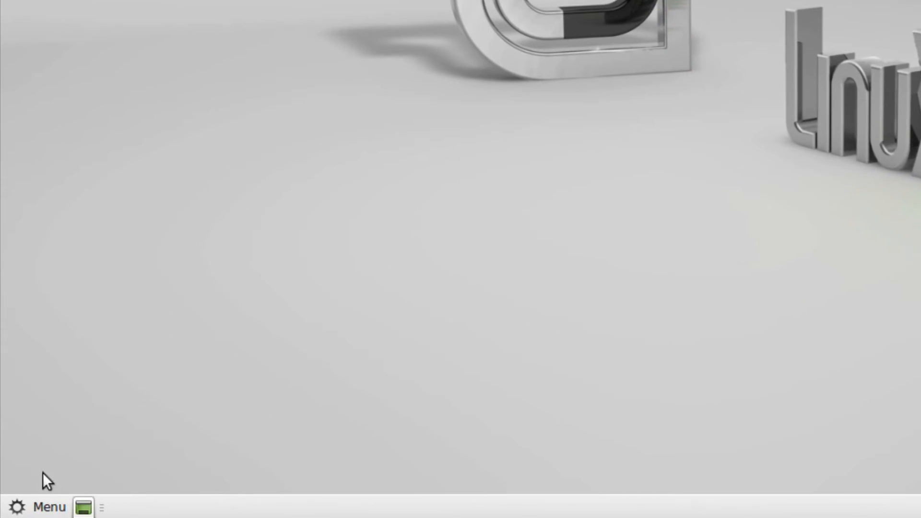
- Browse the main menu's All, Office and Accessories categories, ending on the Accessories list
left_click(39, 506)
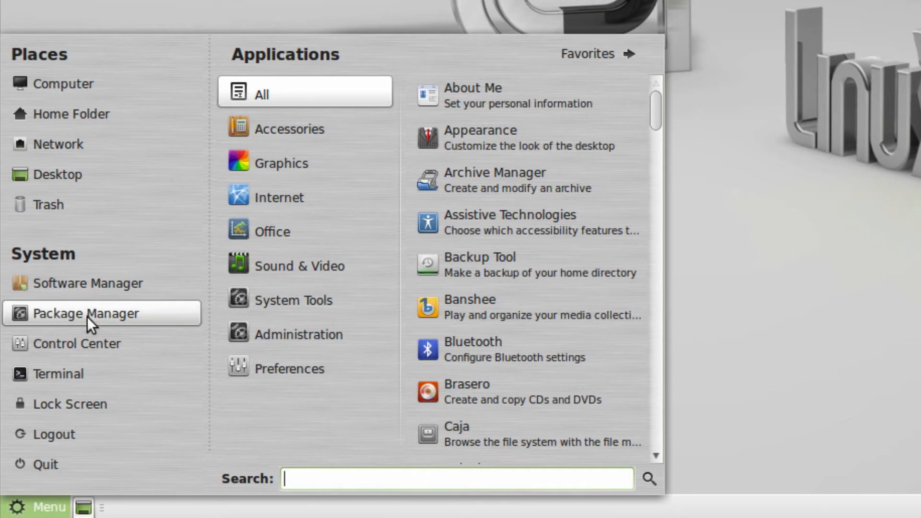
mouse_move(88, 326)
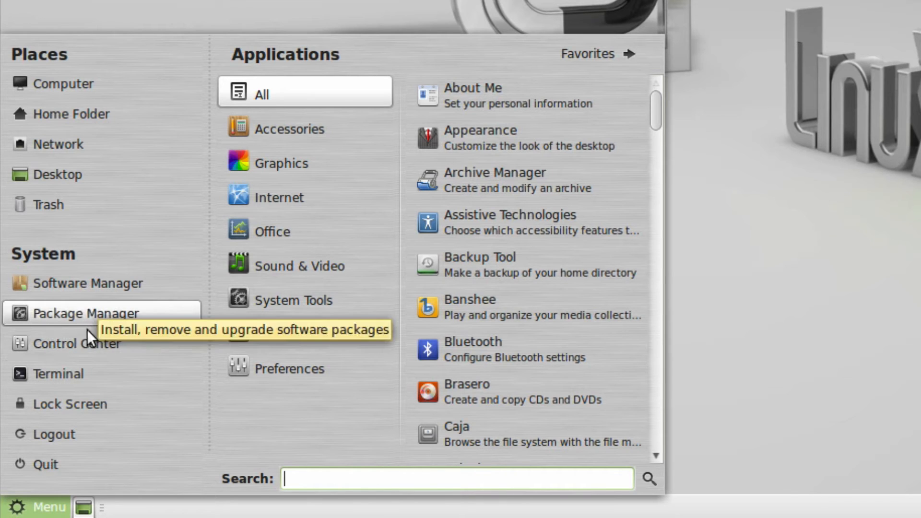
mouse_move(98, 283)
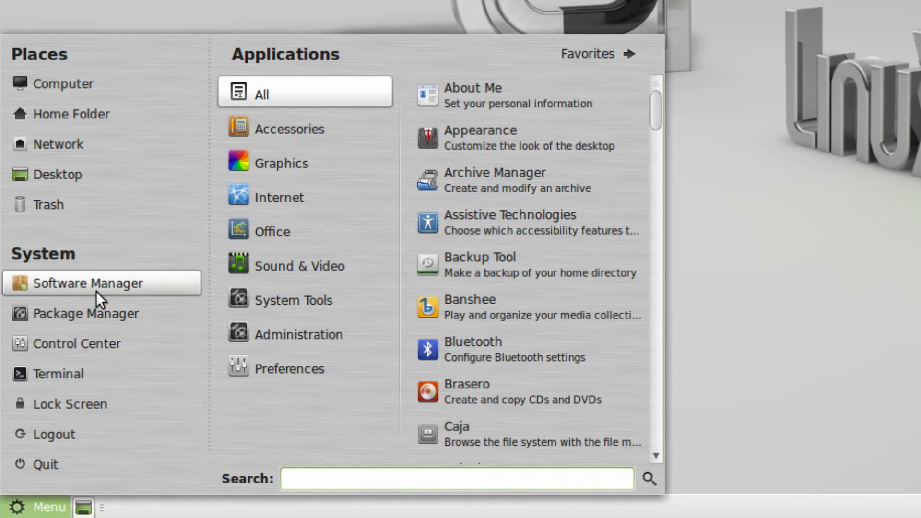
left_click(300, 266)
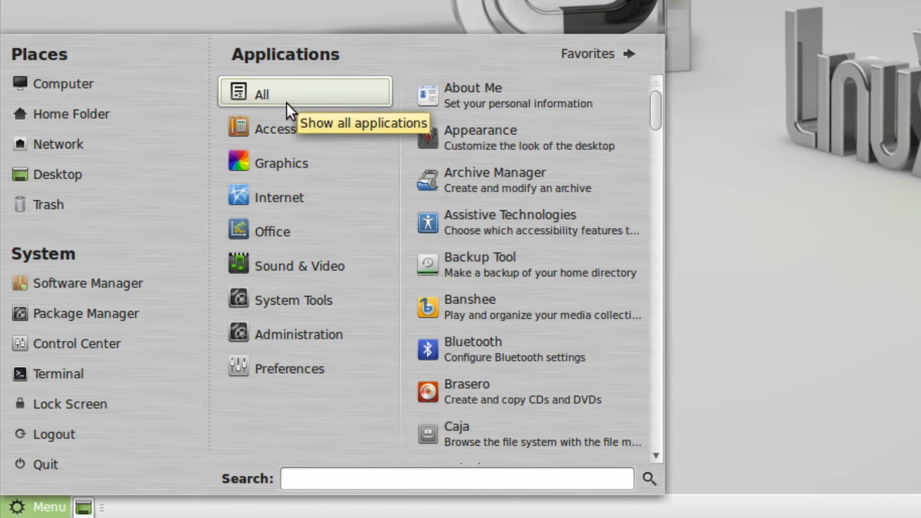
left_click(289, 128)
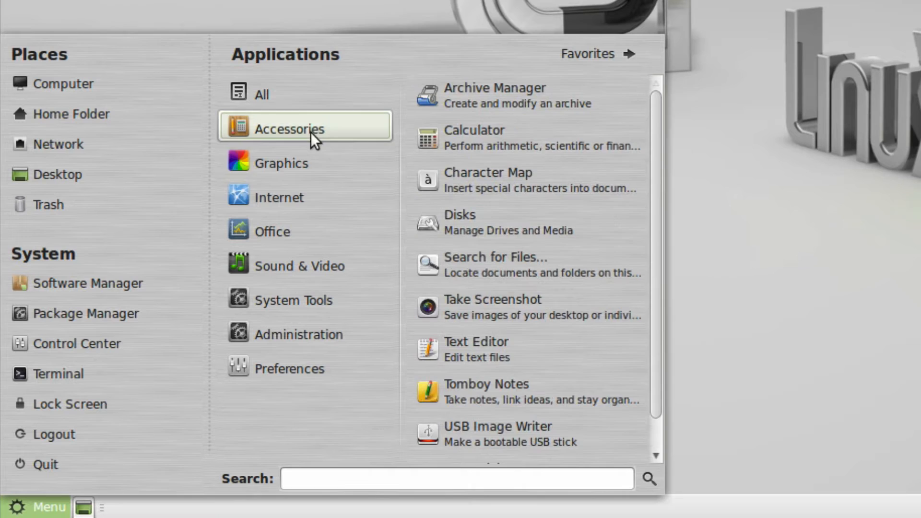
left_click(279, 197)
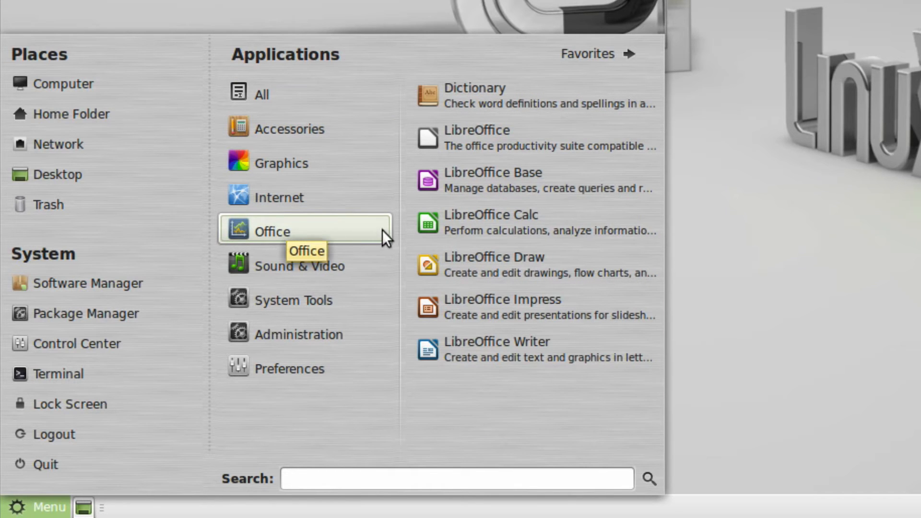
mouse_move(379, 235)
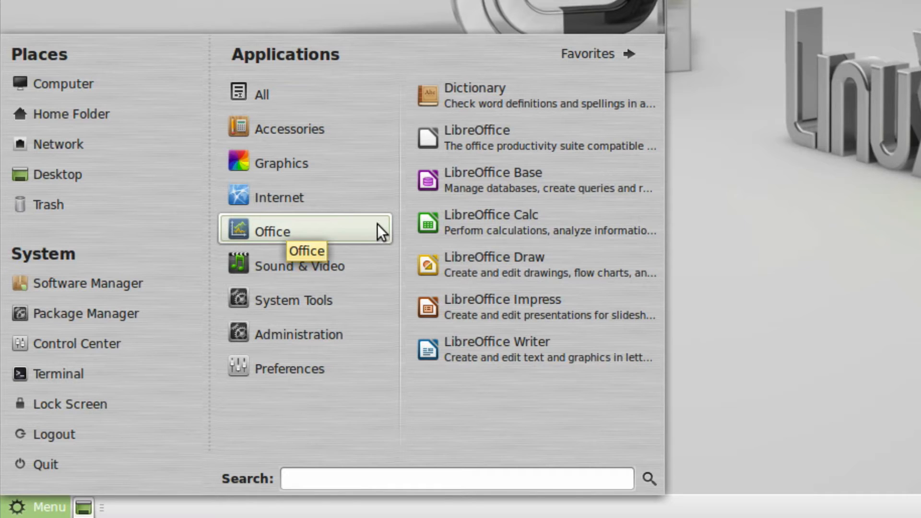
mouse_move(462, 223)
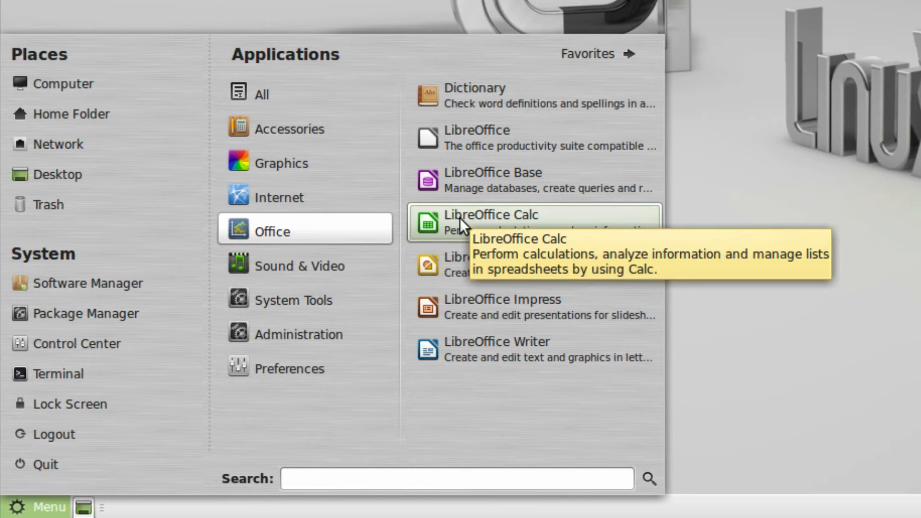
mouse_move(296, 237)
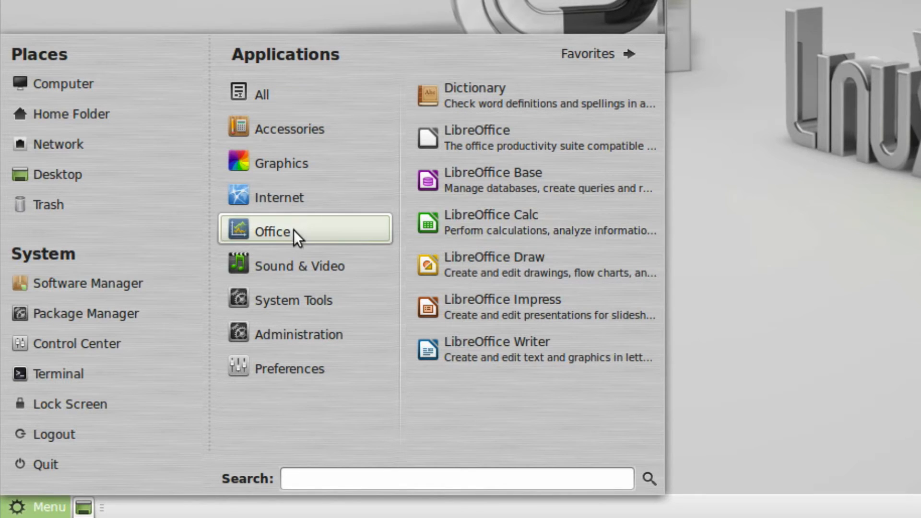
left_click(290, 128)
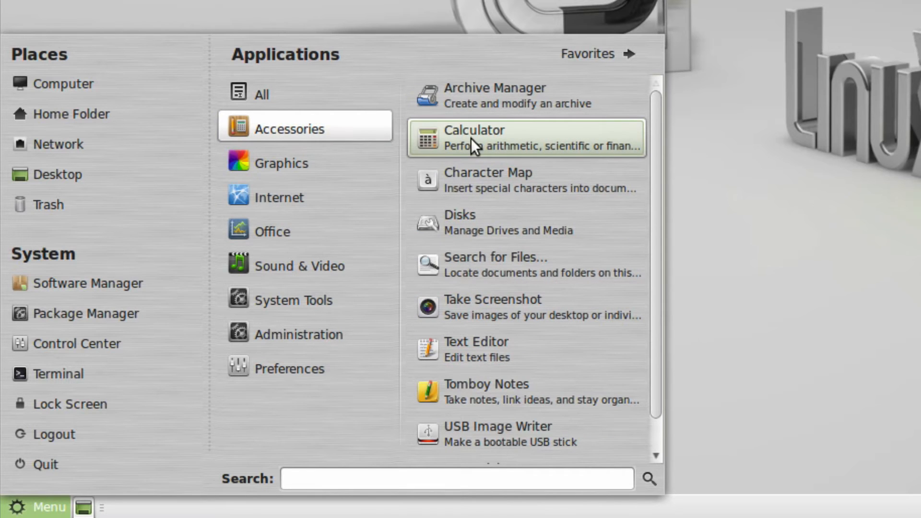
mouse_move(88, 292)
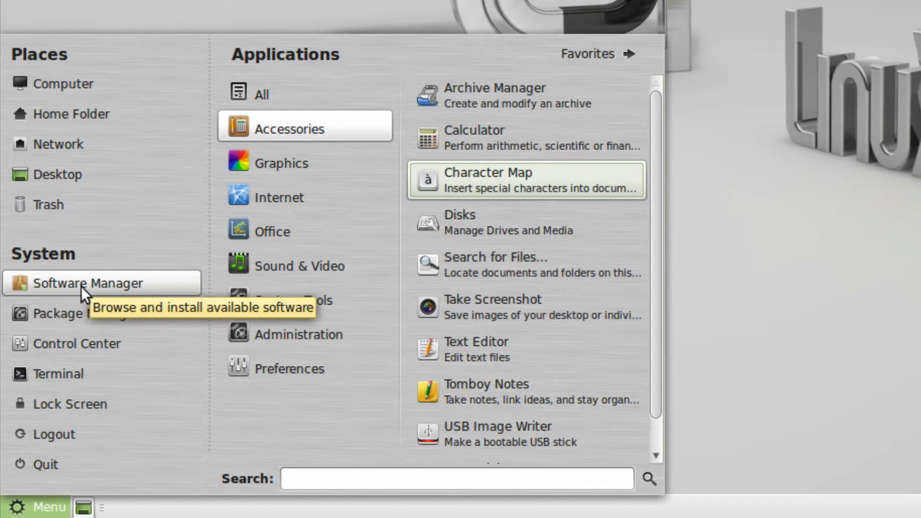
mouse_move(584, 79)
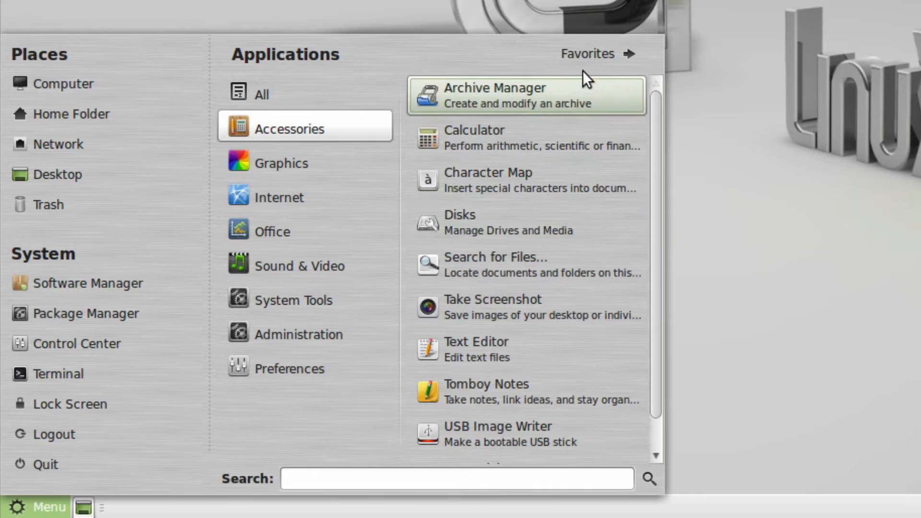
- Toggle the menu between Favorites and All applications twice, leaving the Accessories list showing
left_click(587, 54)
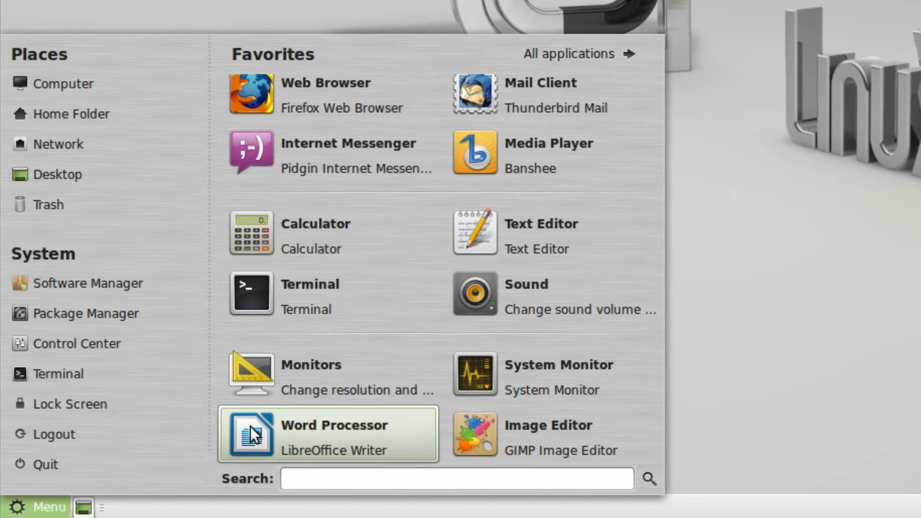
mouse_move(390, 428)
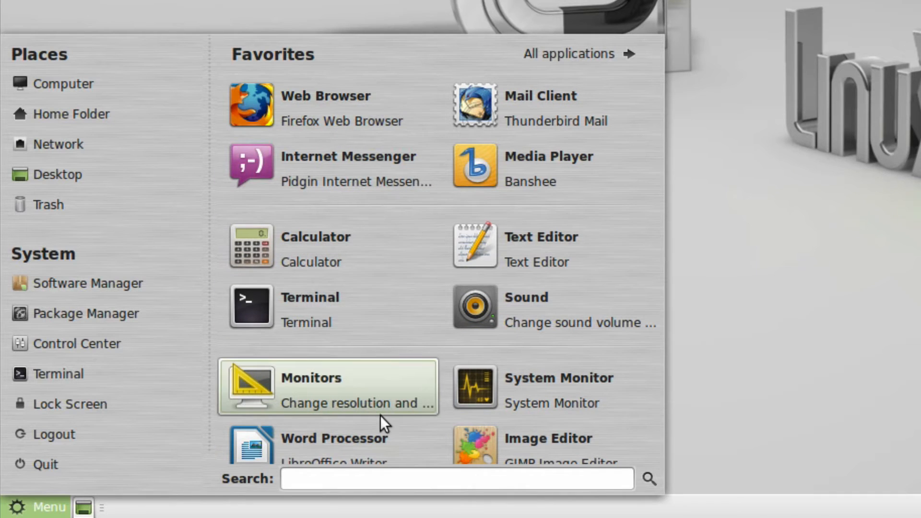
mouse_move(408, 420)
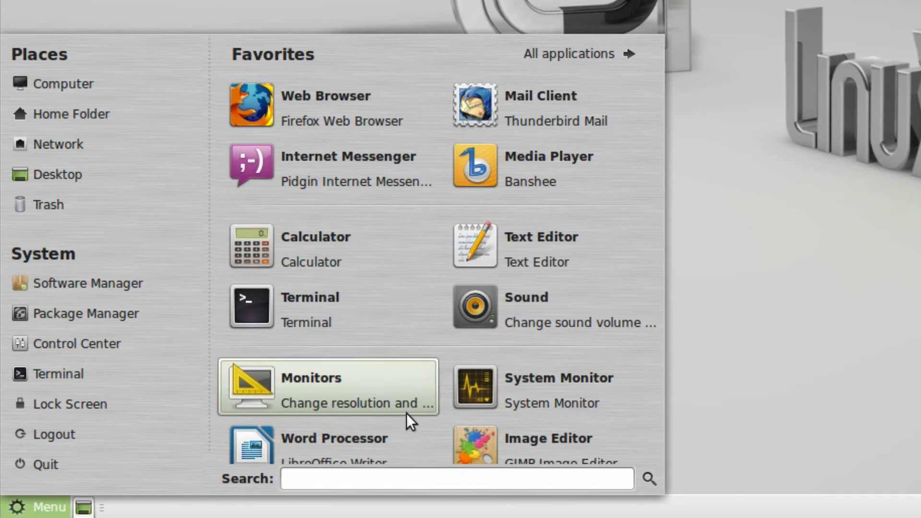
mouse_move(385, 385)
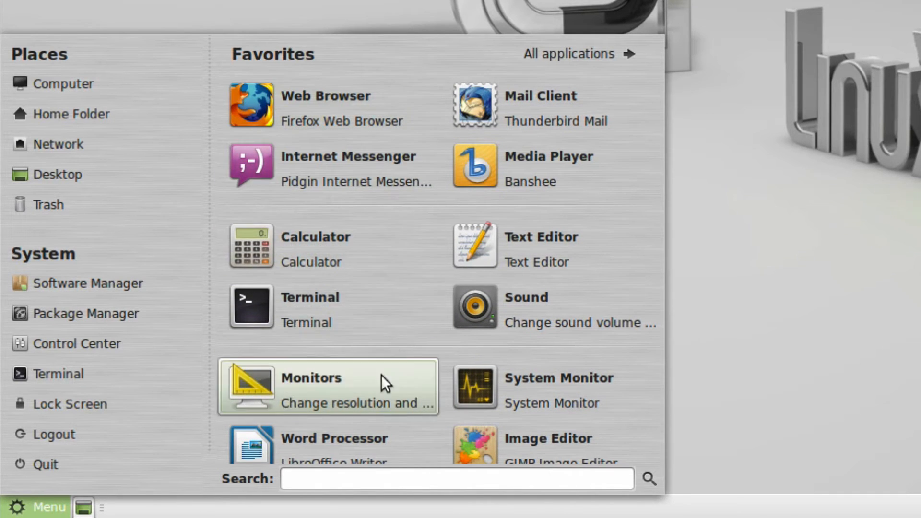
mouse_move(375, 433)
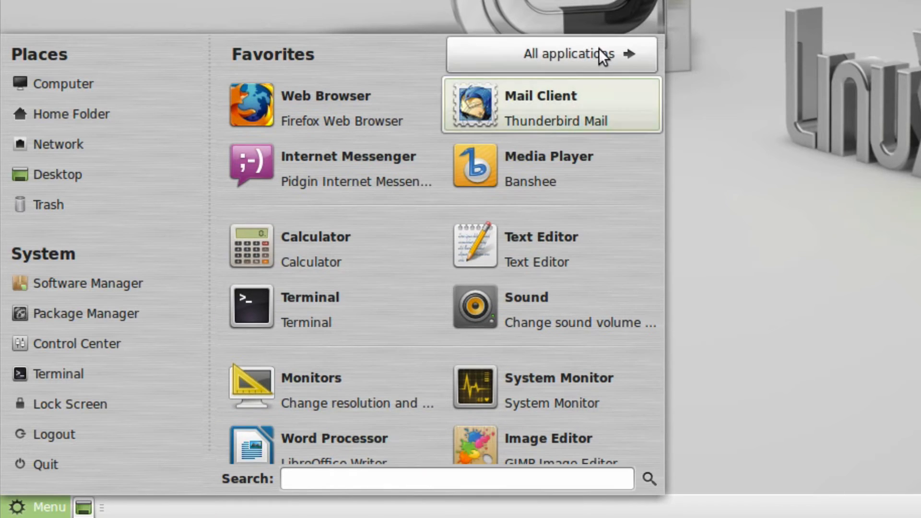
left_click(568, 53)
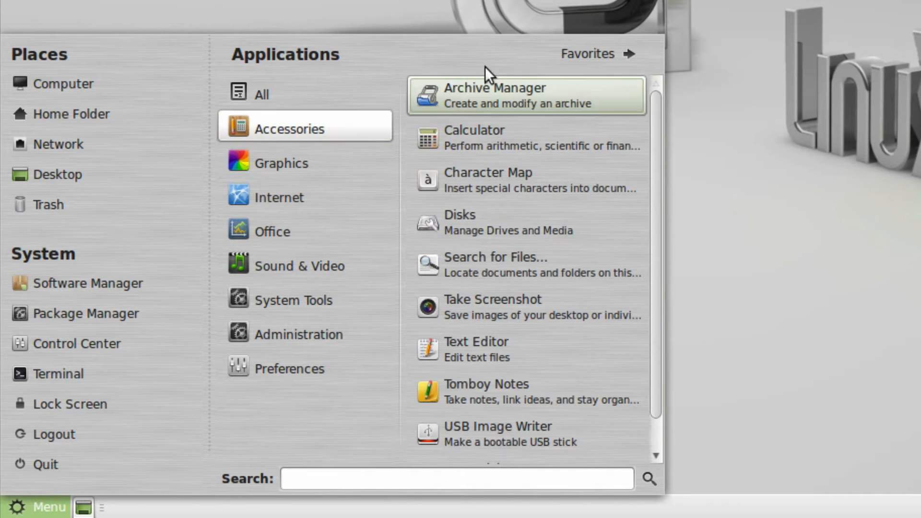
left_click(587, 54)
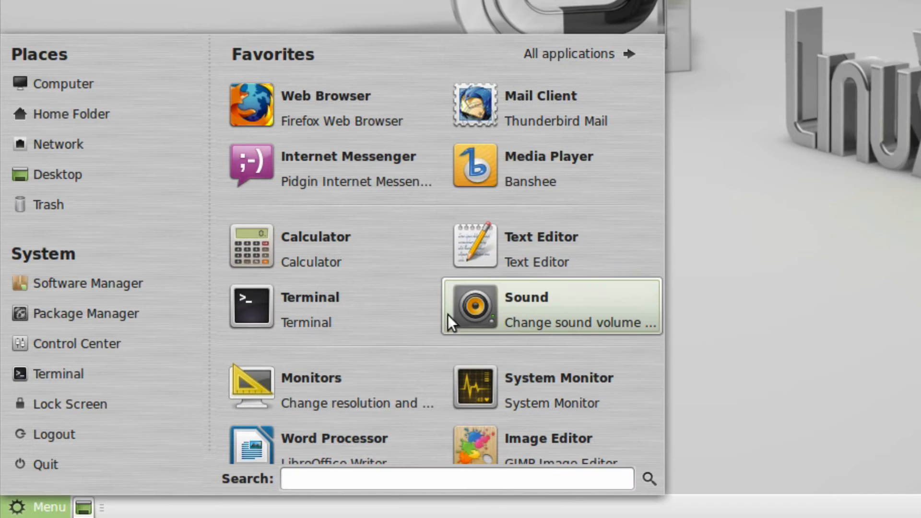
left_click(569, 53)
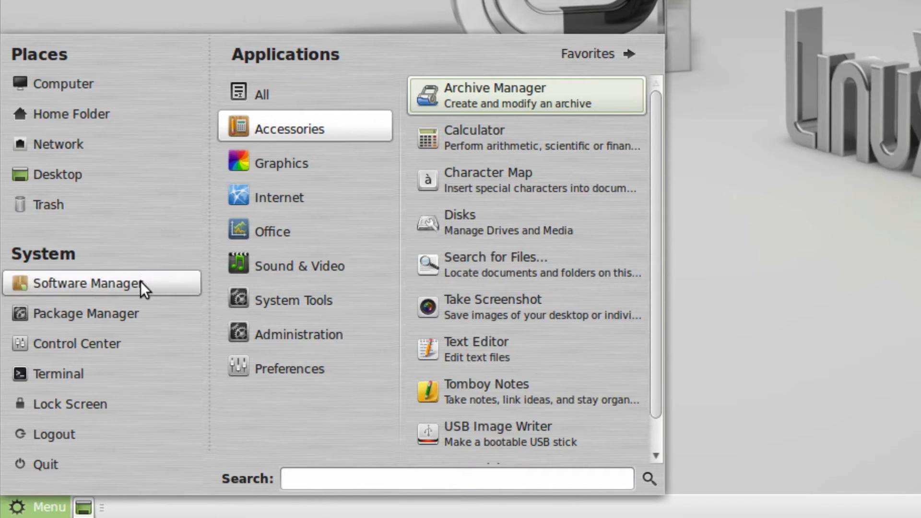
mouse_move(124, 296)
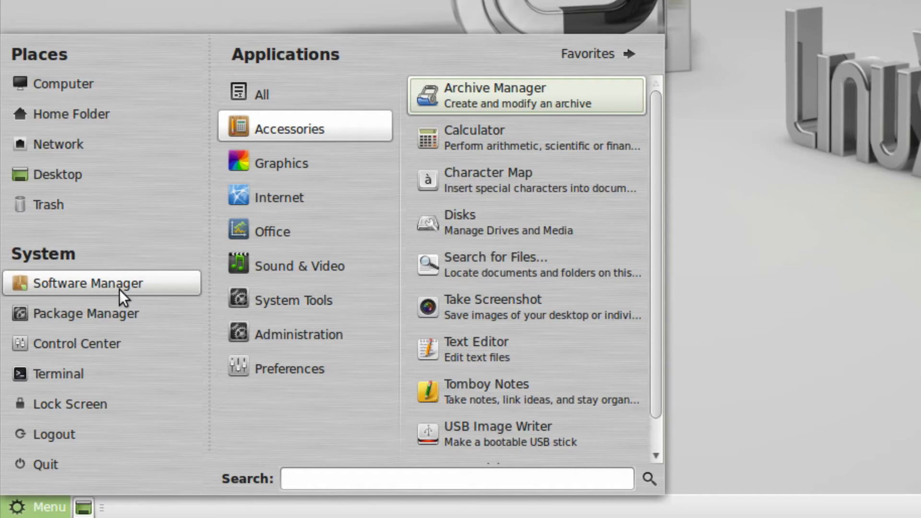
mouse_move(94, 313)
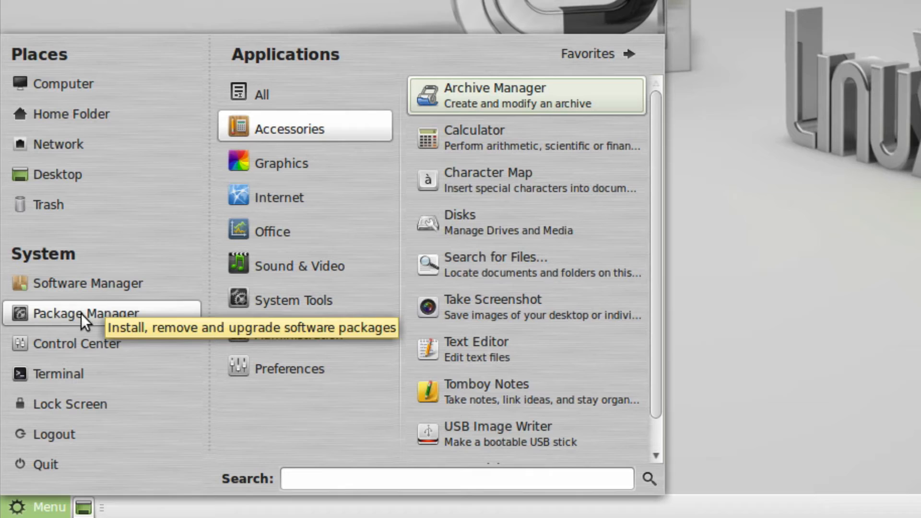
mouse_move(88, 293)
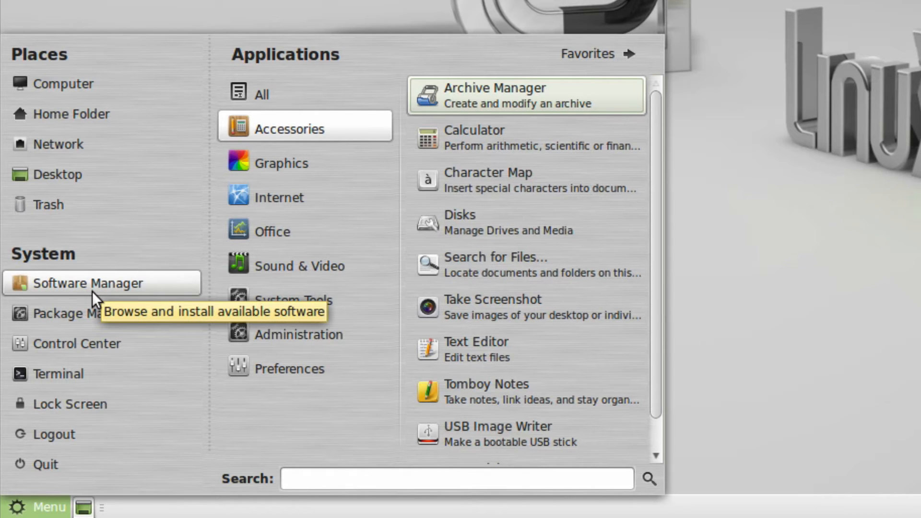
mouse_move(101, 313)
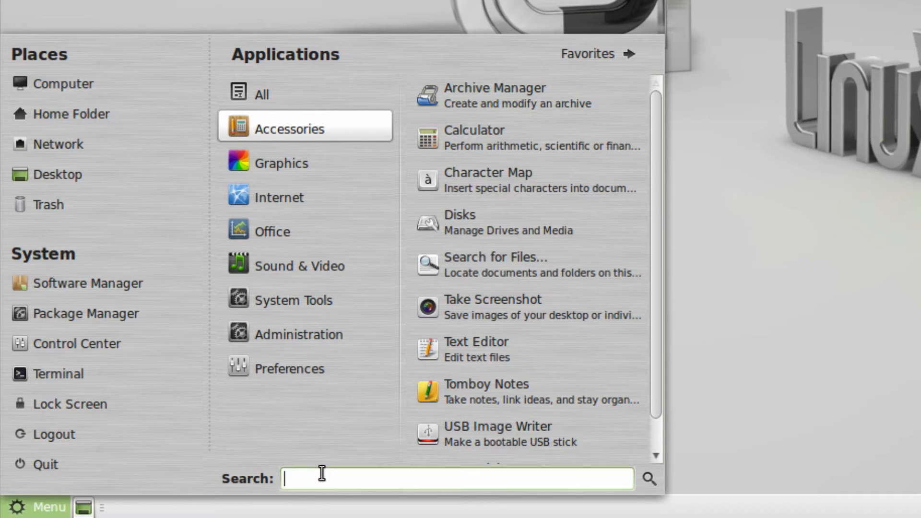
- Try Caja's Help, dismiss the 'Document Not Found' page, and bring the Mint menu back up
type("help")
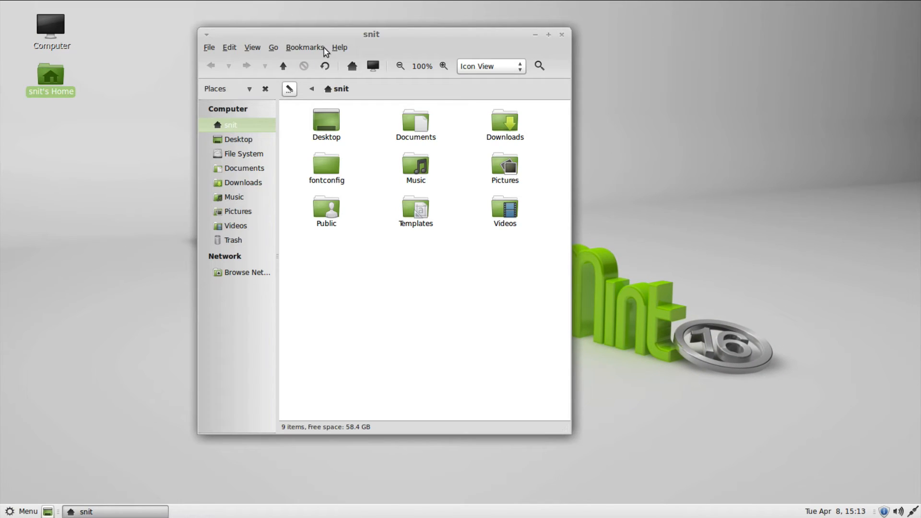
left_click(338, 48)
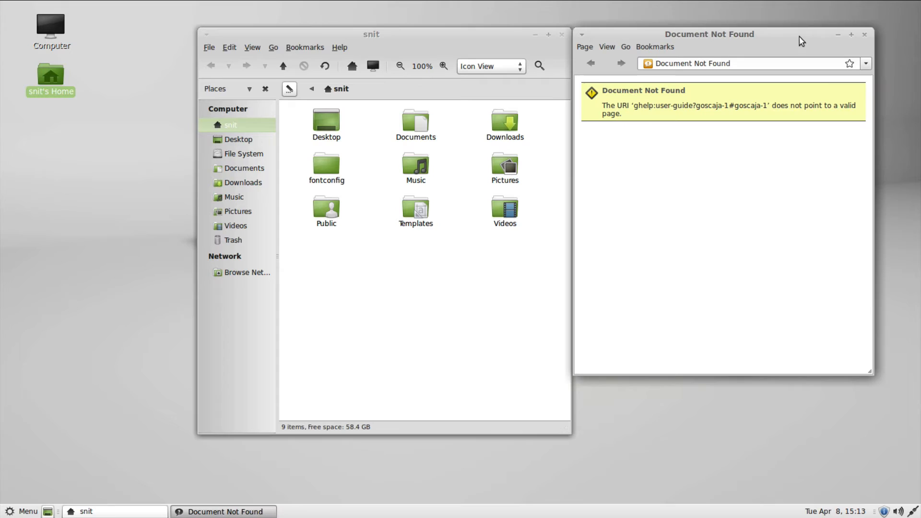
left_click(864, 35)
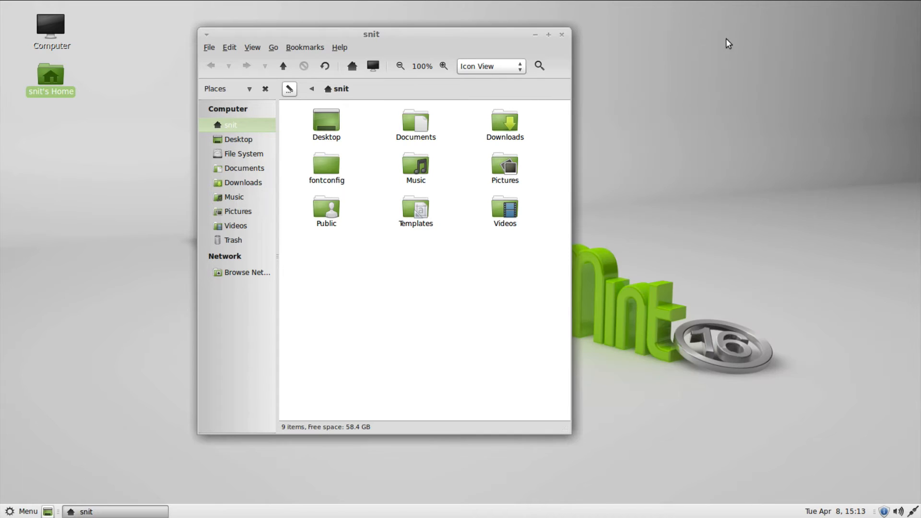
left_click(23, 511)
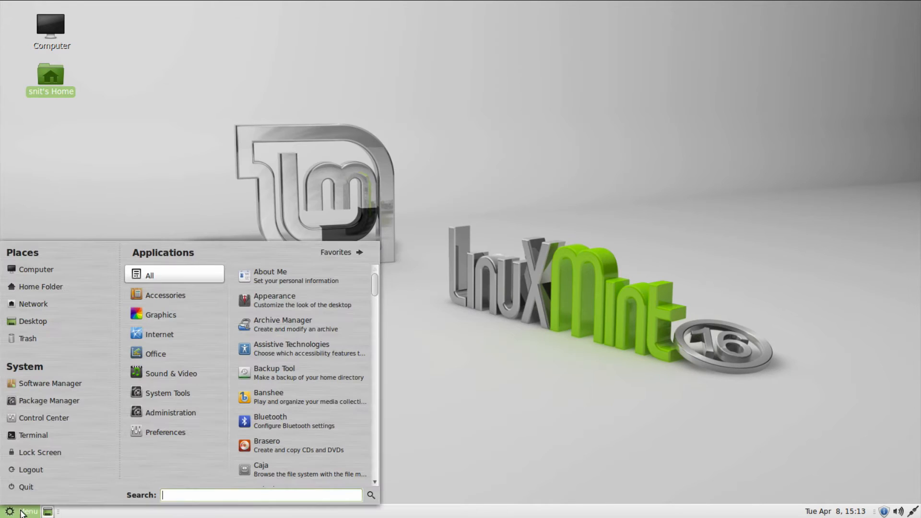
- Launch the Web Browser from Favorites and follow 'Download the Linux Mint User Guide'
left_click(336, 253)
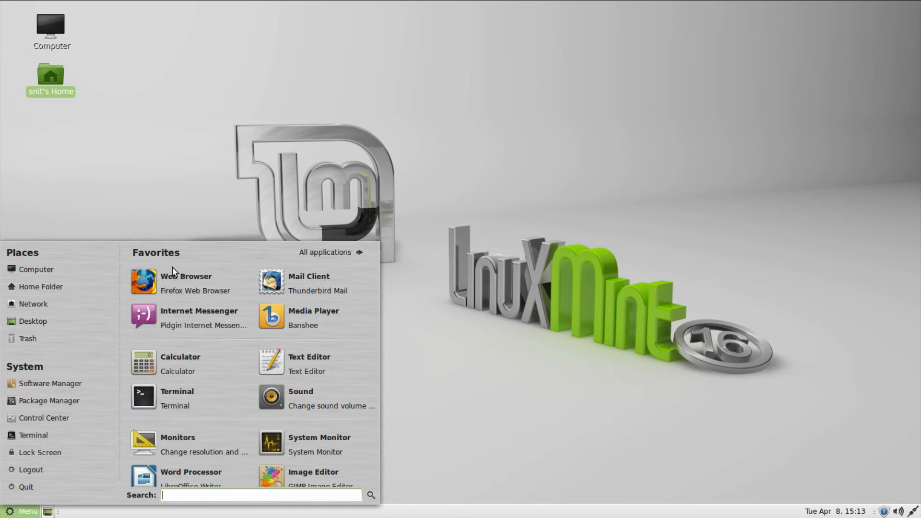
left_click(185, 276)
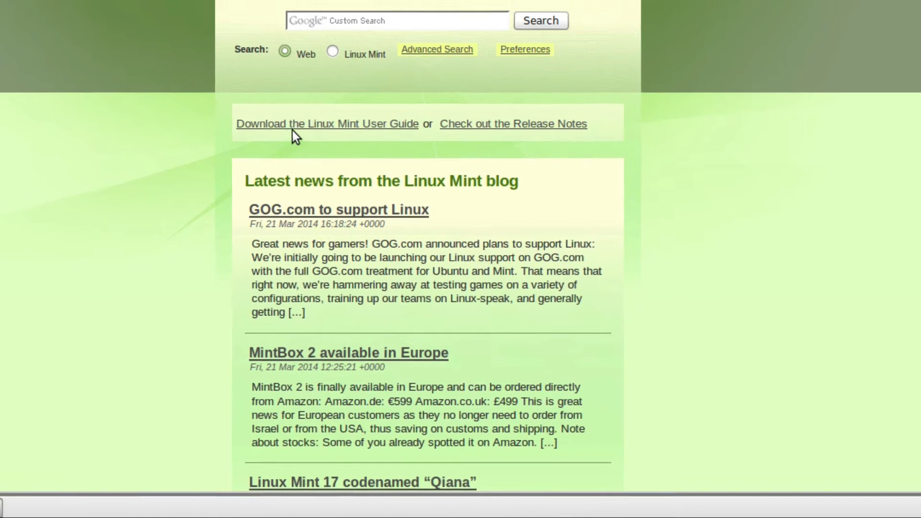
left_click(327, 124)
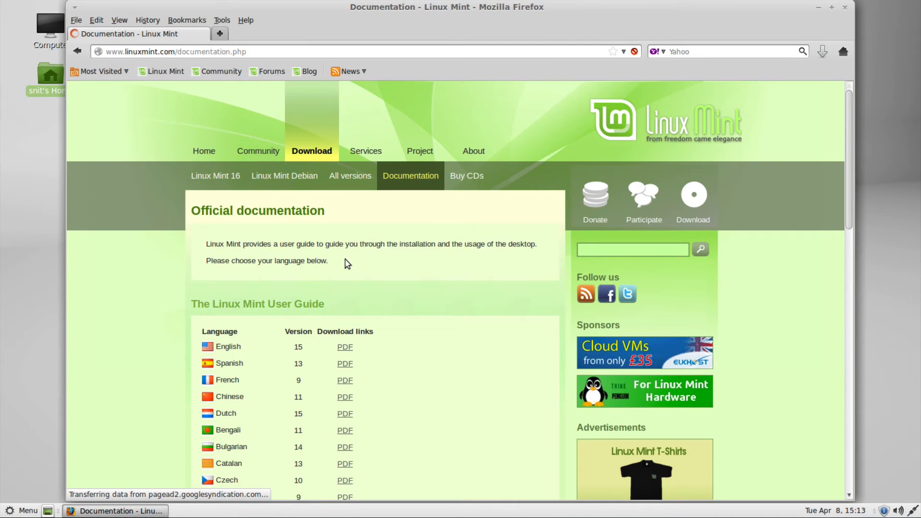
- Scroll the documentation page down through the user guide translations table and its PDF links
left_click(817, 6)
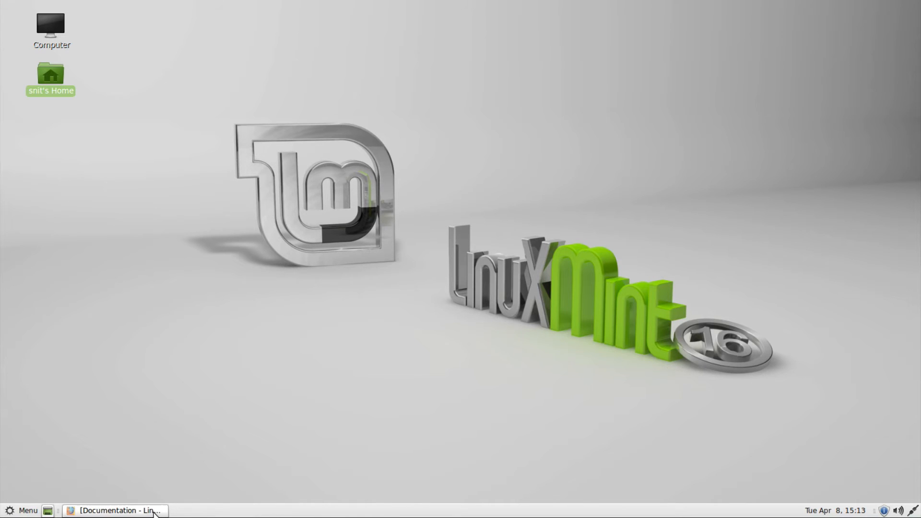
left_click(116, 509)
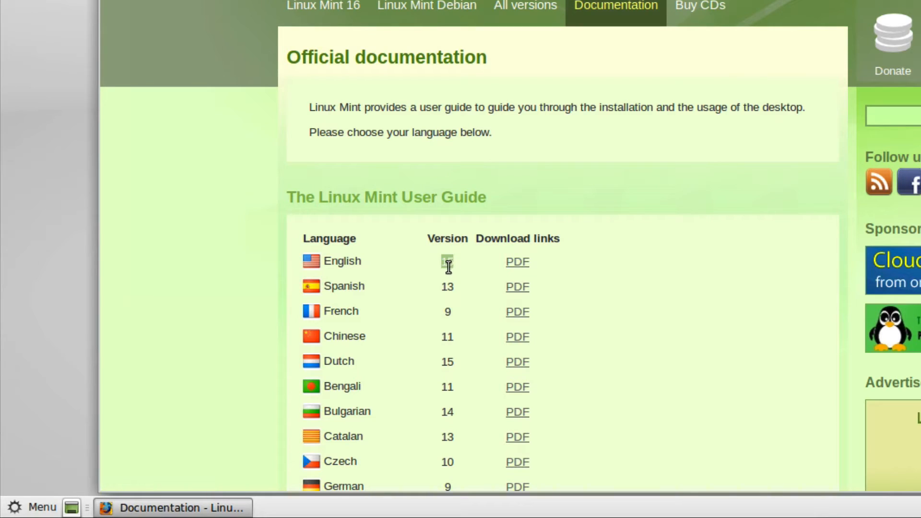
mouse_move(448, 311)
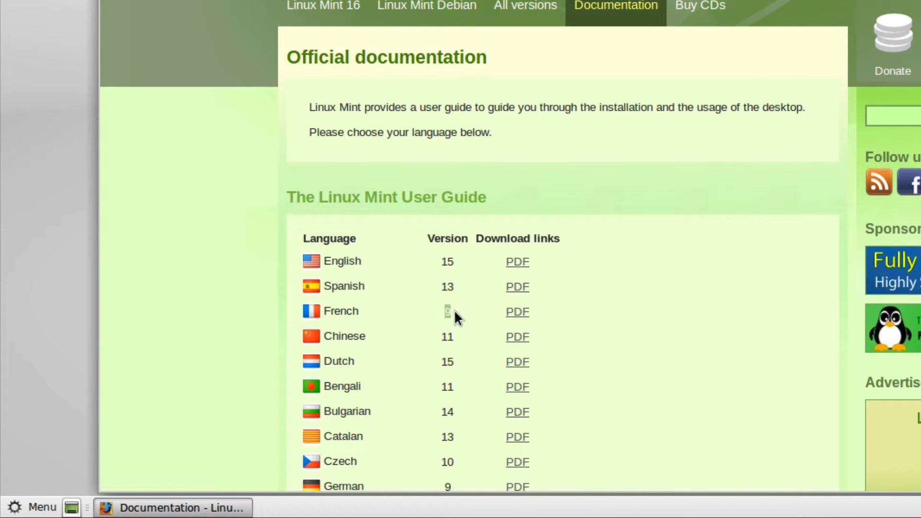
scroll("down", 3)
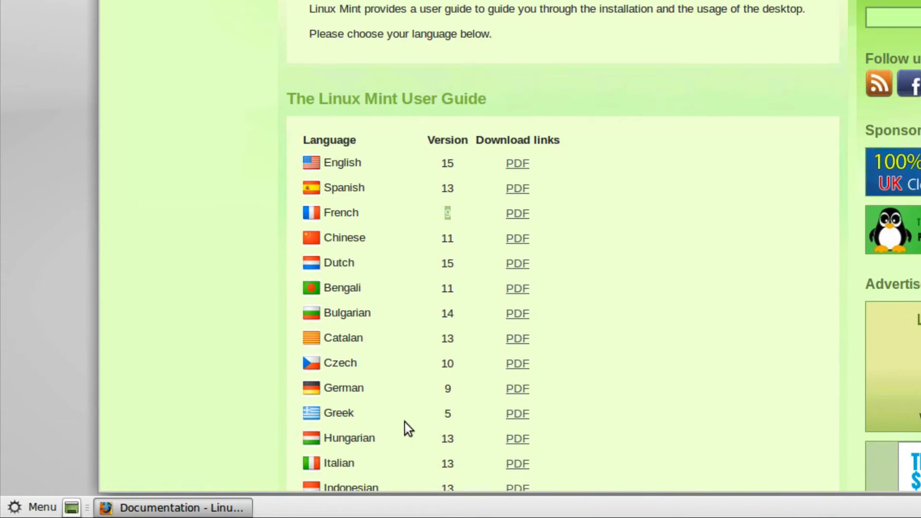
scroll("down", 3)
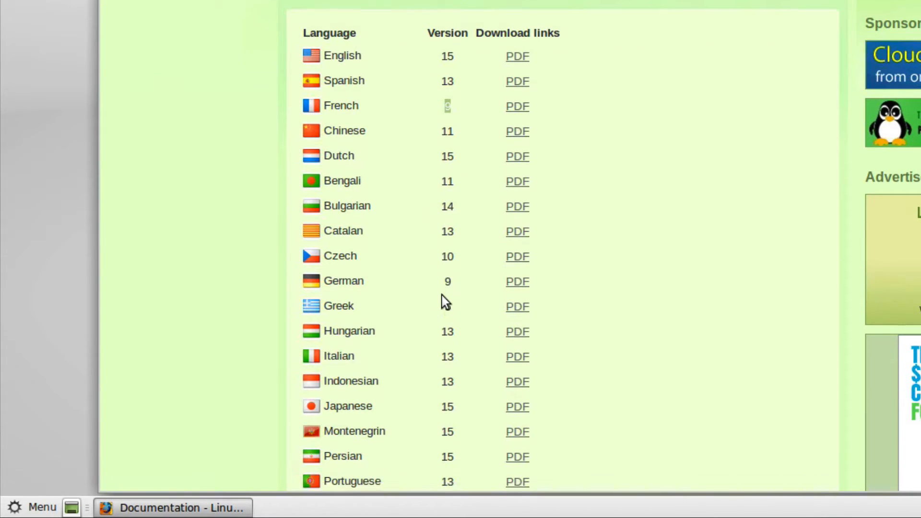
scroll("down", 3)
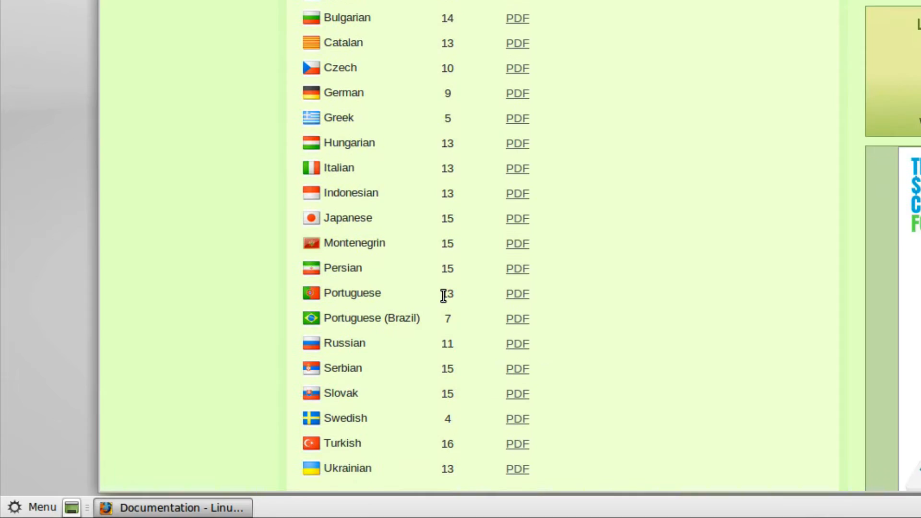
scroll("down", 3)
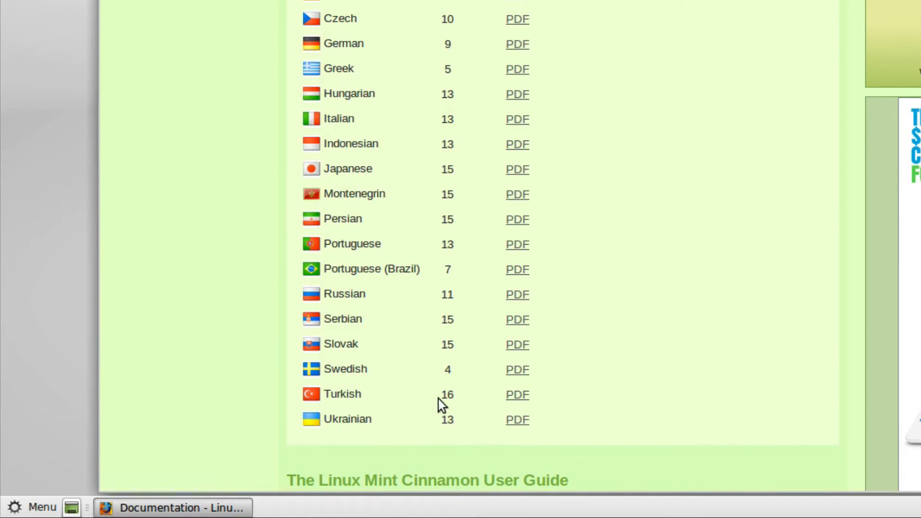
mouse_move(446, 398)
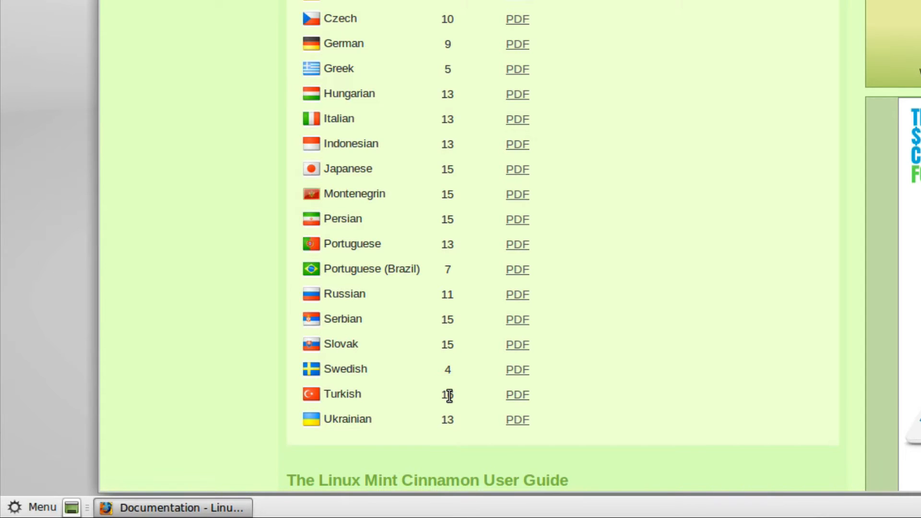
scroll("down", 3)
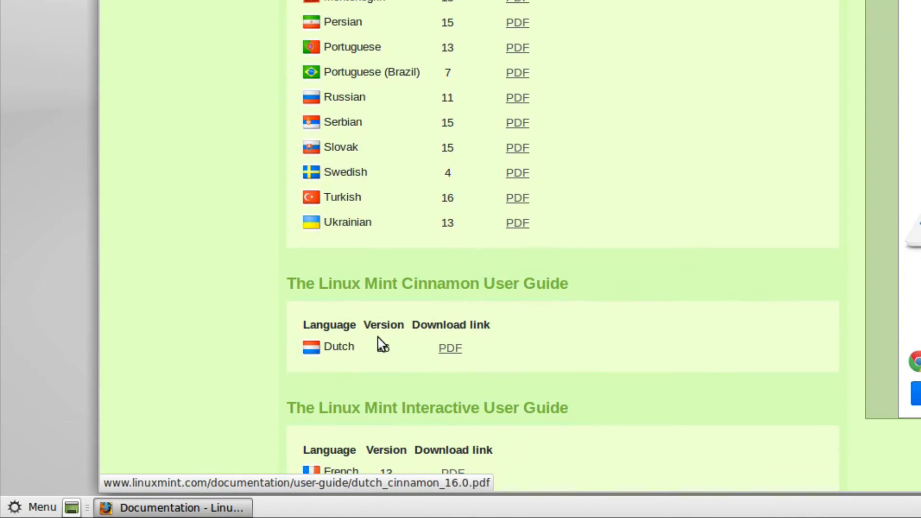
mouse_move(418, 298)
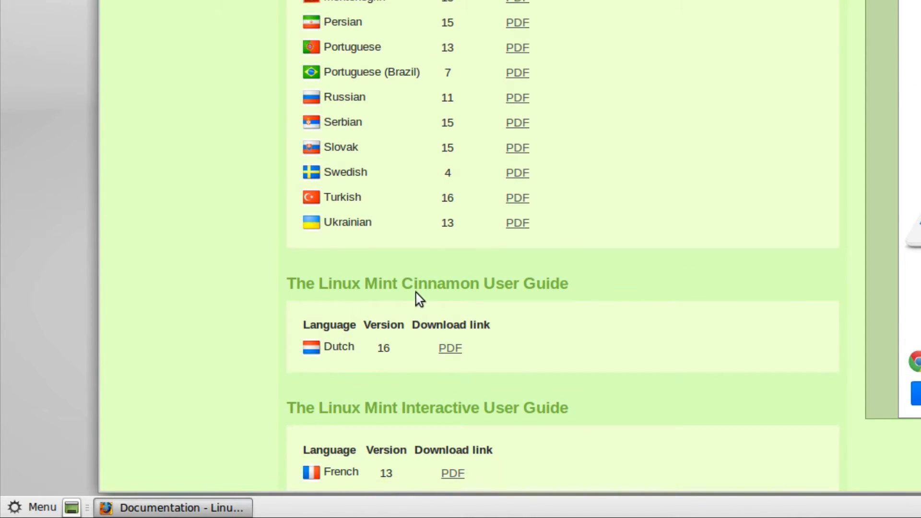
mouse_move(378, 364)
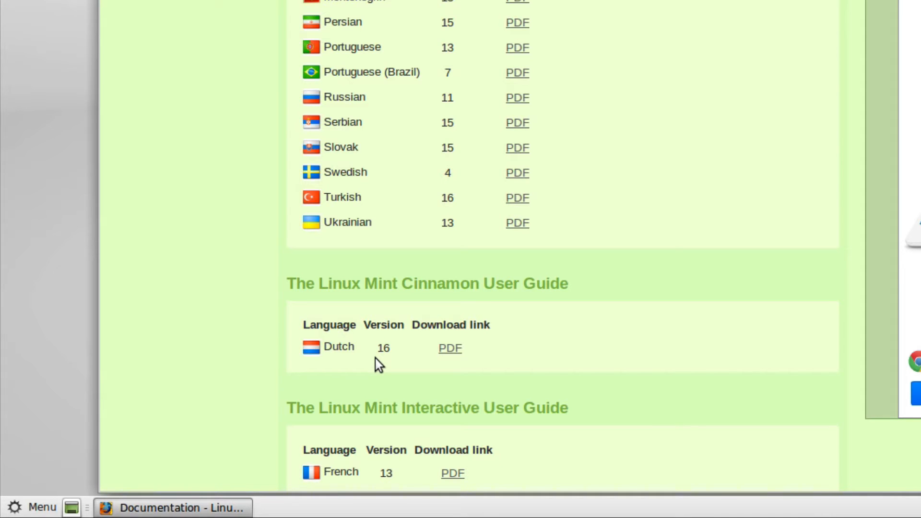
scroll("down", 3)
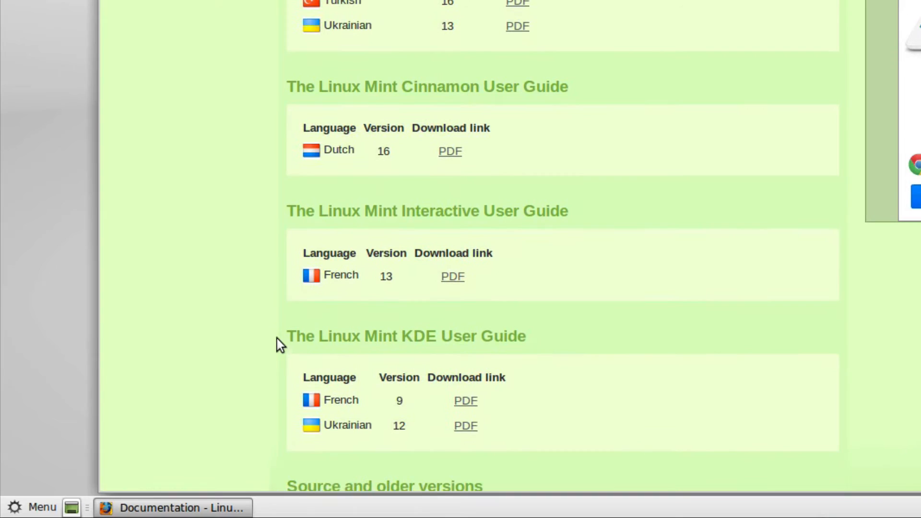
mouse_move(261, 330)
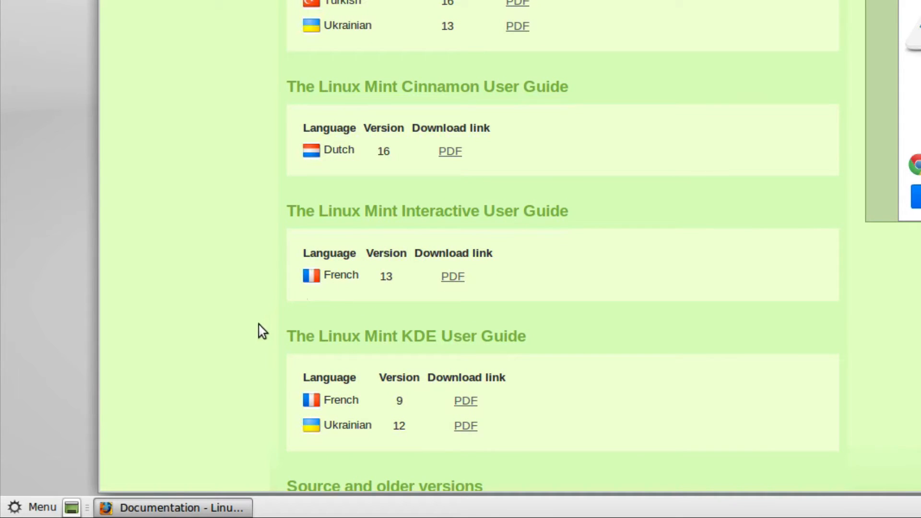
mouse_move(325, 409)
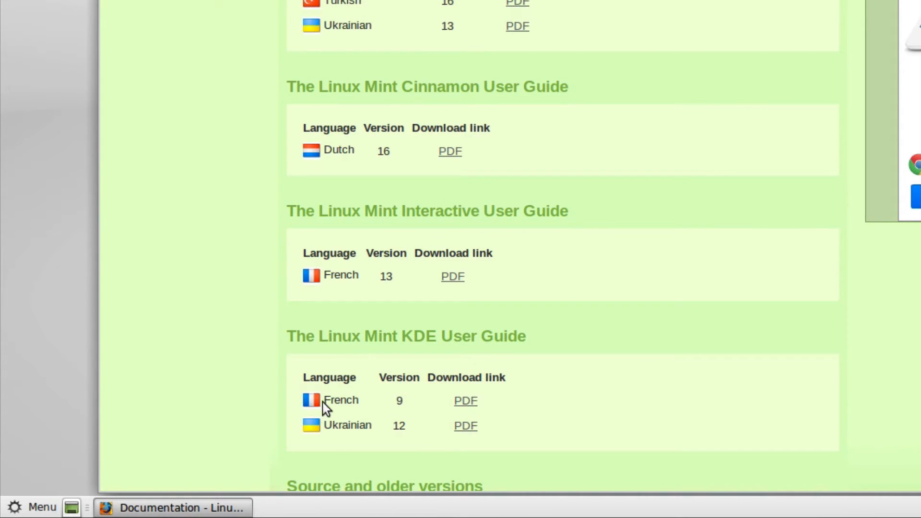
mouse_move(402, 404)
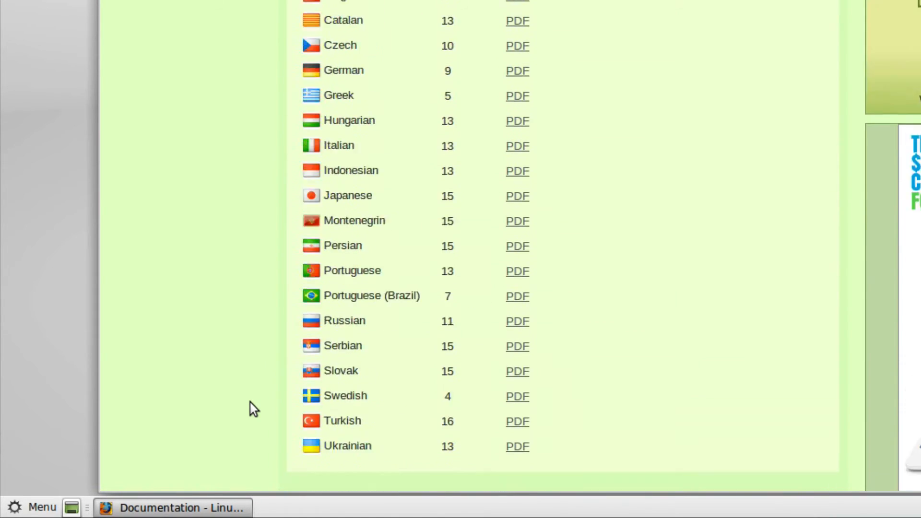
scroll("up", 3)
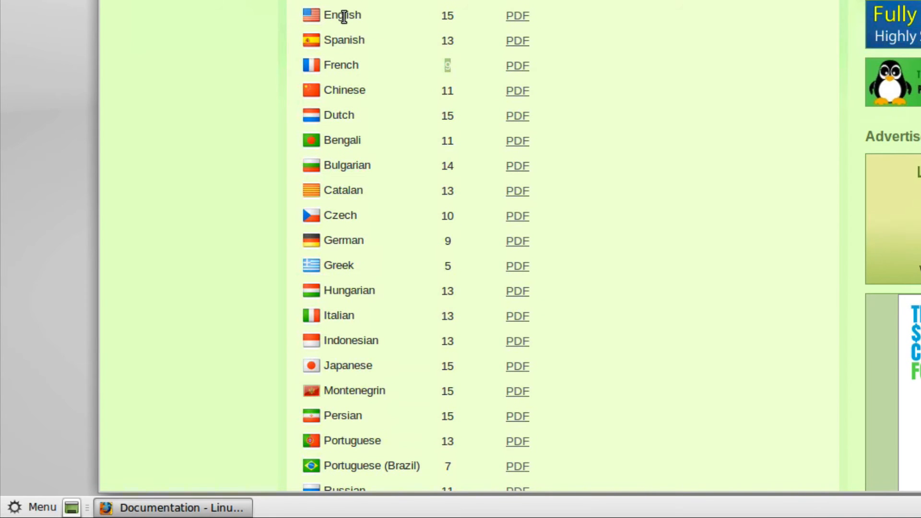
mouse_move(517, 16)
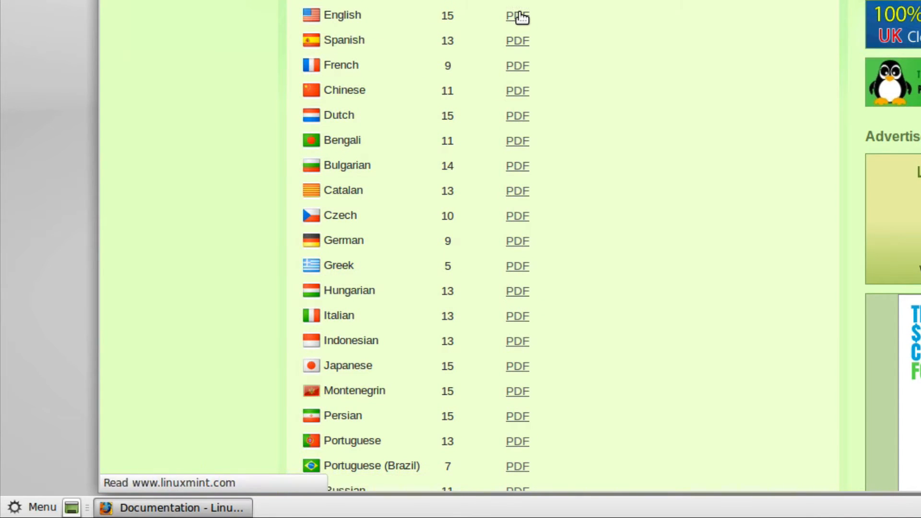
- Open the English User Guide PDF and scroll into its table of contents, highlighting 'System'
left_click(516, 16)
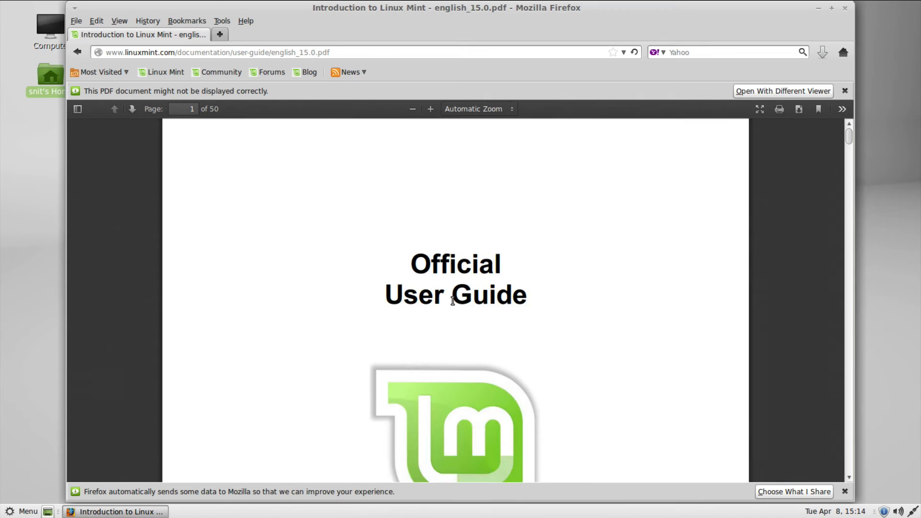
scroll("down", 3)
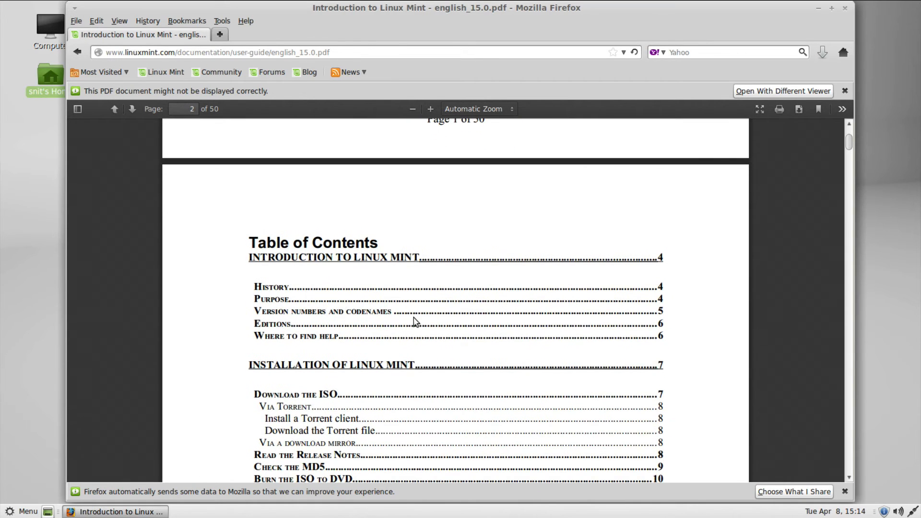
scroll("down", 3)
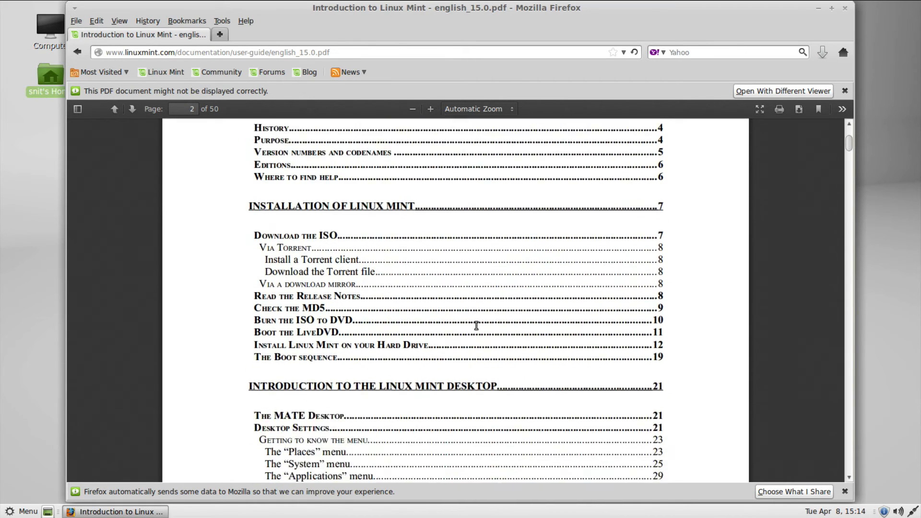
scroll("down", 3)
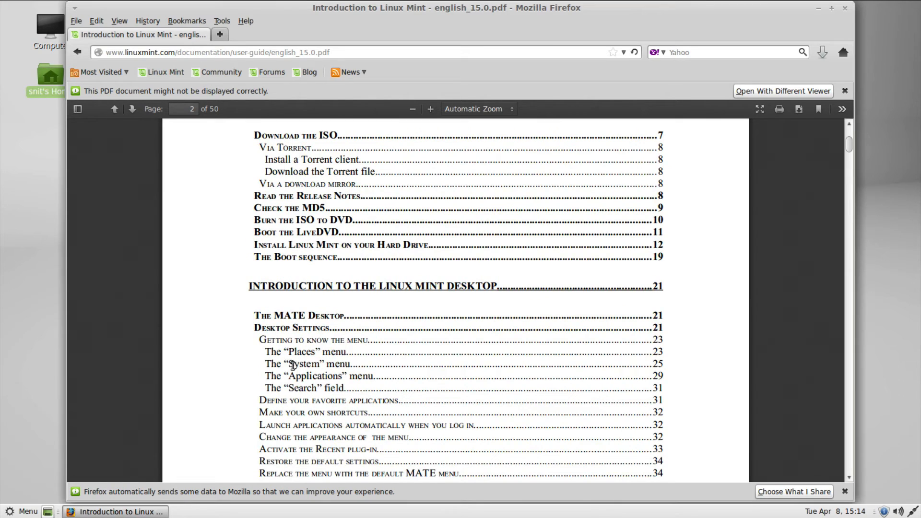
double_click(303, 364)
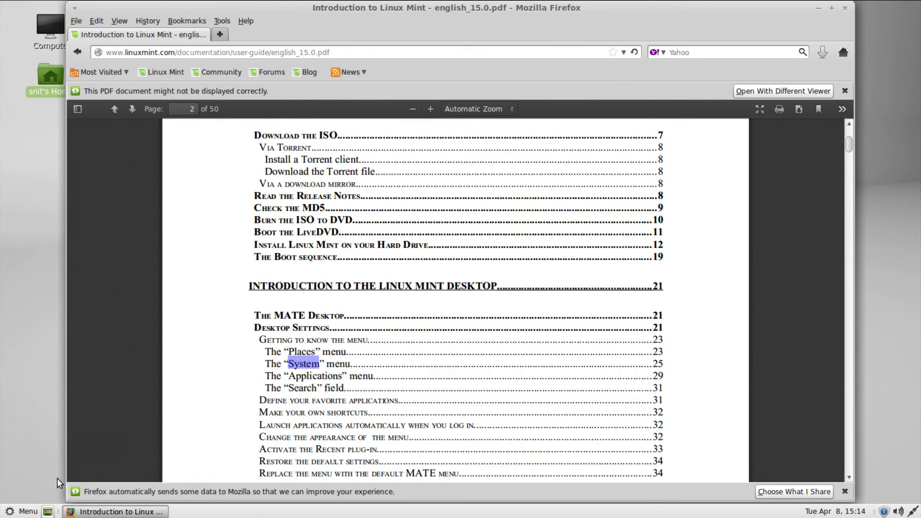
- Jump ahead to page 25 of the guide, covering the Home place
left_click(20, 511)
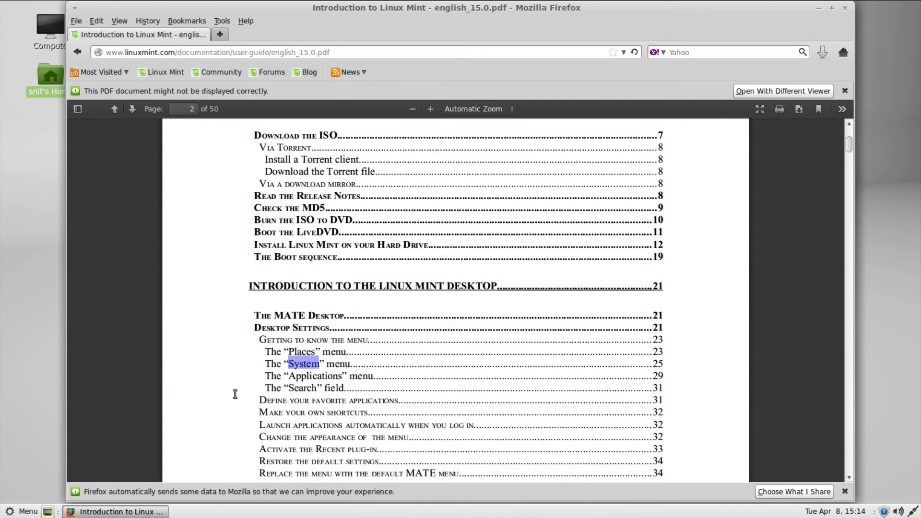
left_click(21, 511)
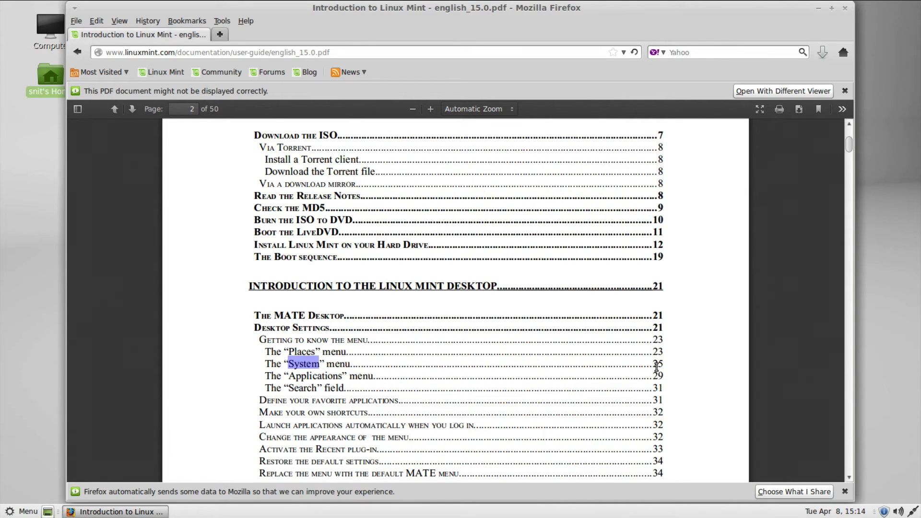
scroll("down", 3)
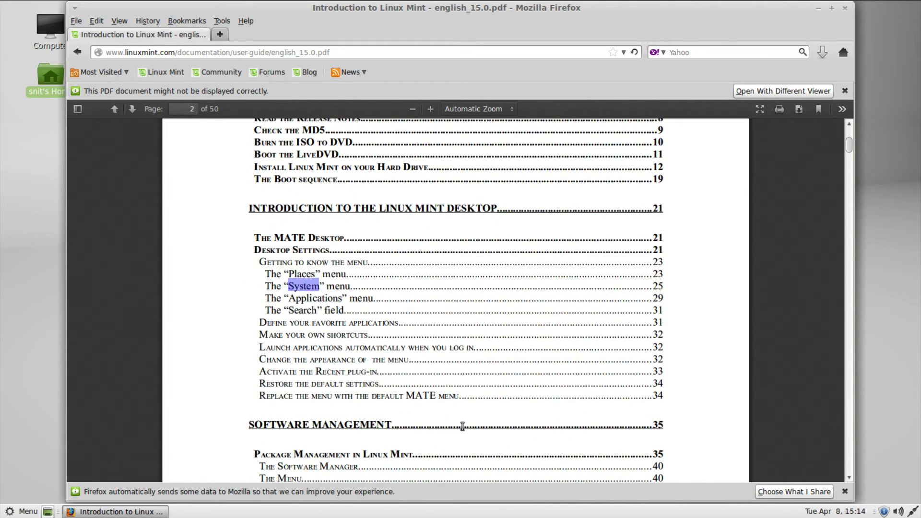
mouse_move(653, 286)
type("5")
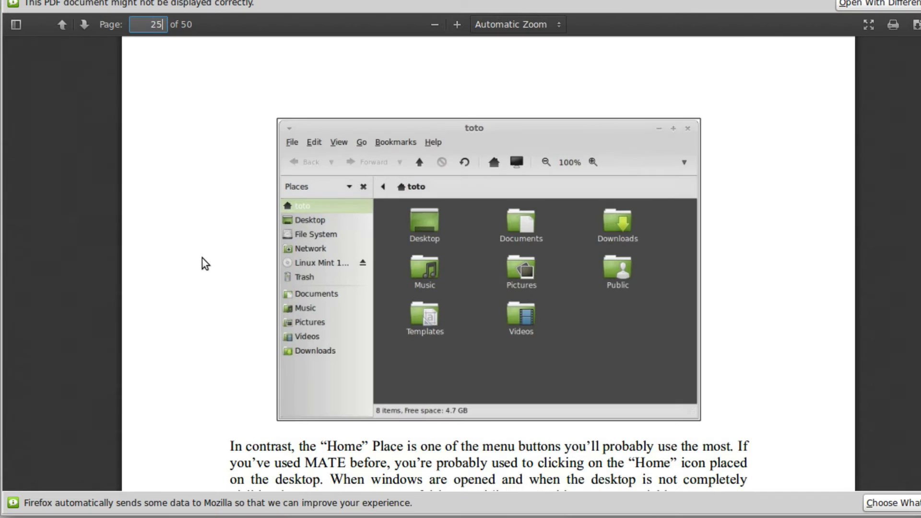
- Read down pages 25–27 of the guide to the Control Center description
scroll("down", 3)
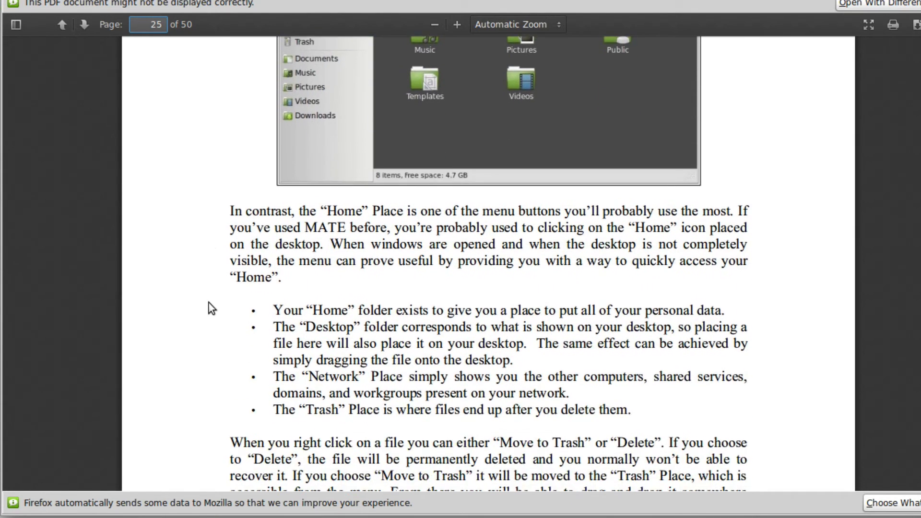
scroll("down", 3)
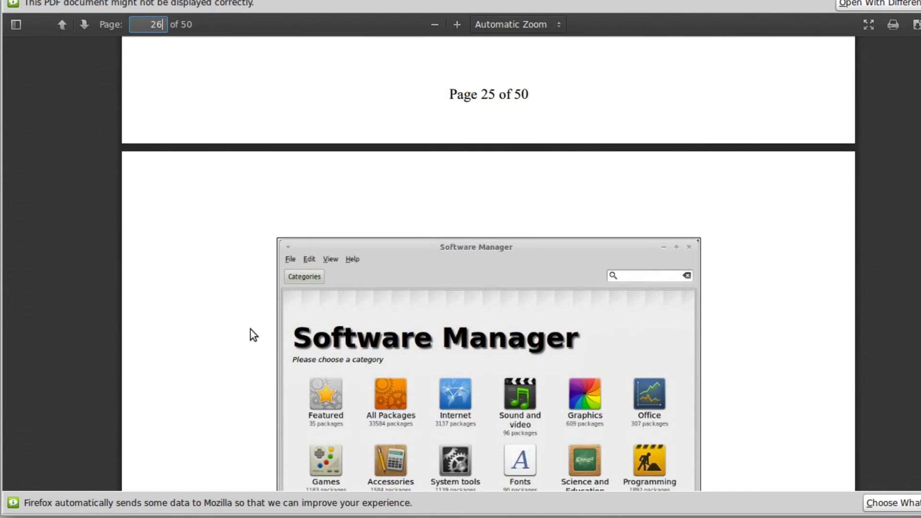
scroll("down", 3)
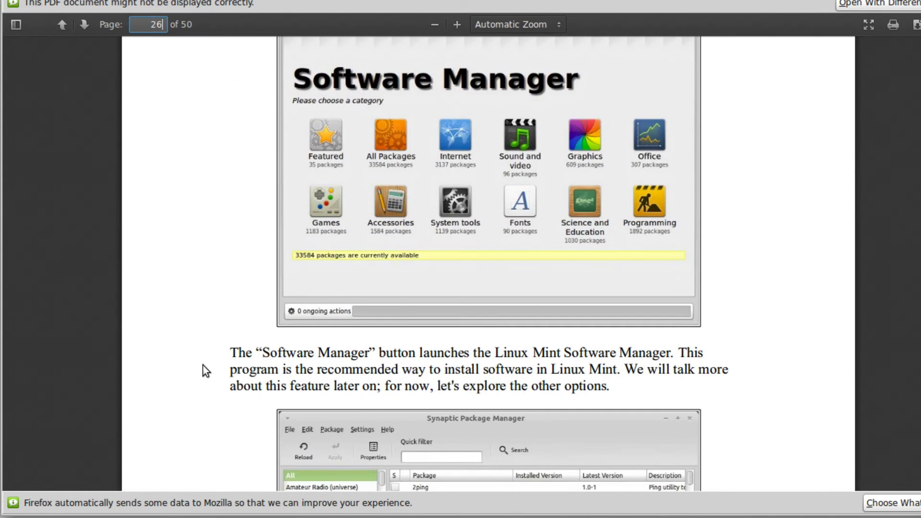
mouse_move(374, 371)
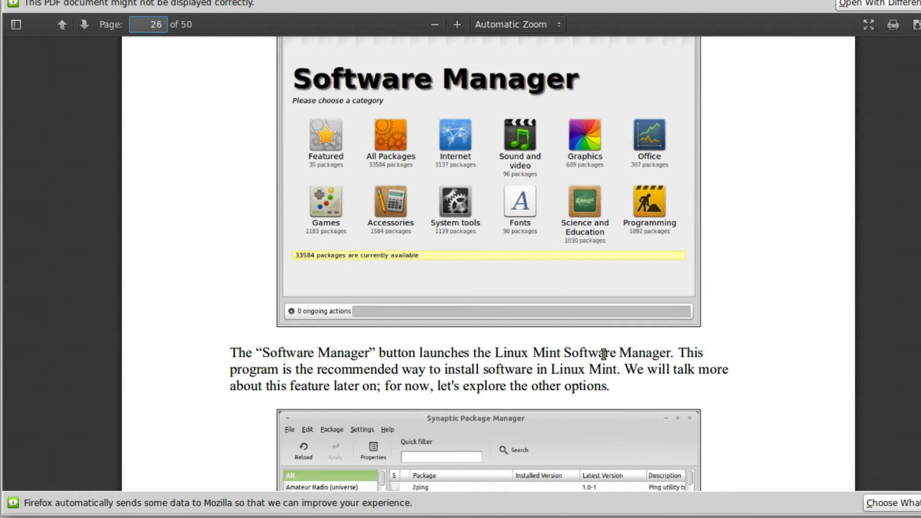
mouse_move(316, 381)
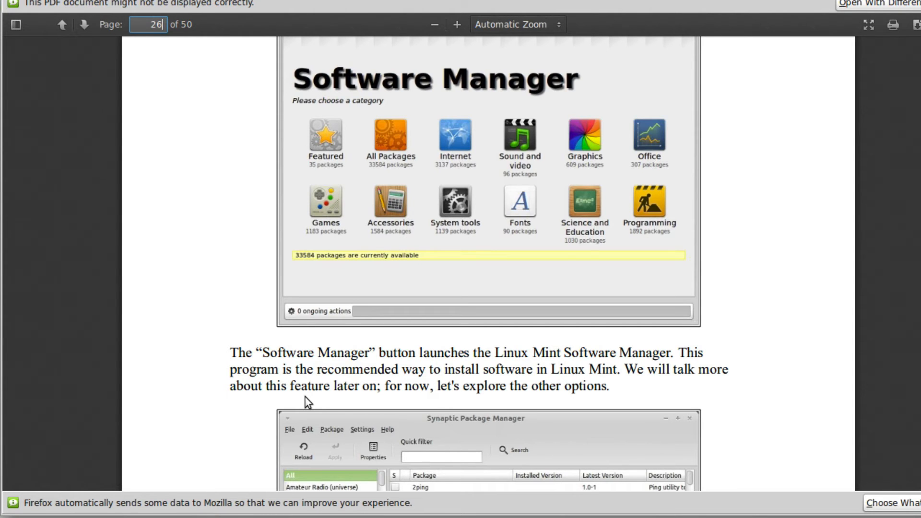
scroll("down", 3)
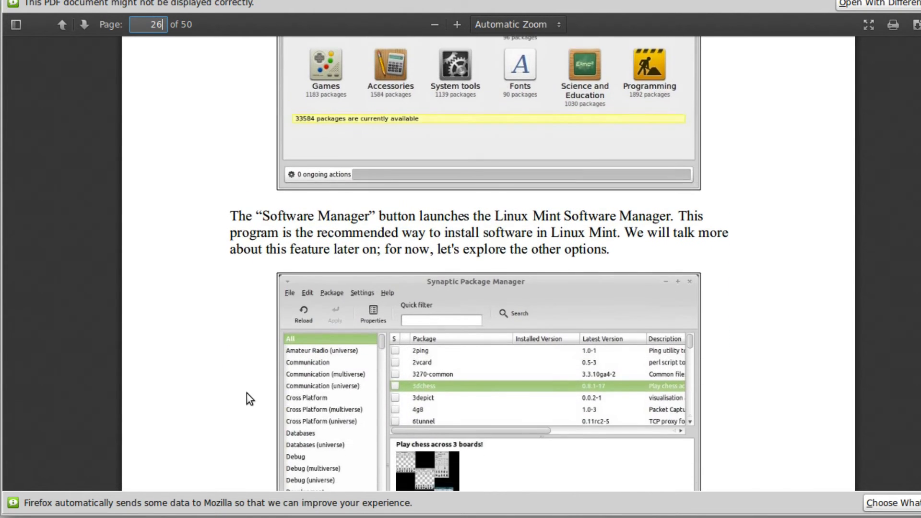
scroll("down", 3)
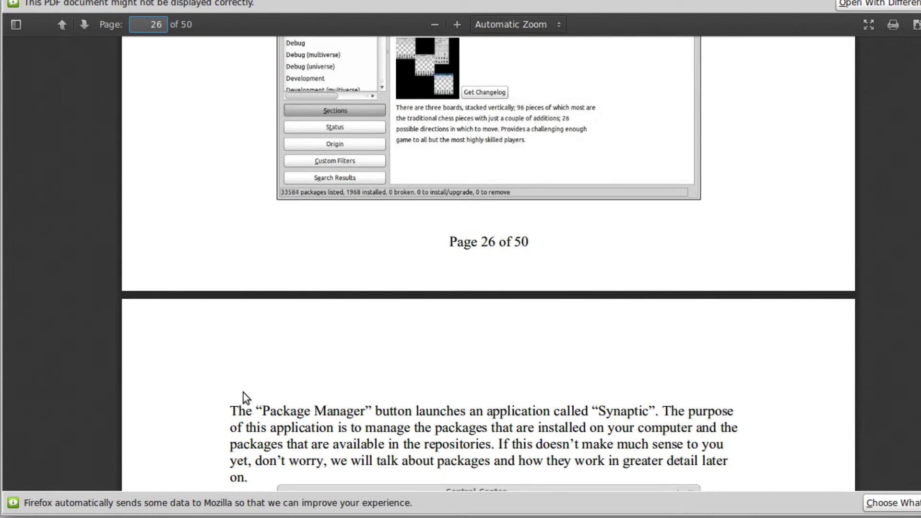
scroll("down", 3)
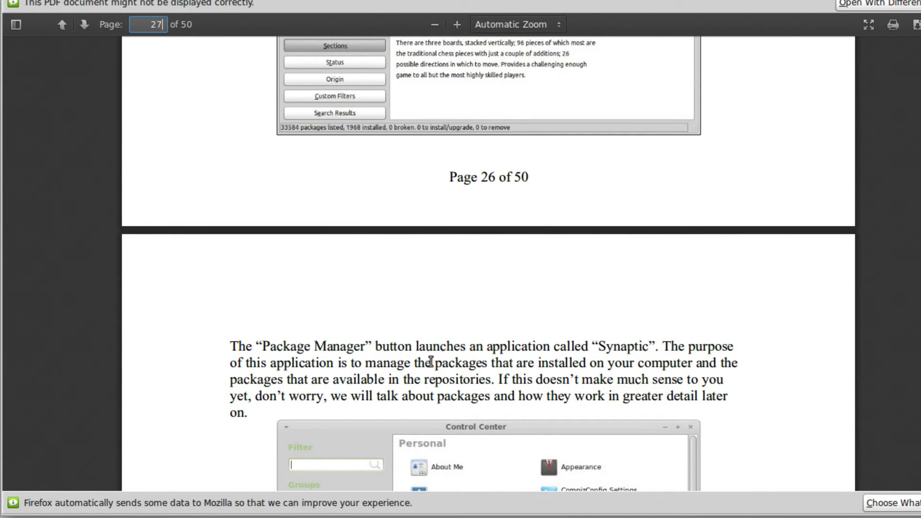
mouse_move(609, 363)
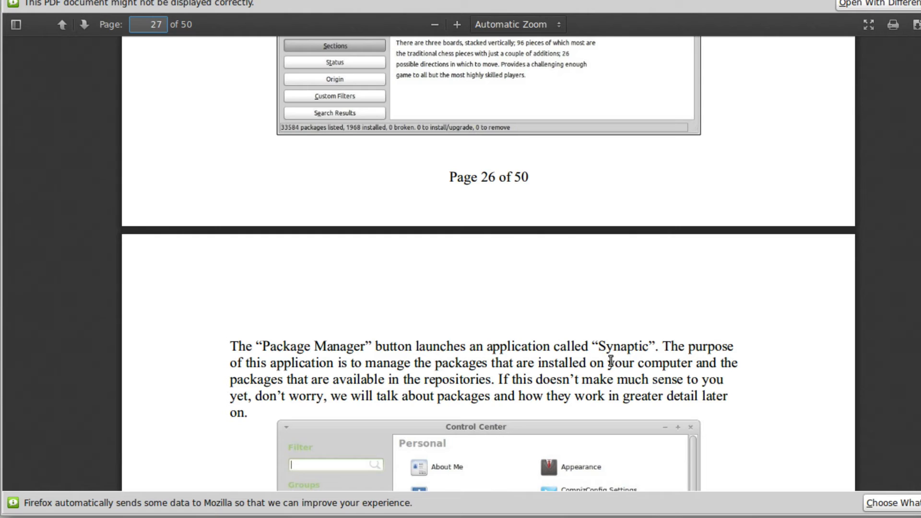
mouse_move(483, 362)
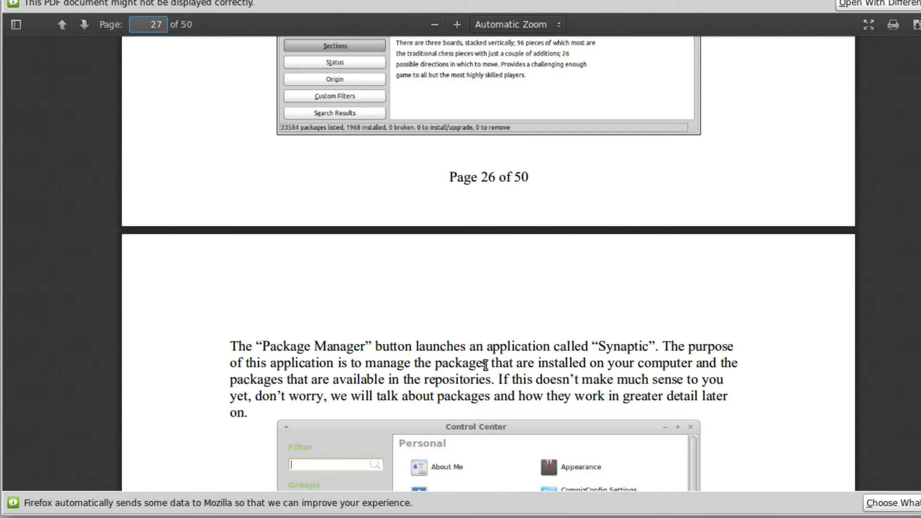
mouse_move(199, 376)
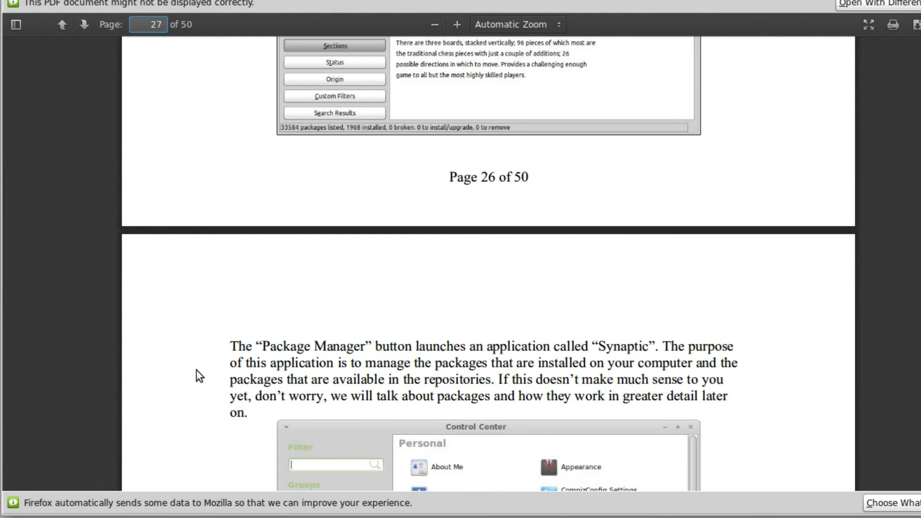
- Use the PDF toolbar's page box to jump ahead toward the Software Management chapter
left_click(148, 24)
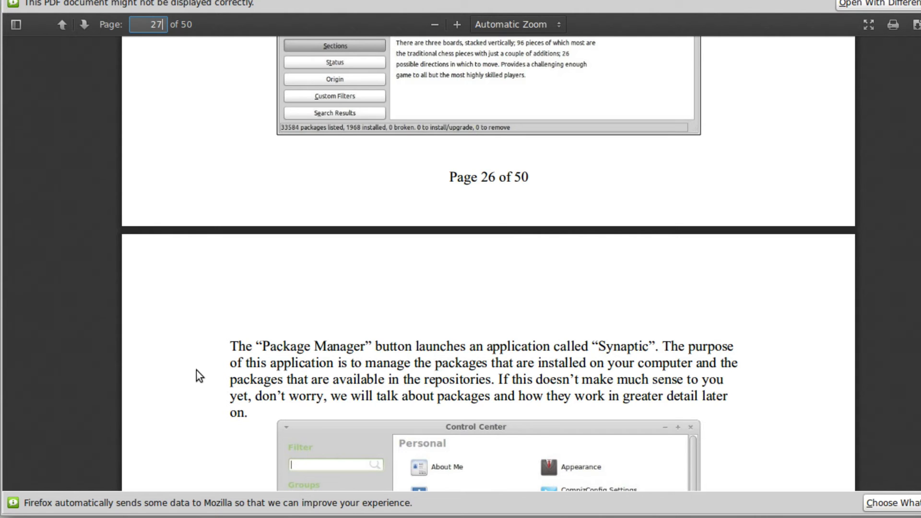
scroll("down", 3)
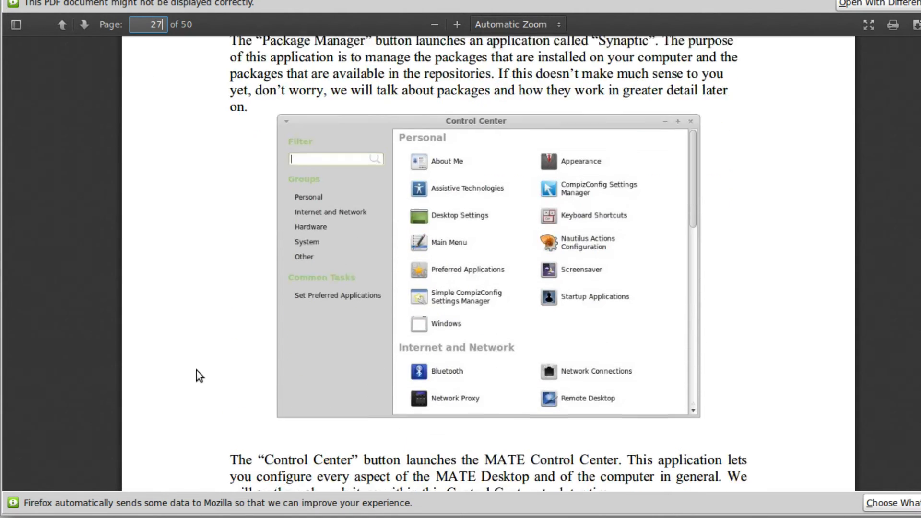
scroll("down", 3)
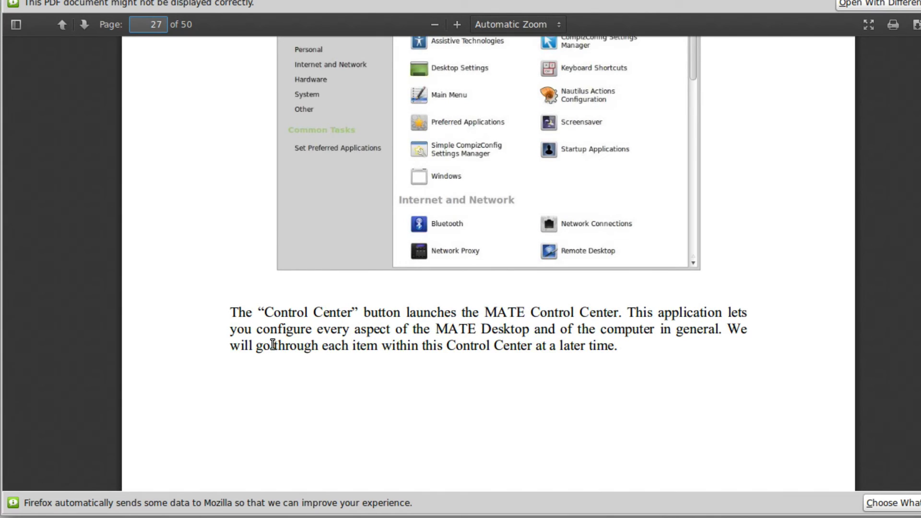
left_click(150, 24)
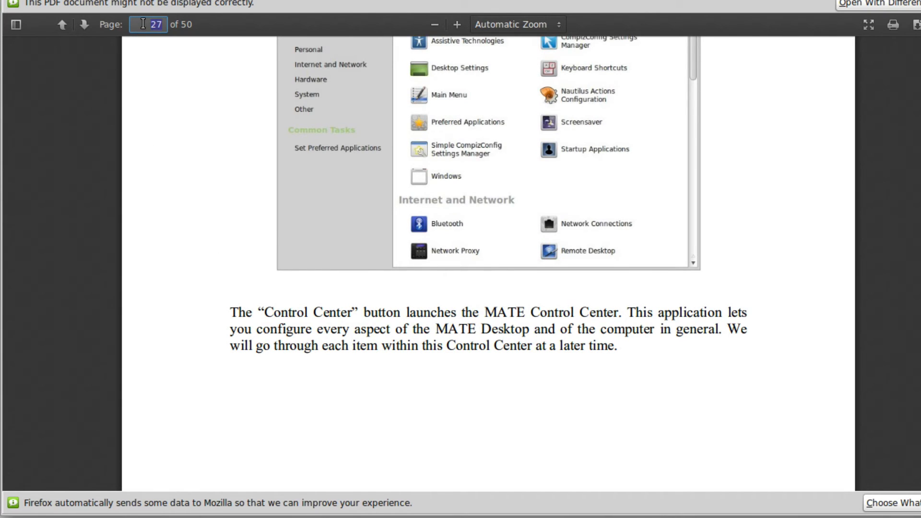
type("15")
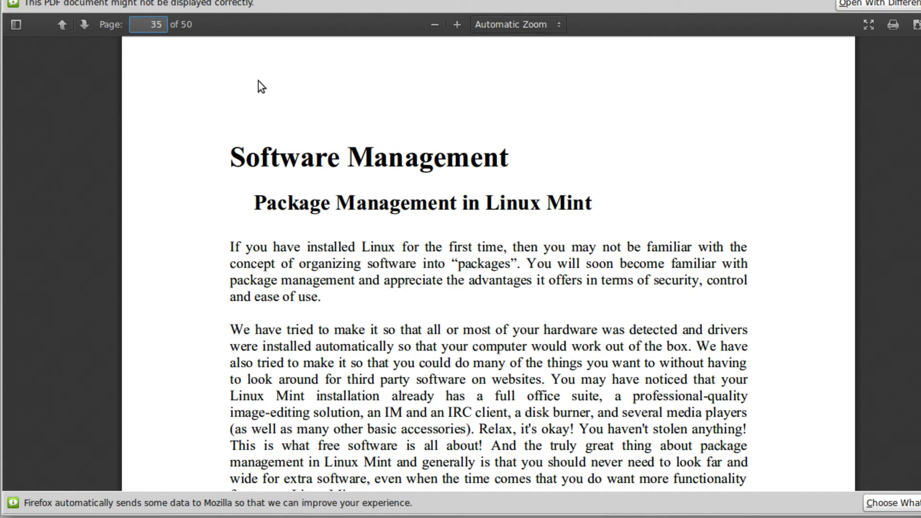
scroll("down", 3)
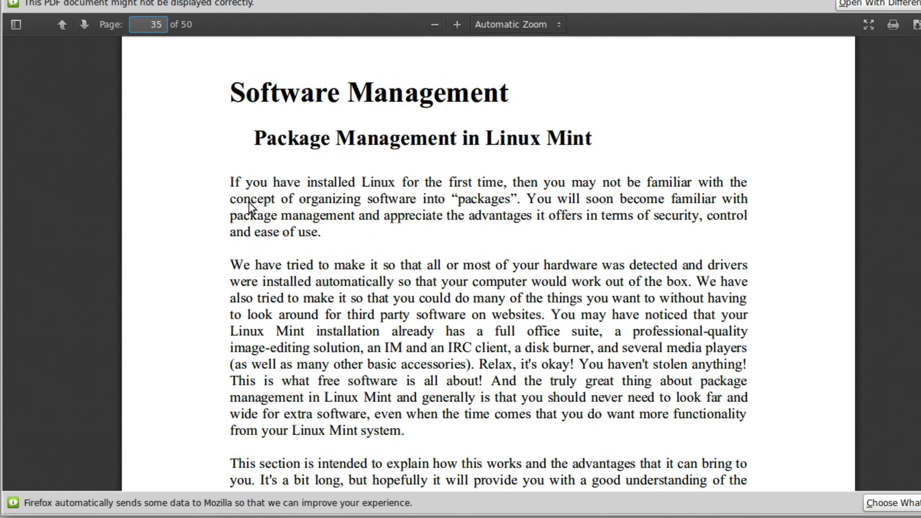
scroll("down", 3)
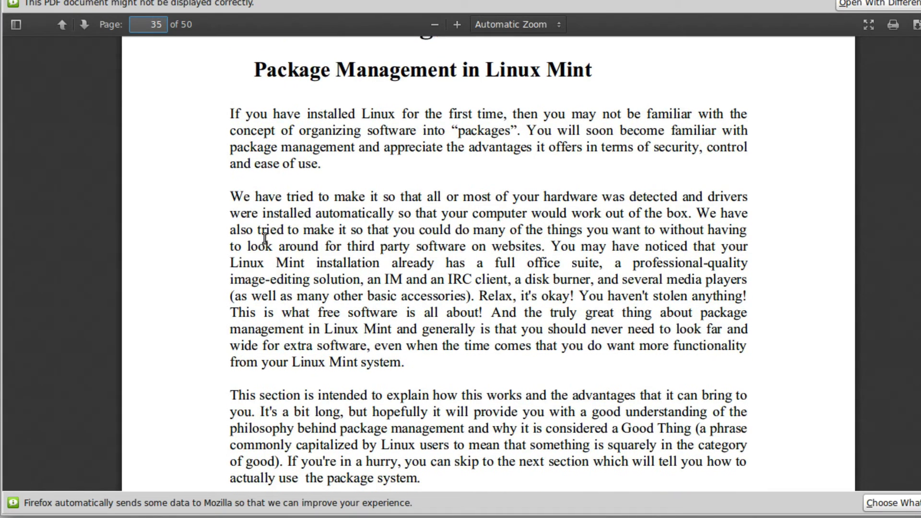
scroll("down", 3)
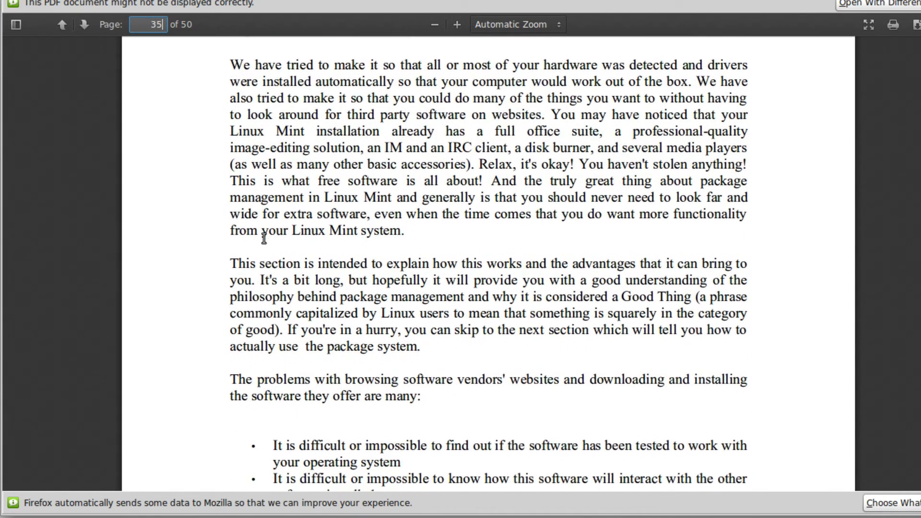
scroll("down", 3)
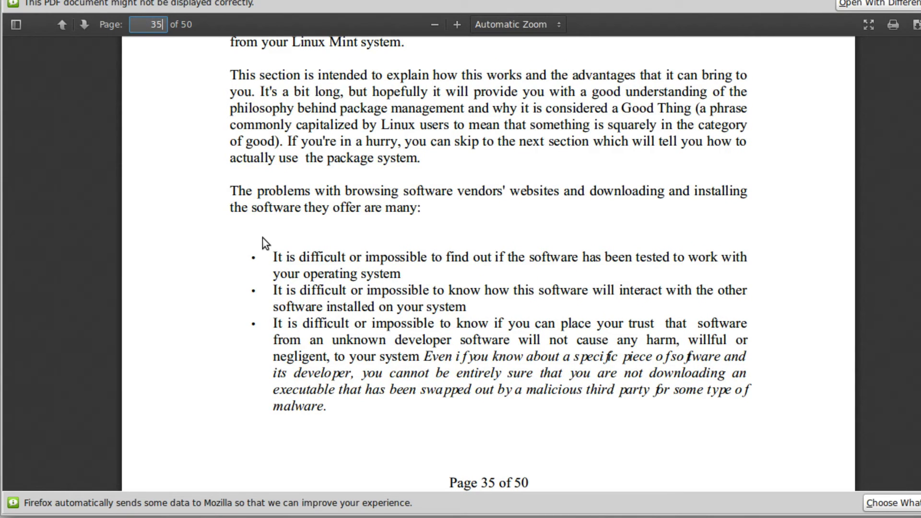
mouse_move(265, 234)
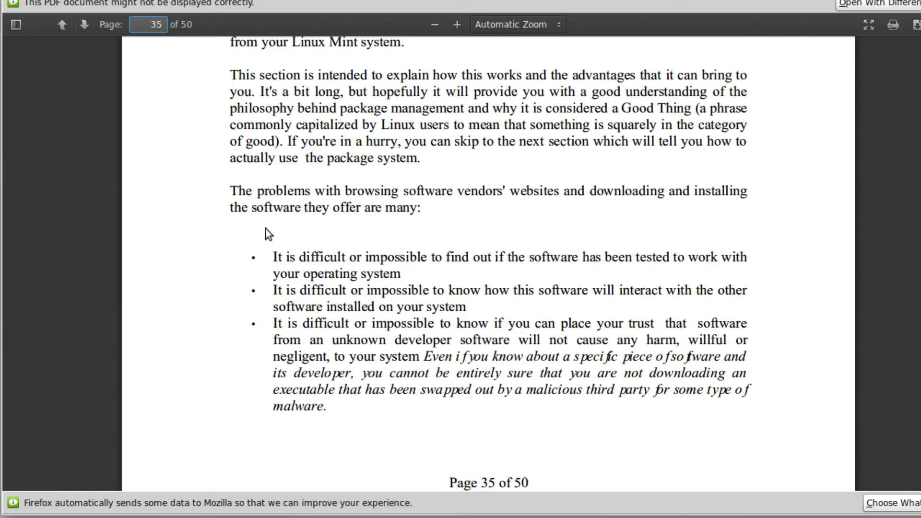
mouse_move(245, 271)
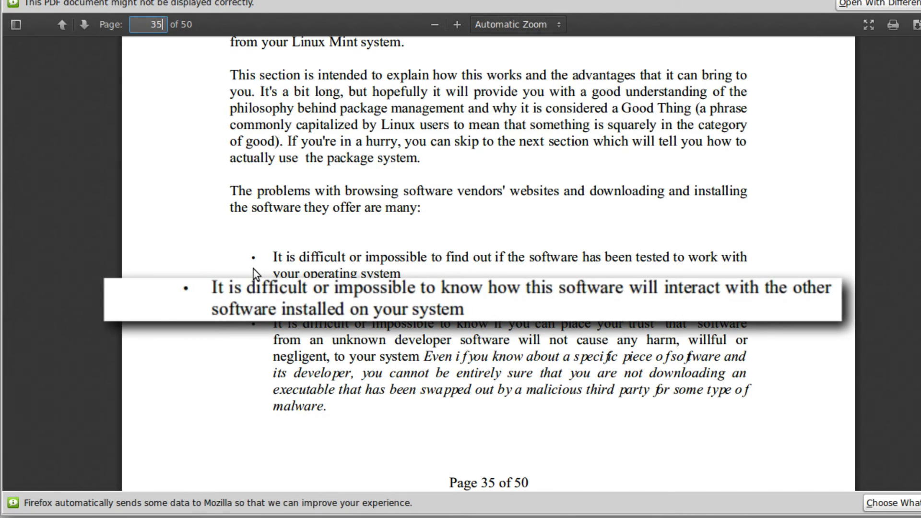
mouse_move(124, 308)
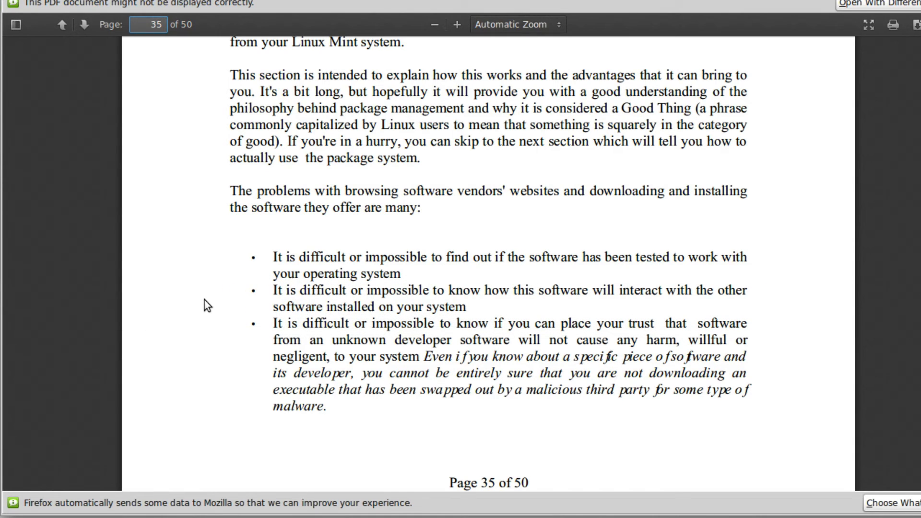
left_click(148, 24)
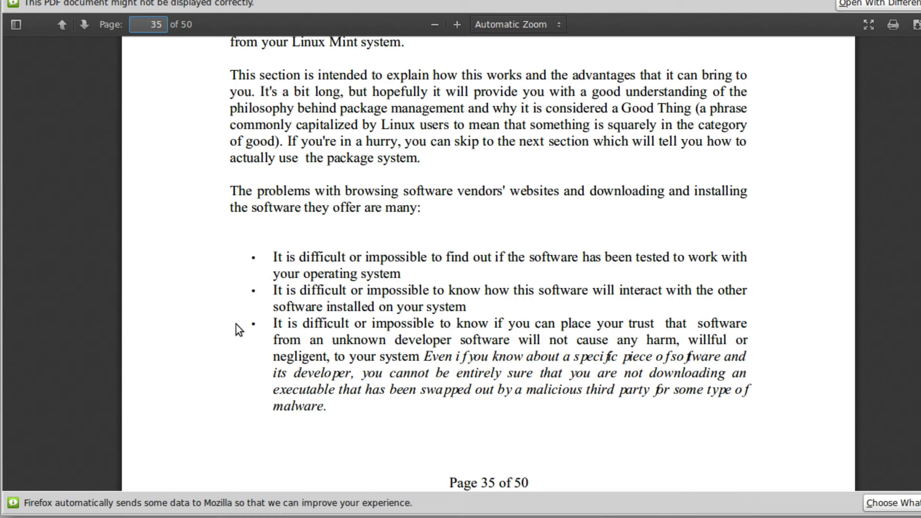
left_click(148, 25)
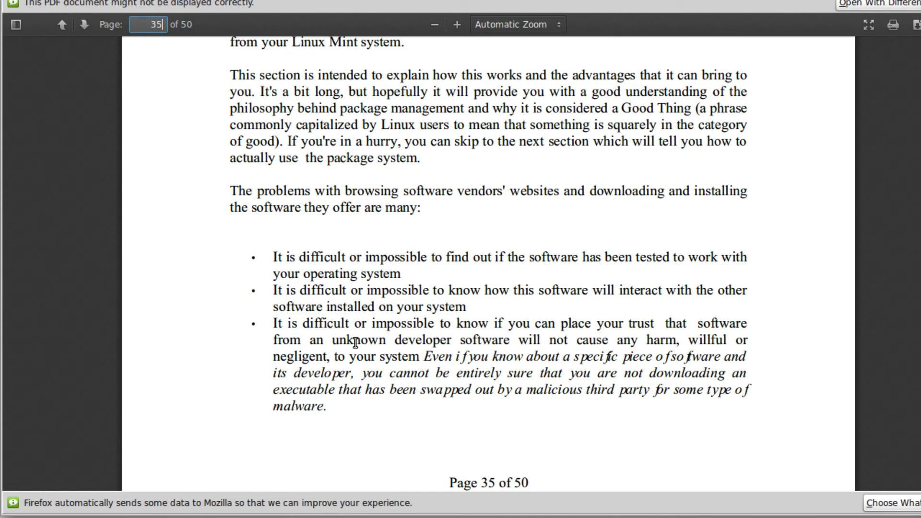
- Scroll from page 35 to page 40 reaching the Software Manager and Menu install sections
scroll("down", 3)
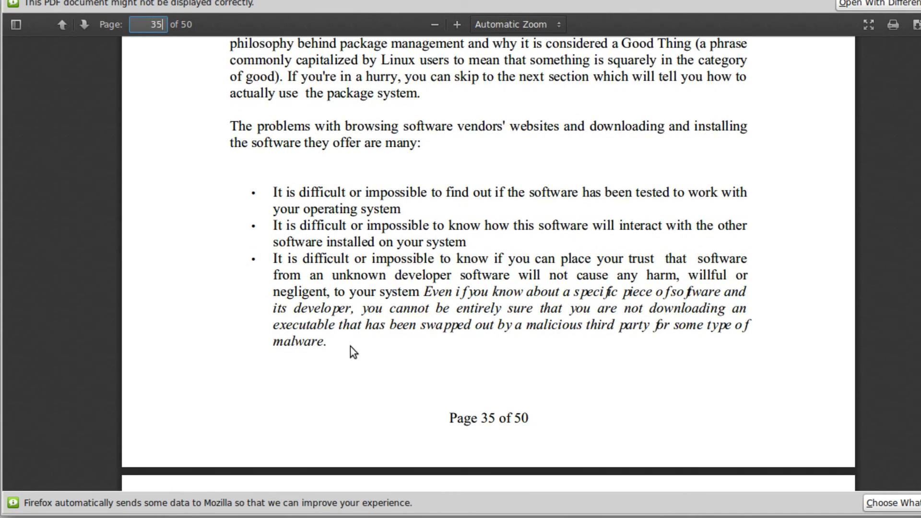
scroll("down", 3)
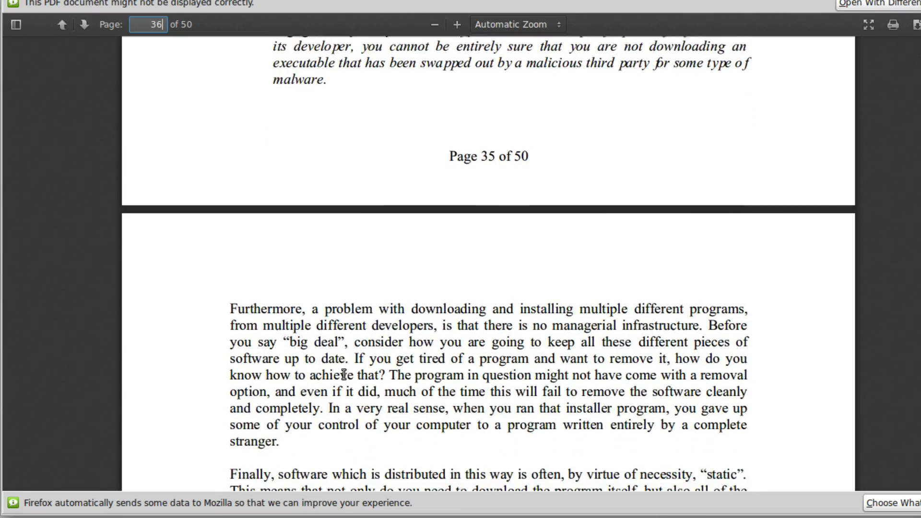
scroll("down", 3)
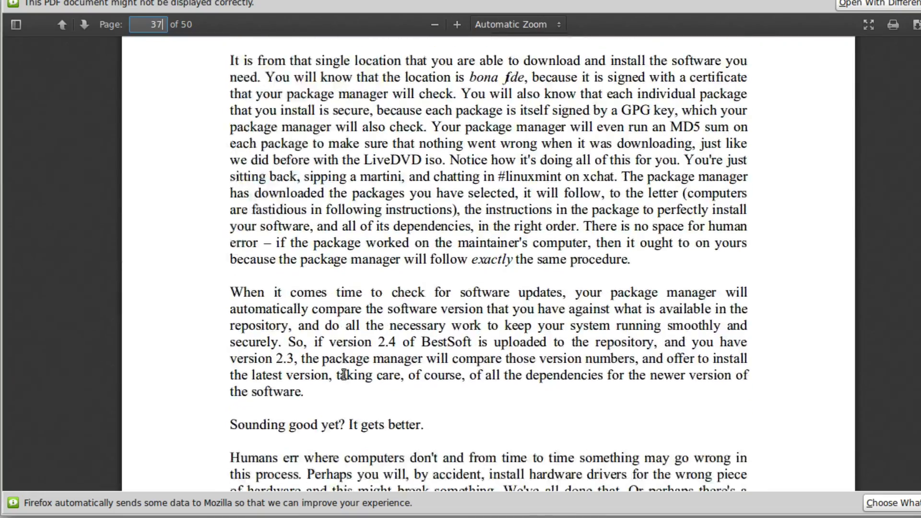
scroll("down", 3)
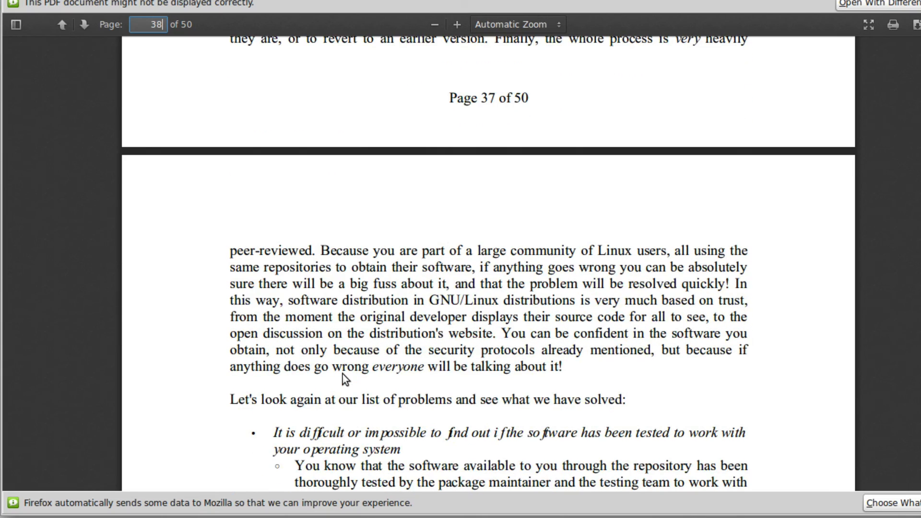
scroll("down", 3)
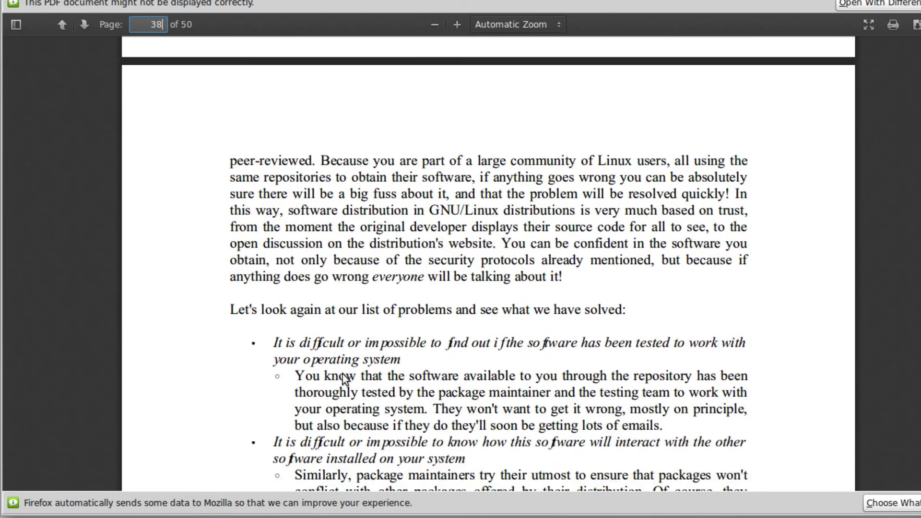
scroll("down", 3)
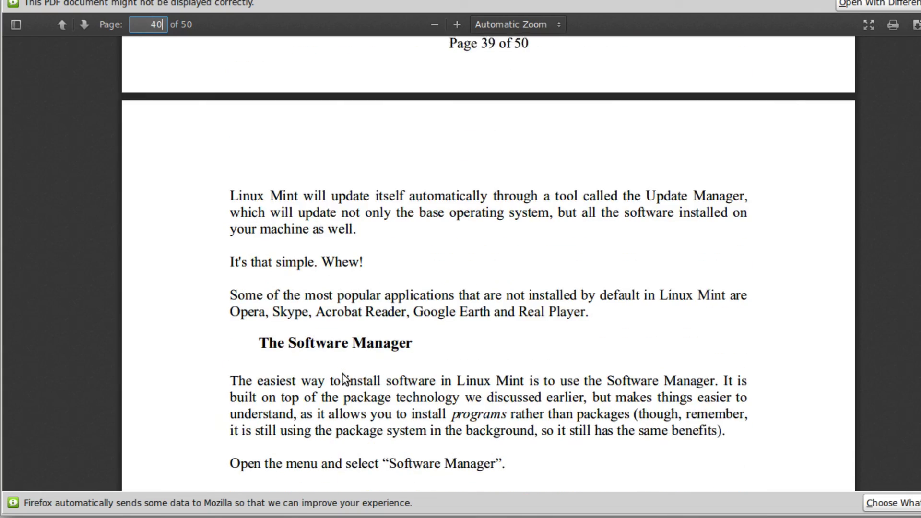
scroll("down", 3)
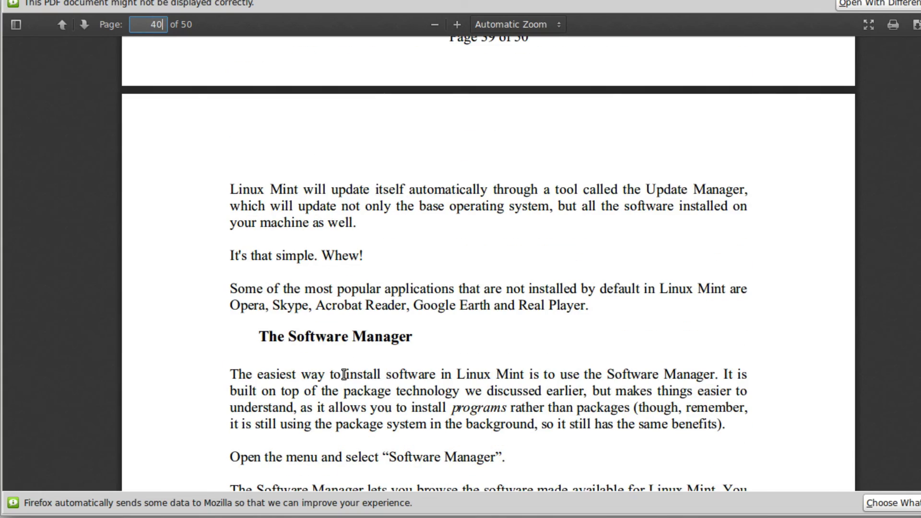
scroll("down", 3)
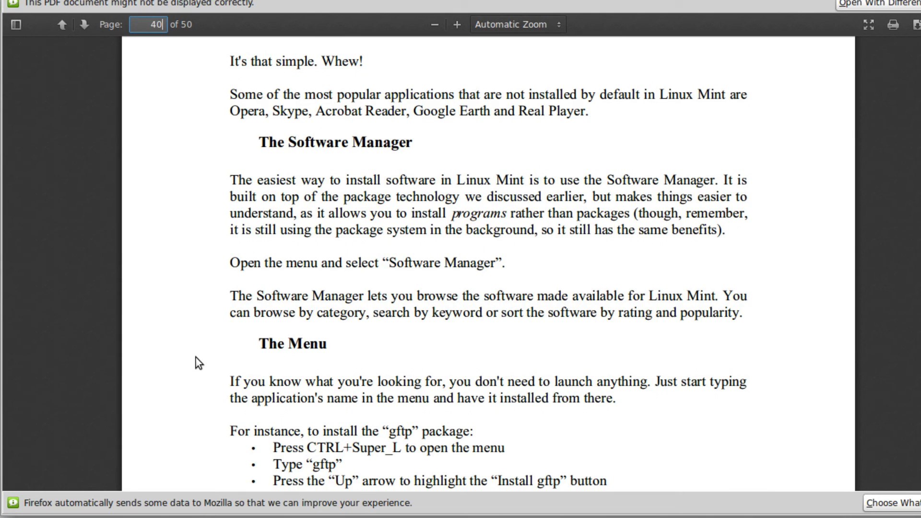
scroll("down", 3)
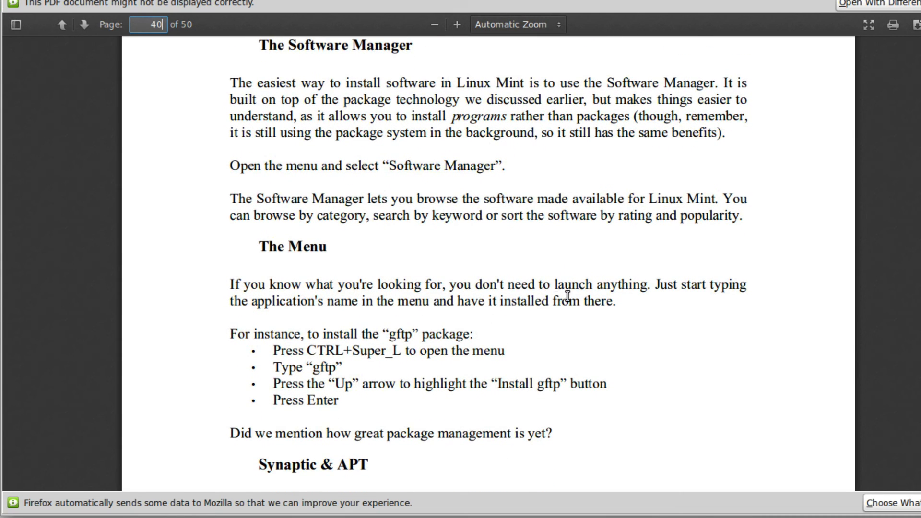
mouse_move(358, 345)
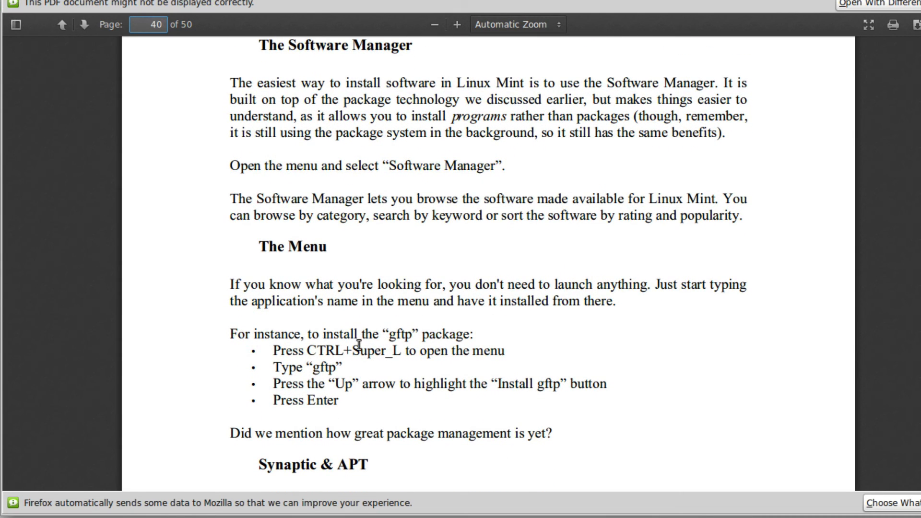
scroll("down", 3)
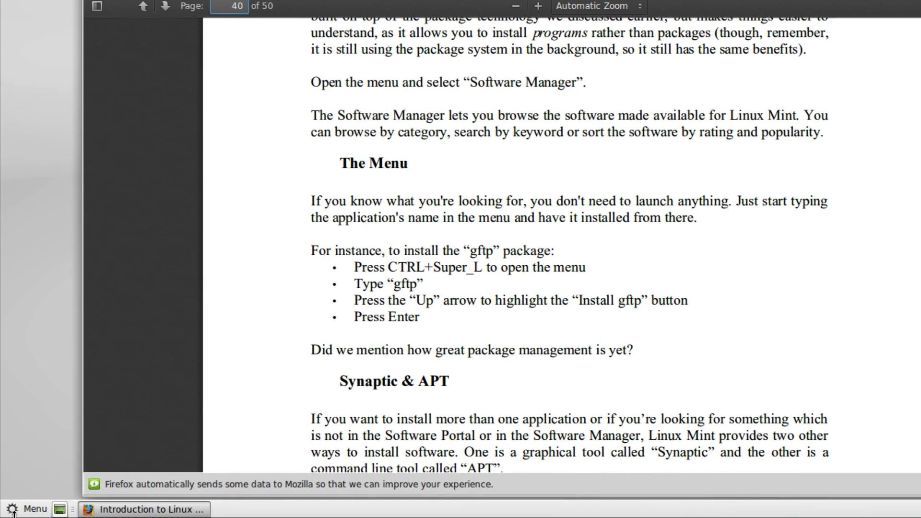
- Read on to Synaptic & APT while checking the Mint menu for Package Manager and system tools
left_click(28, 509)
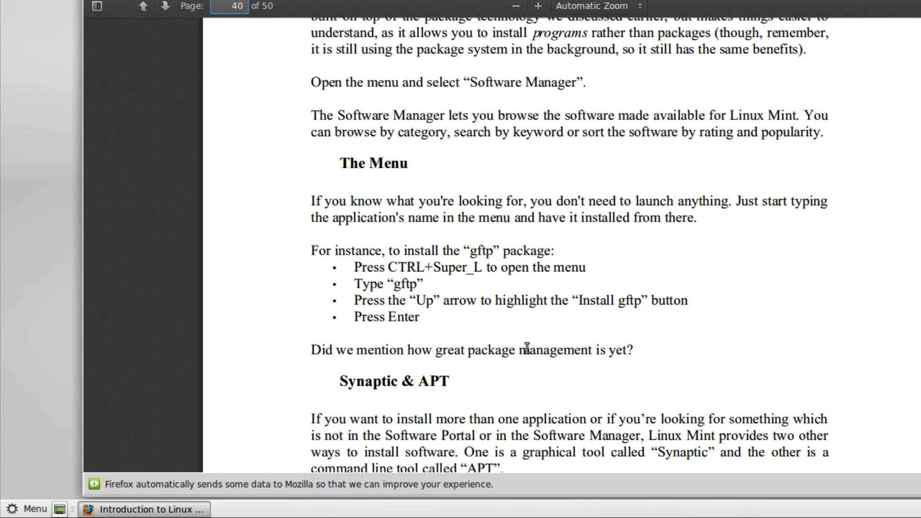
scroll("down", 3)
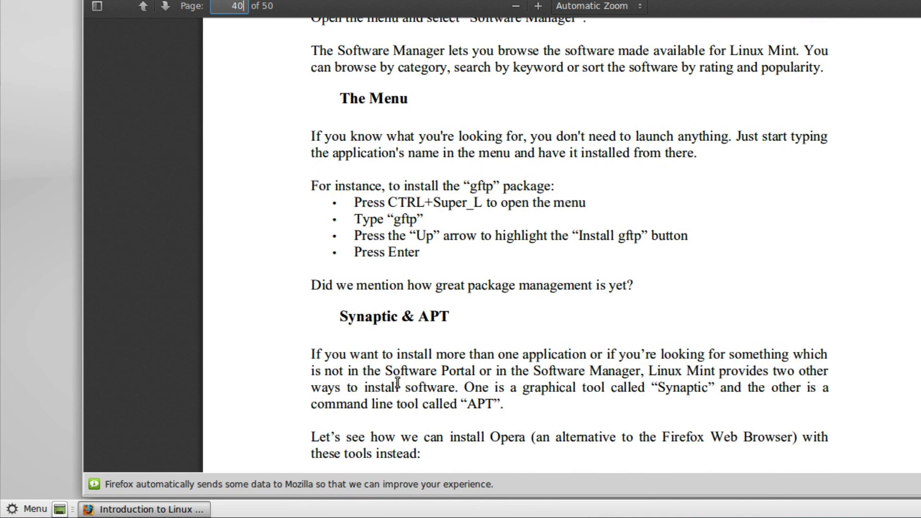
mouse_move(567, 357)
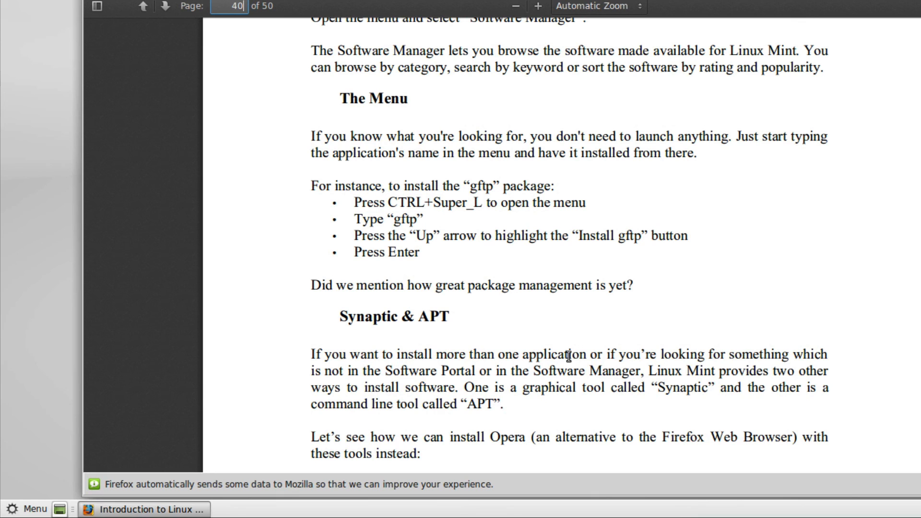
scroll("down", 3)
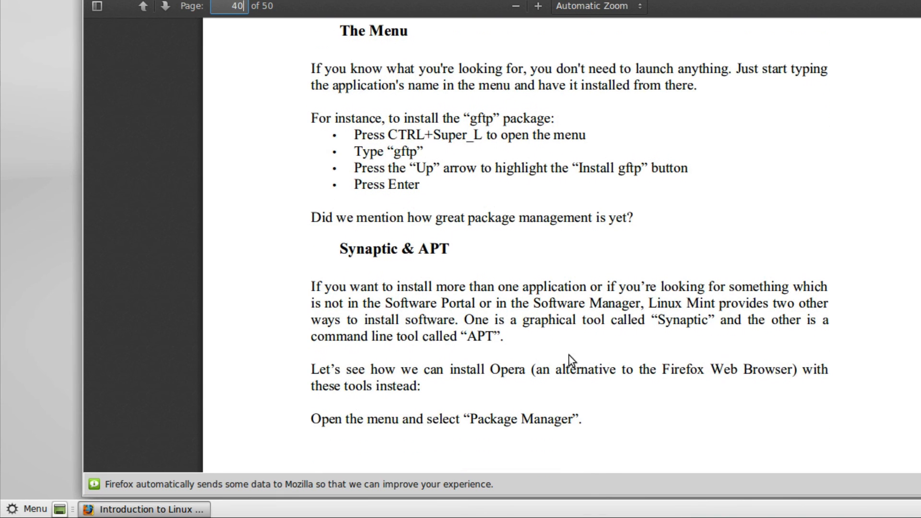
scroll("down", 3)
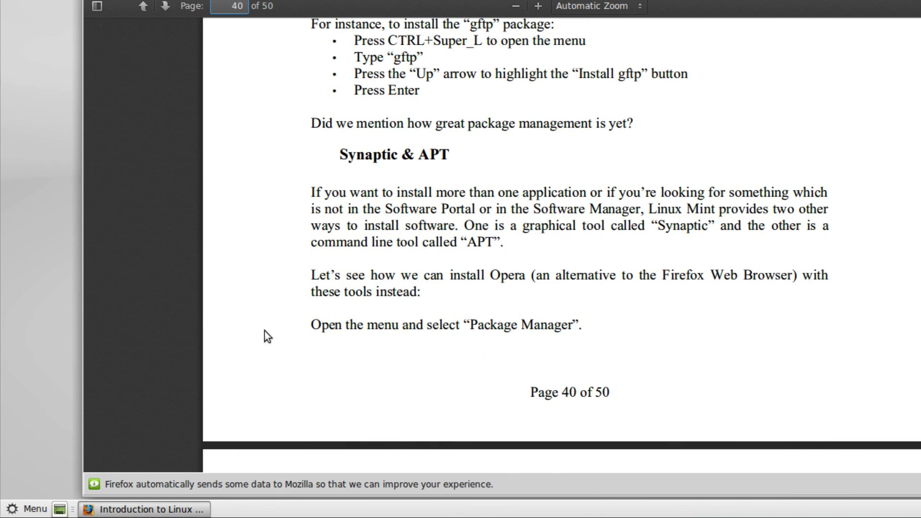
left_click(28, 508)
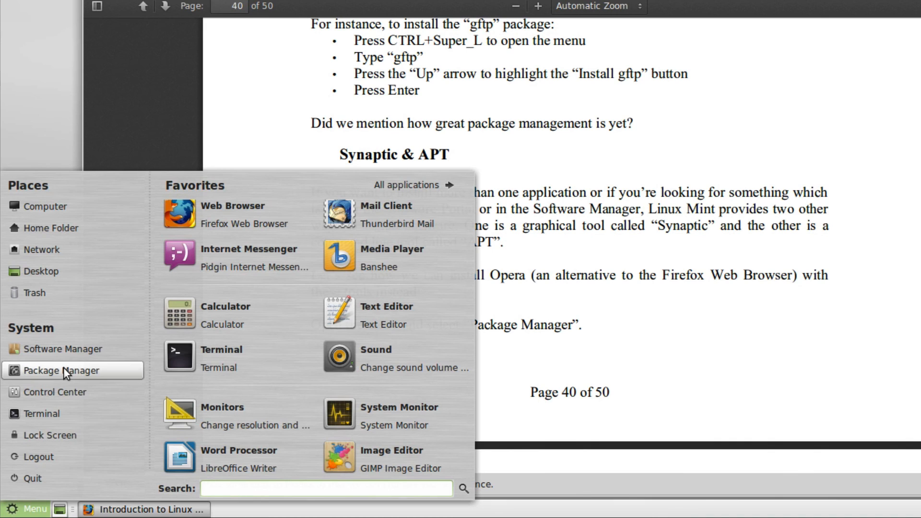
mouse_move(70, 358)
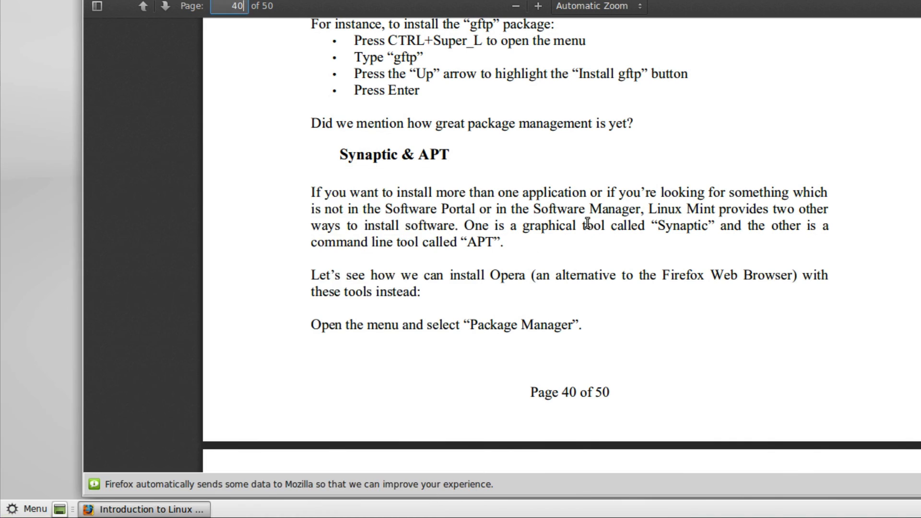
scroll("down", 3)
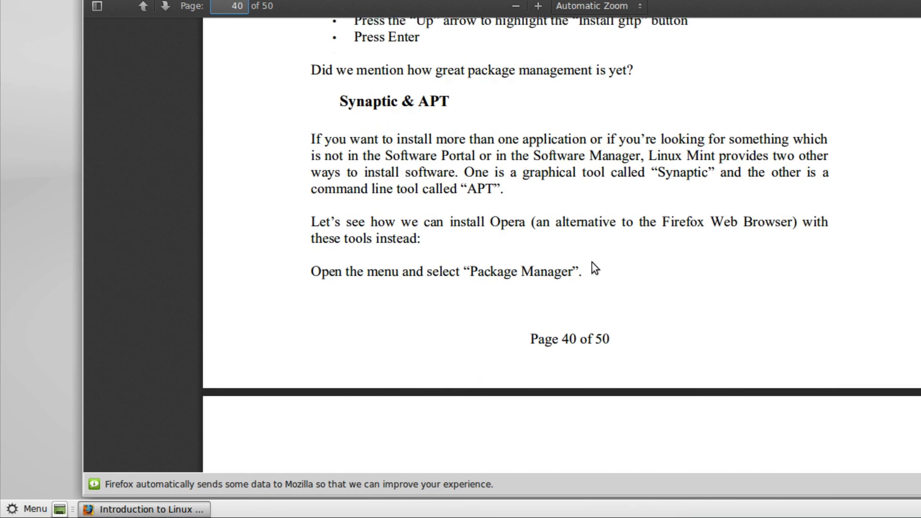
left_click(28, 508)
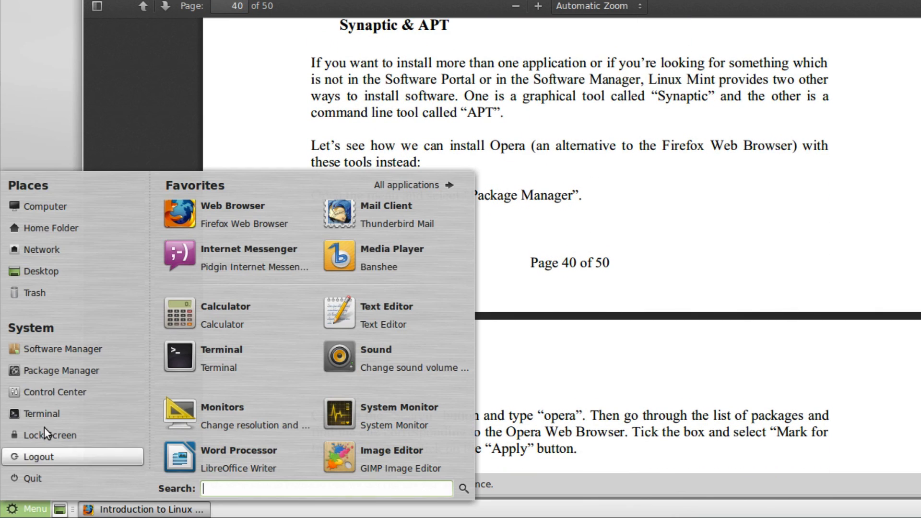
mouse_move(63, 371)
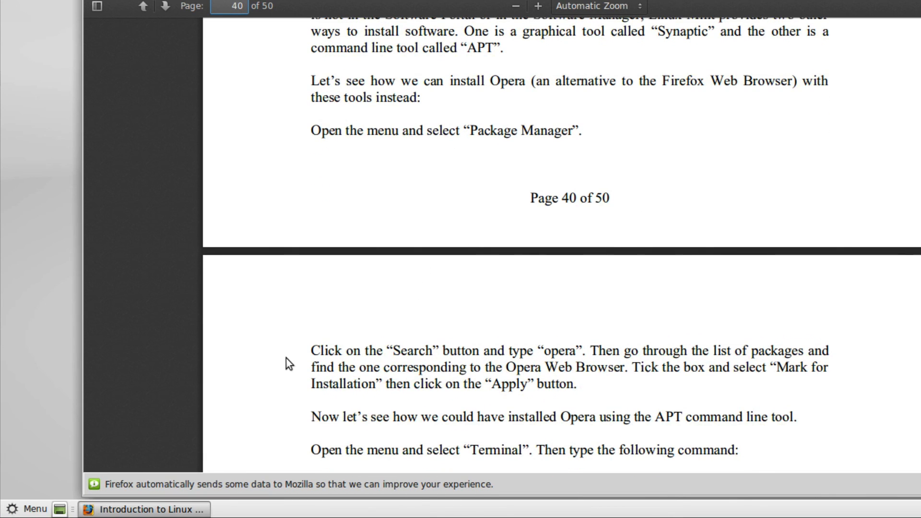
mouse_move(313, 271)
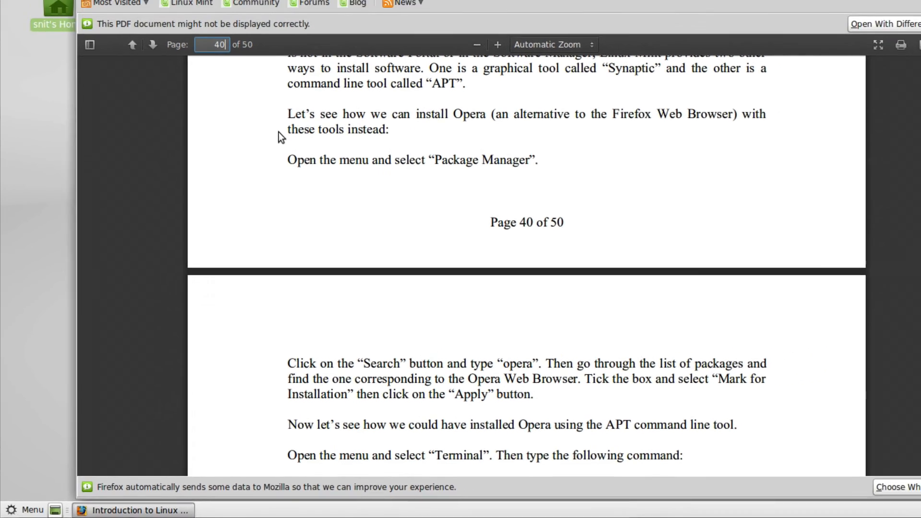
- Go back from the PDF to the Linux Mint documentation downloads page
left_click(77, 52)
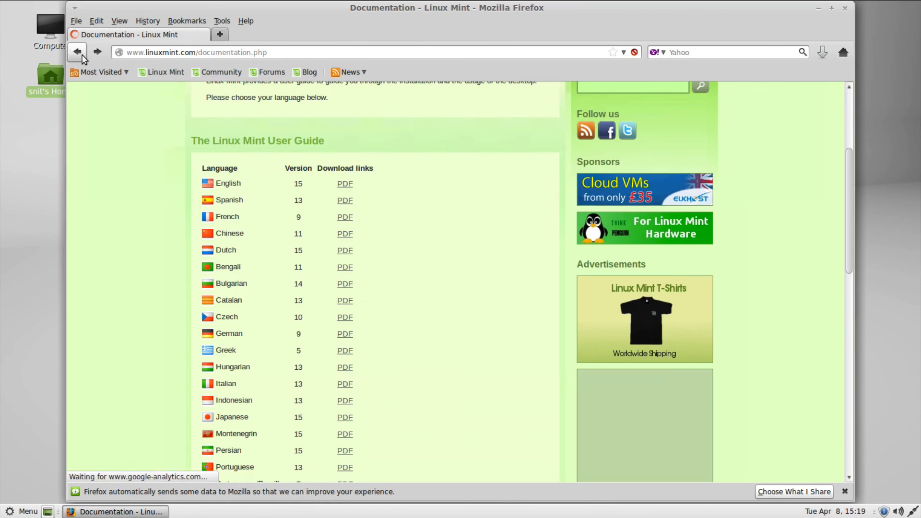